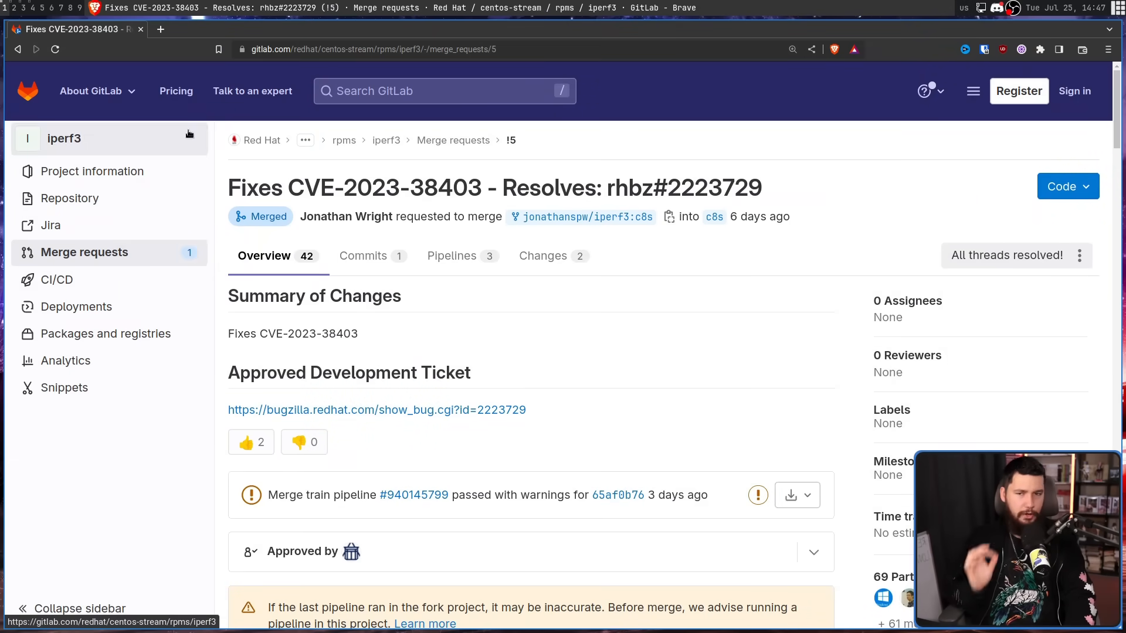
pyautogui.moveTo(355, 208)
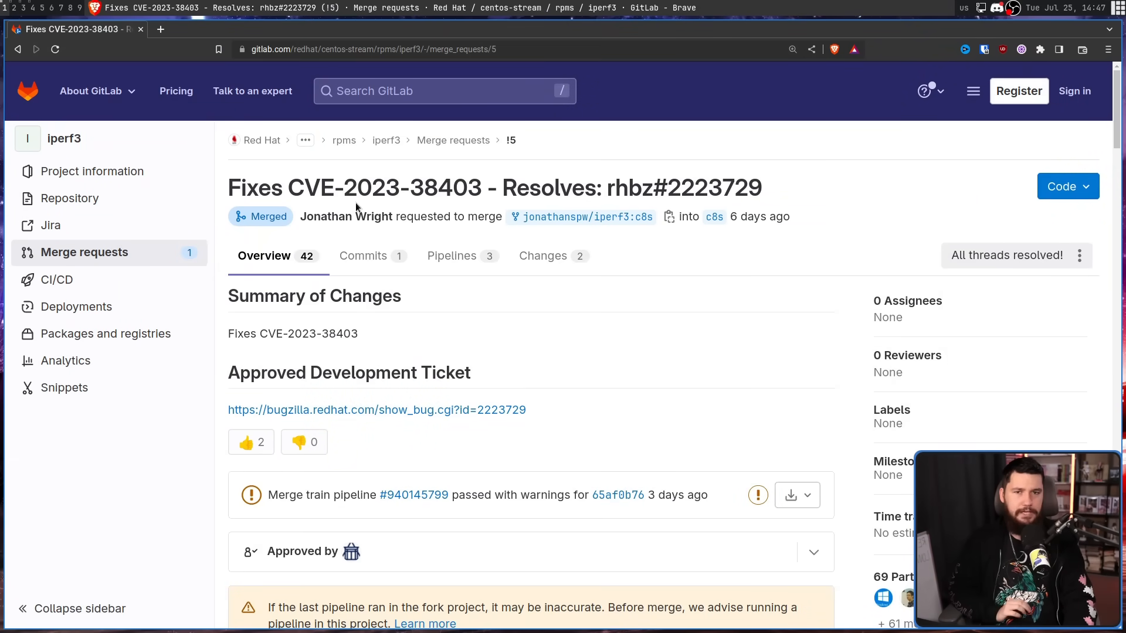
pyautogui.moveTo(313, 167)
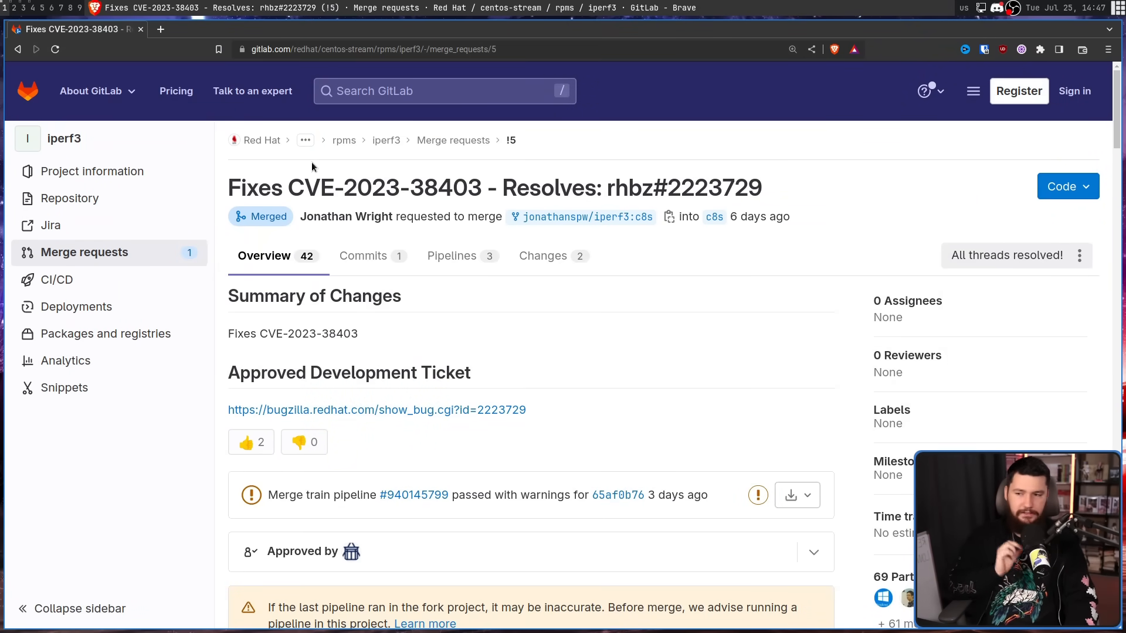
pyautogui.moveTo(330, 153)
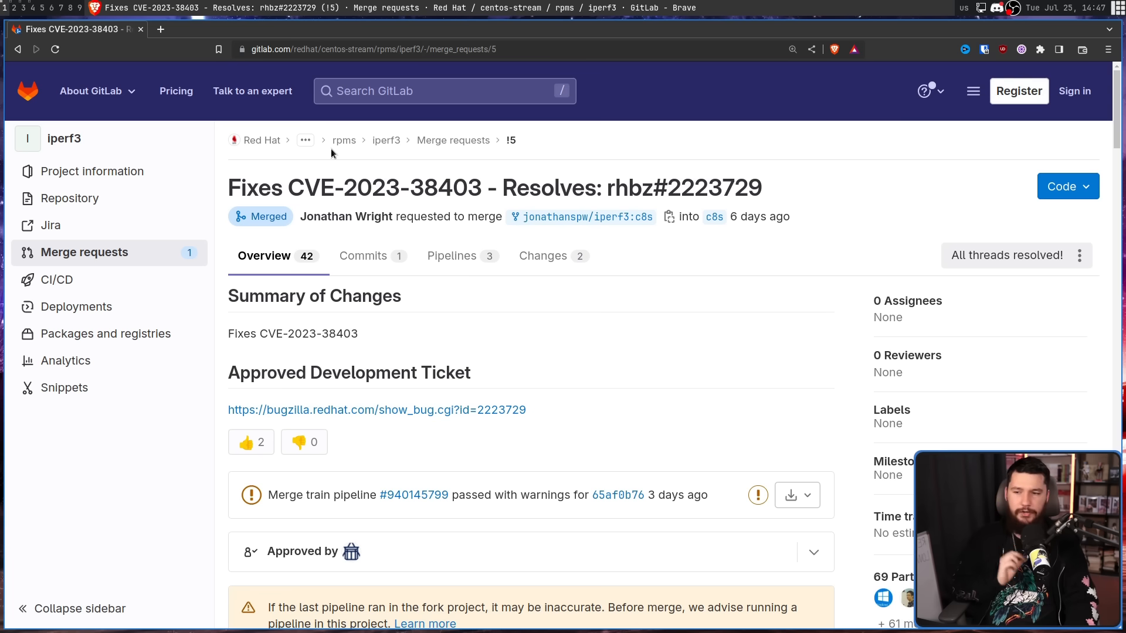
# Step: Highlight the rhbz reference in the title and open the author's profile in a new tab
pyautogui.doubleClick(630, 187)
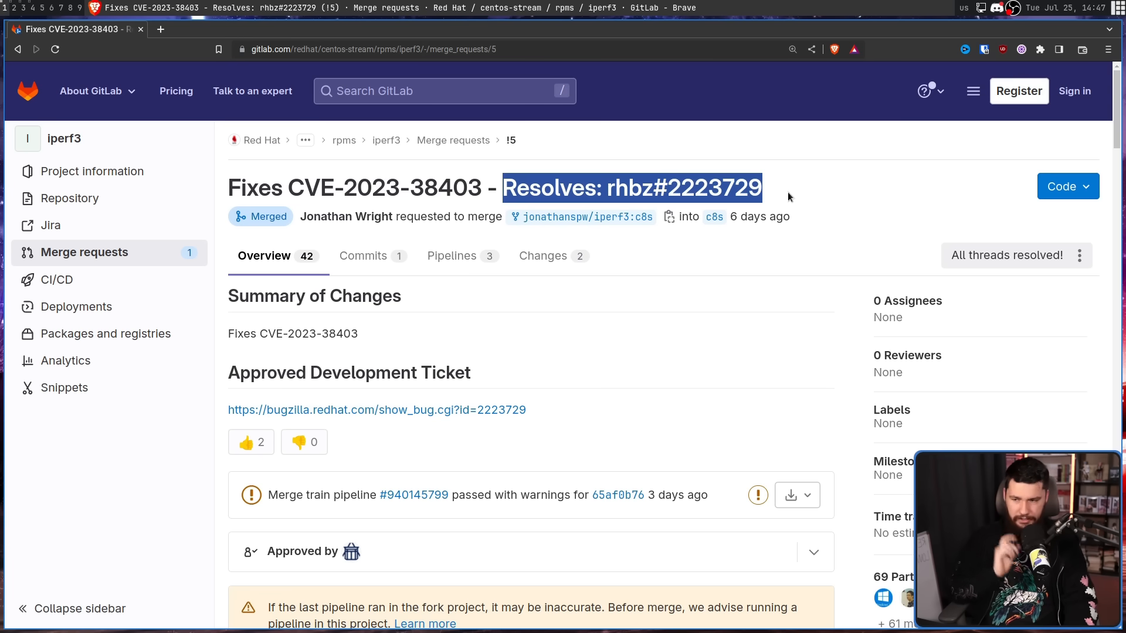
pyautogui.click(451, 211)
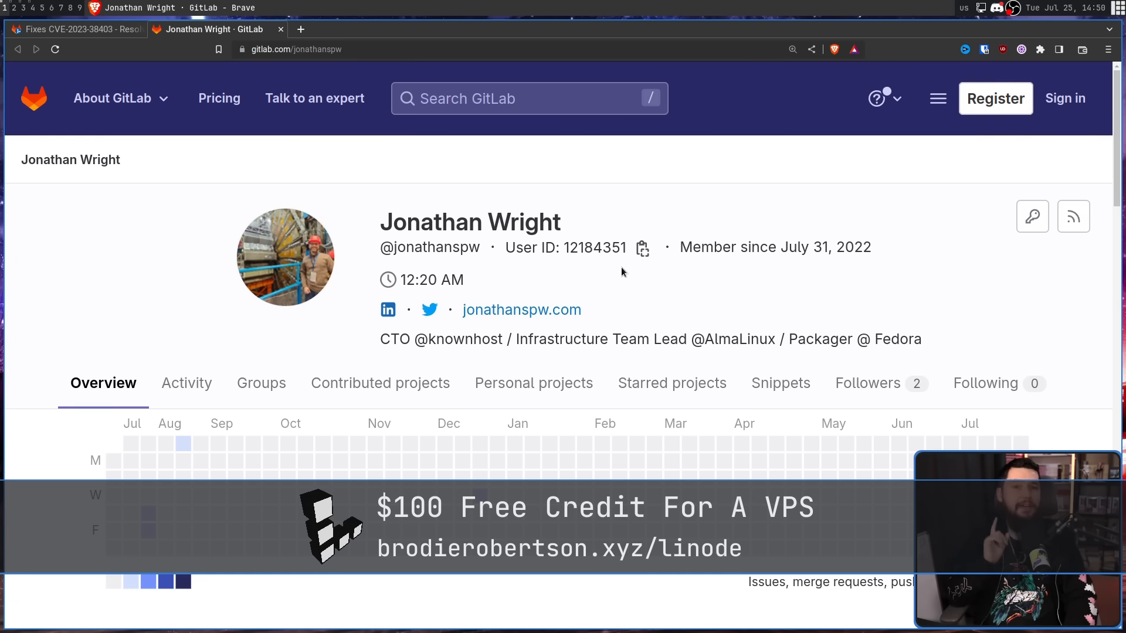
# Step: View Bugzilla bug 2223729 in its new tab, then go back to merge request !5
pyautogui.click(72, 29)
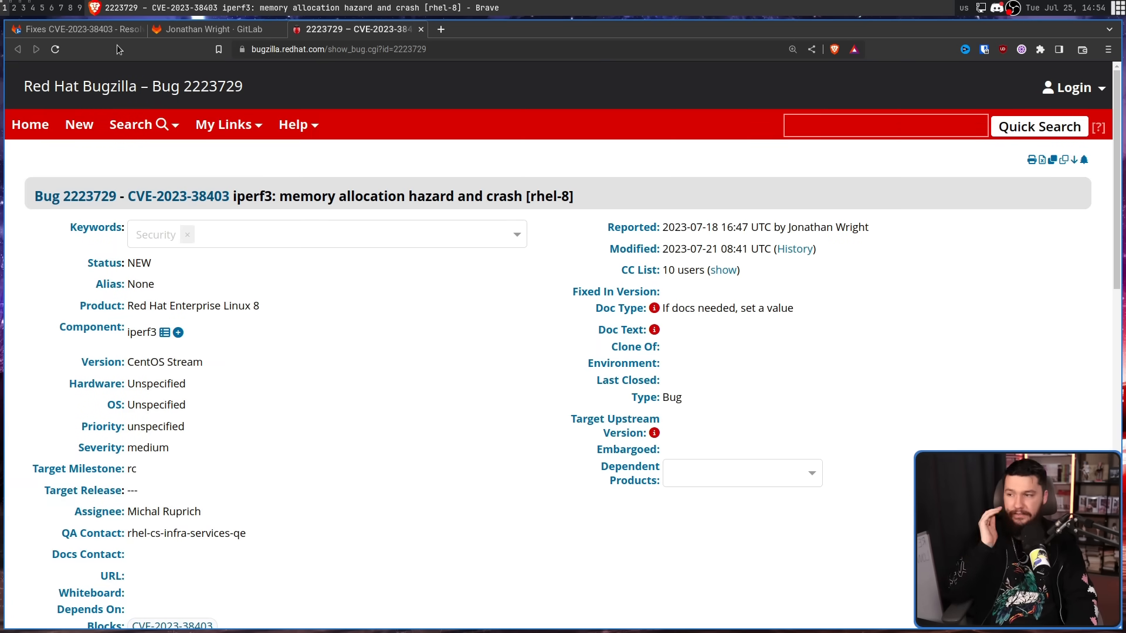
pyautogui.click(71, 29)
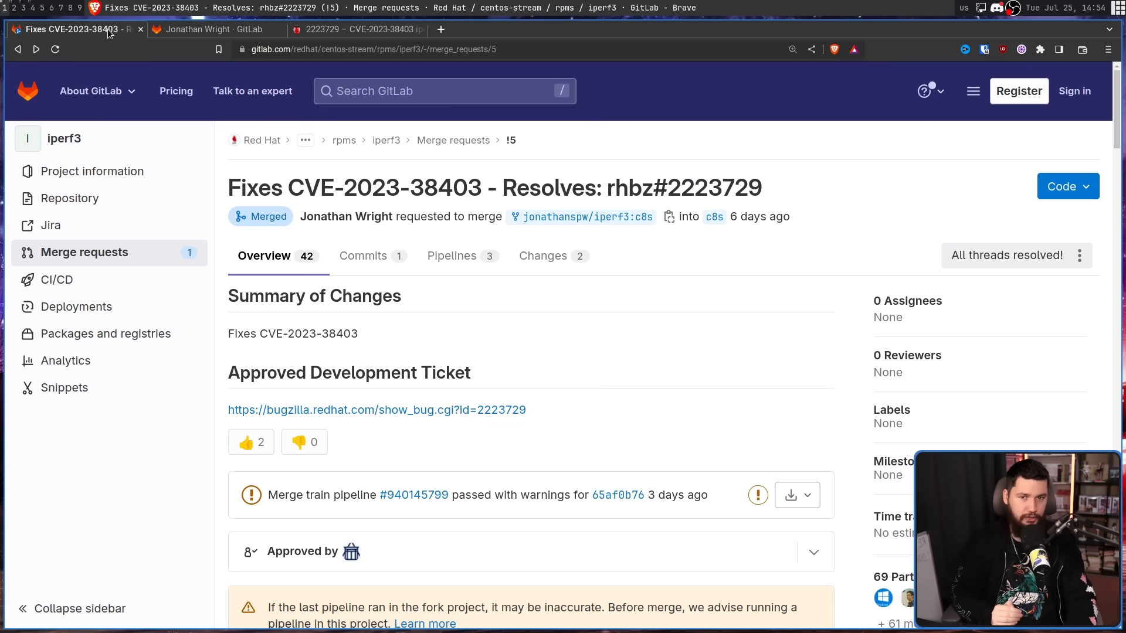
pyautogui.moveTo(256, 80)
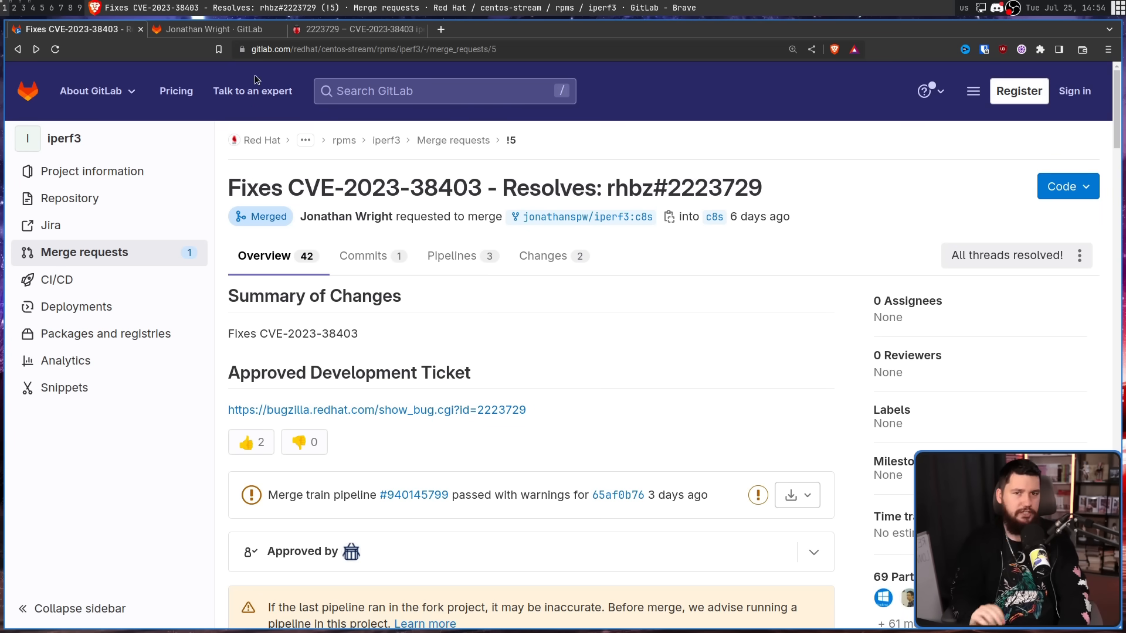
# Step: Scroll the Overview thread to the developer's reply declining a RHEL fix, with 23 replies
pyautogui.scroll(-3)
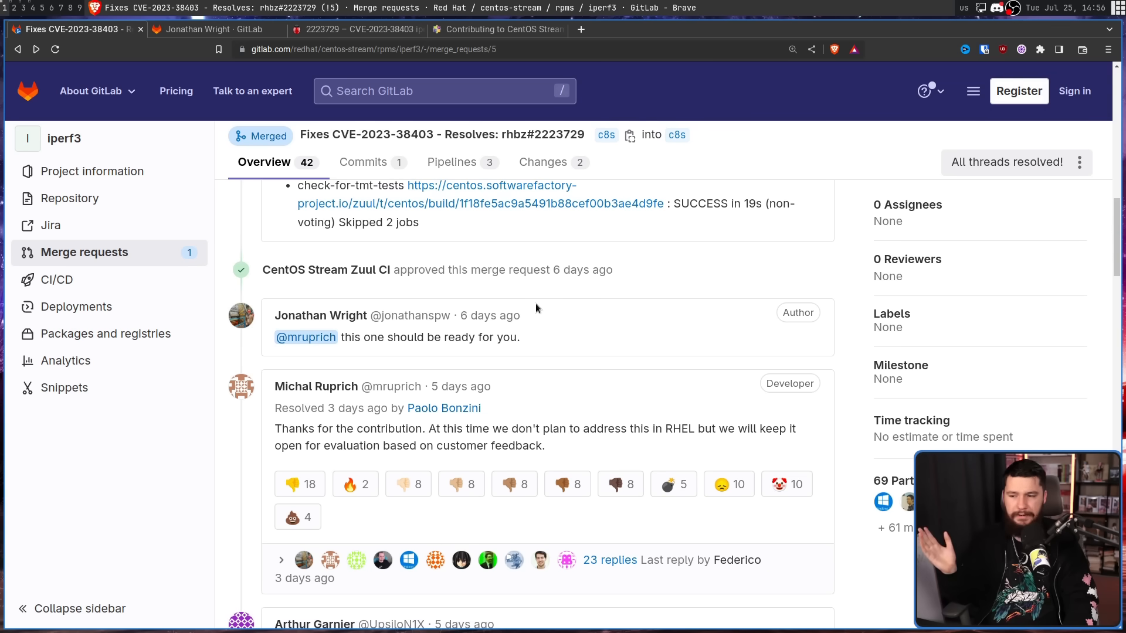
pyautogui.moveTo(572, 315)
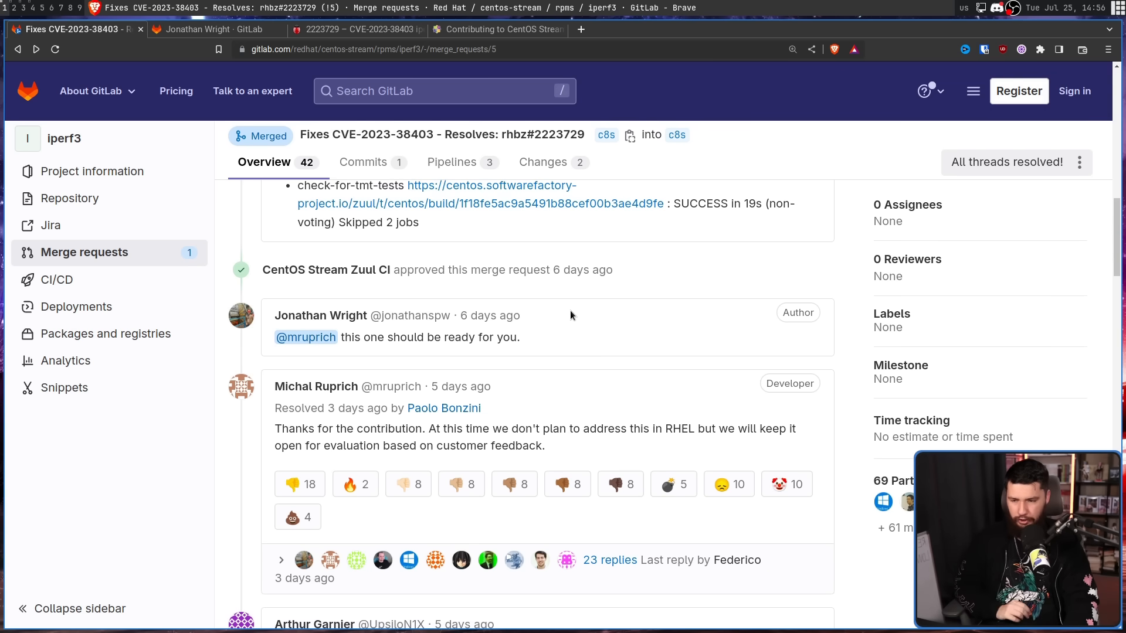
pyautogui.scroll(-3)
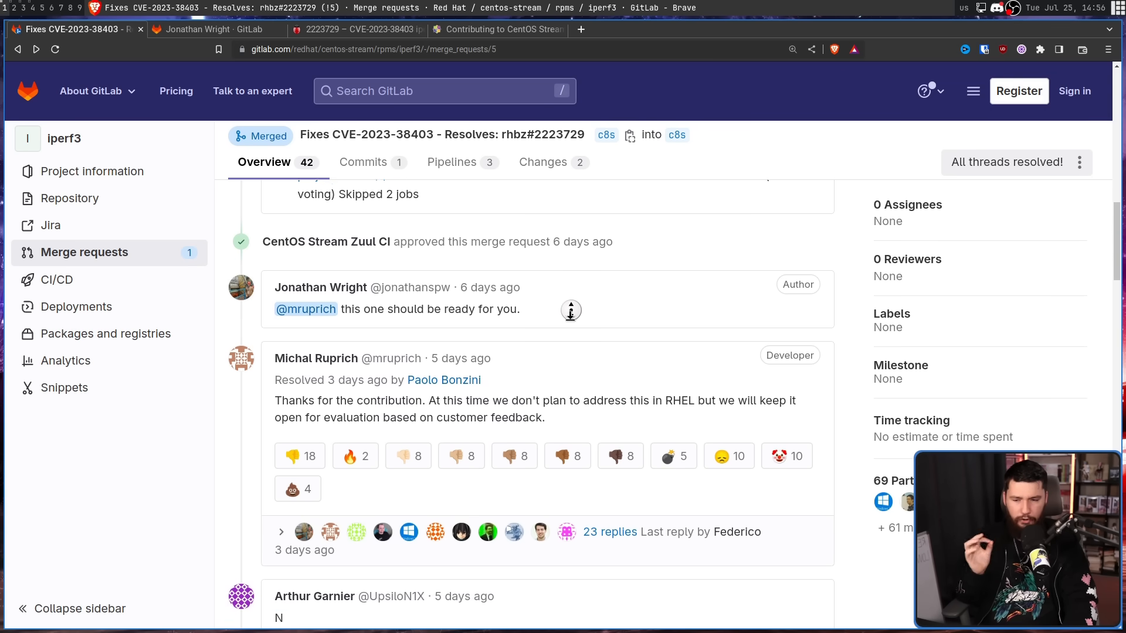
pyautogui.scroll(3)
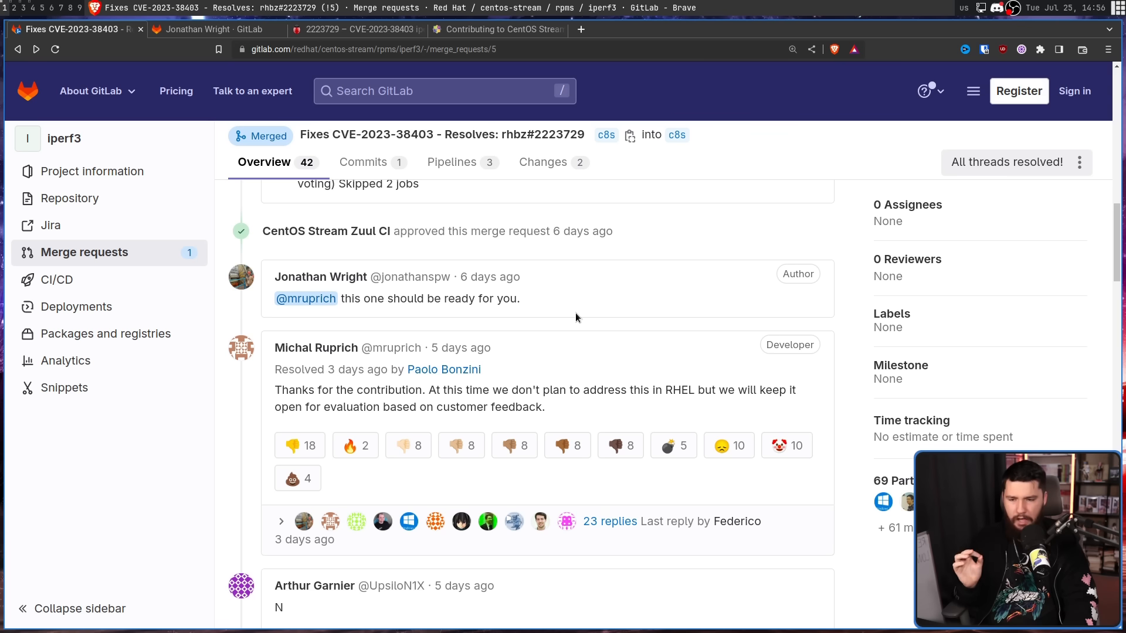
pyautogui.moveTo(567, 324)
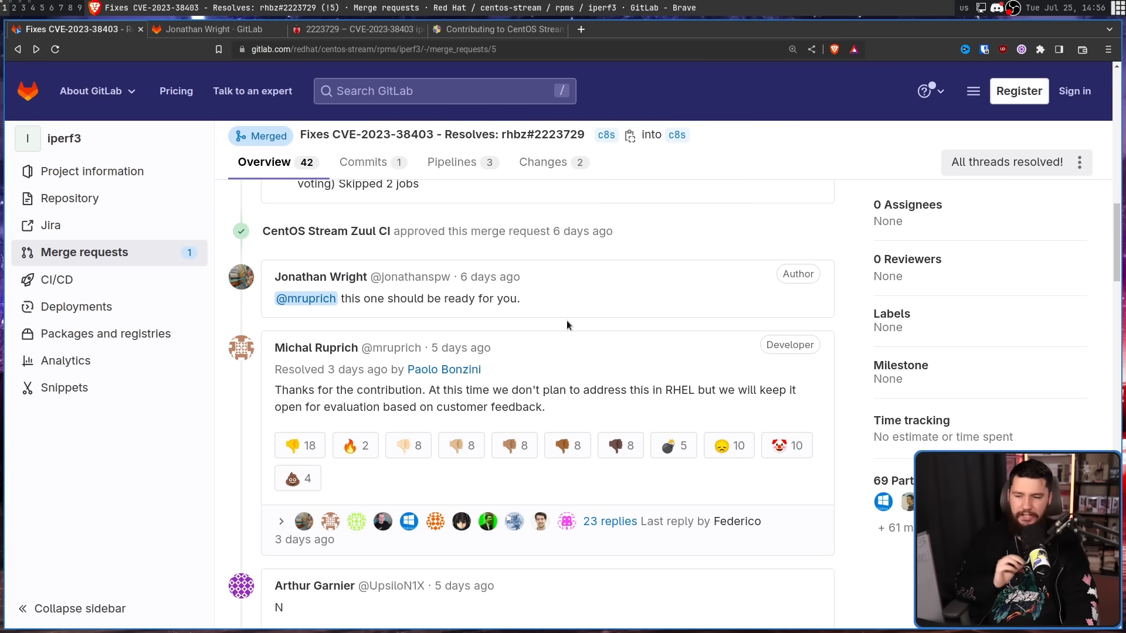
pyautogui.moveTo(566, 325)
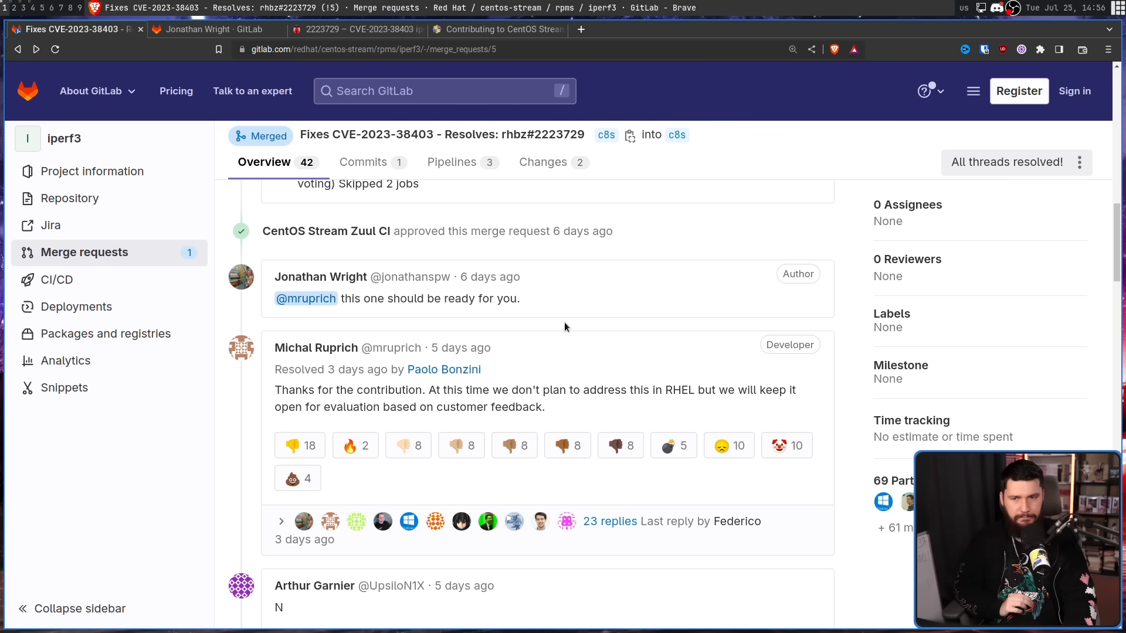
pyautogui.moveTo(582, 230)
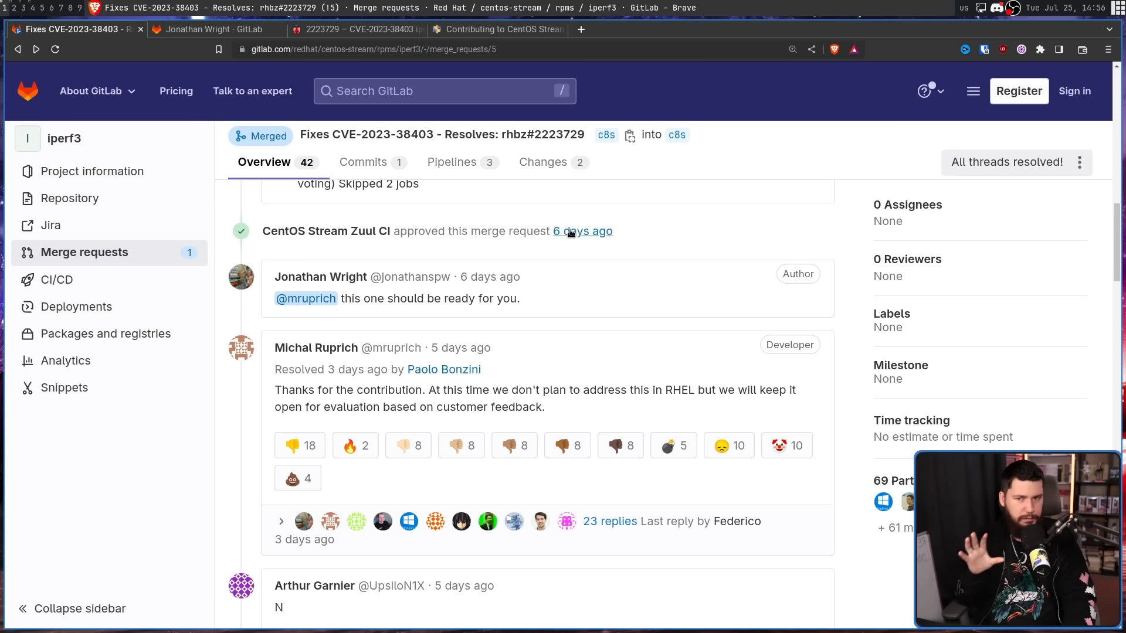
pyautogui.moveTo(579, 70)
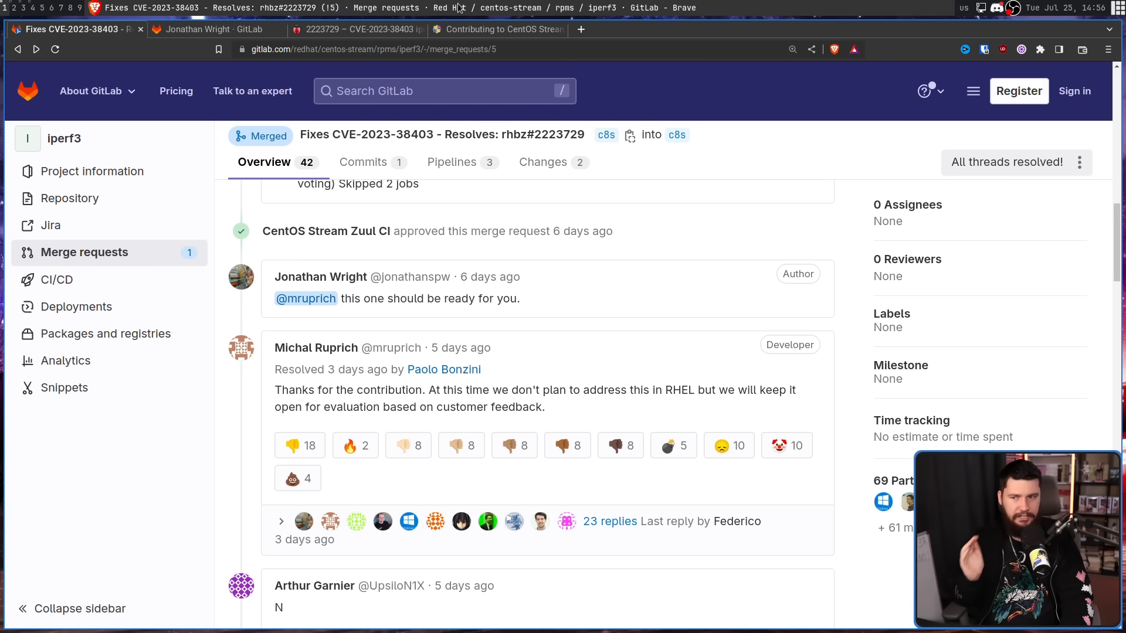
# Step: Switch to the CentOS Stream contributing guide and show its TODO-only Good Patch / Bad Patch section
pyautogui.click(495, 29)
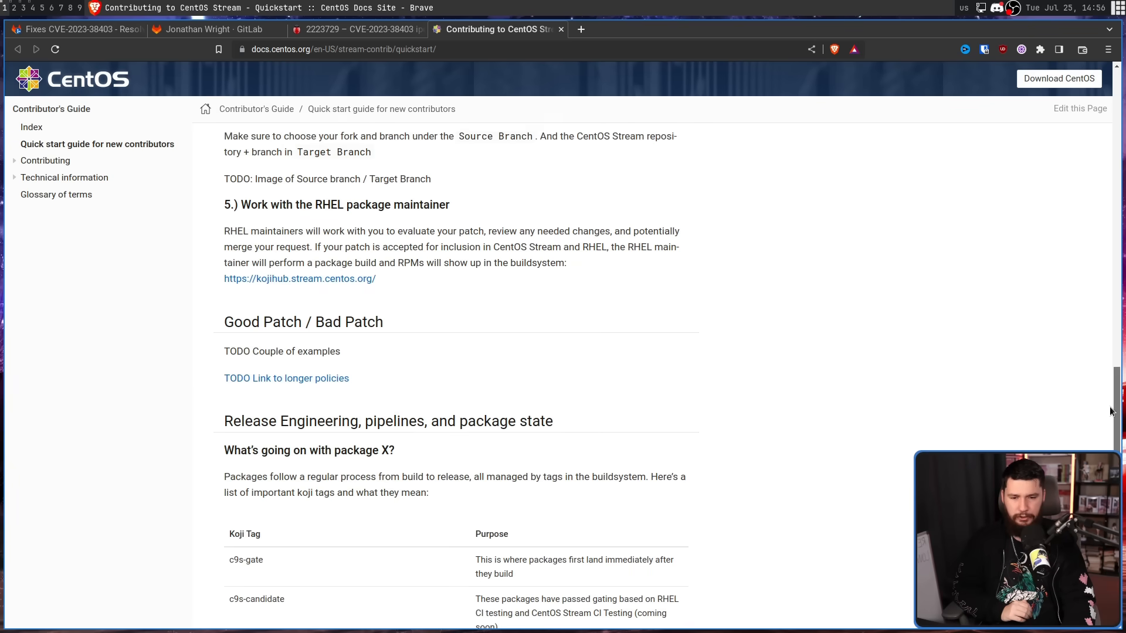
pyautogui.scroll(3)
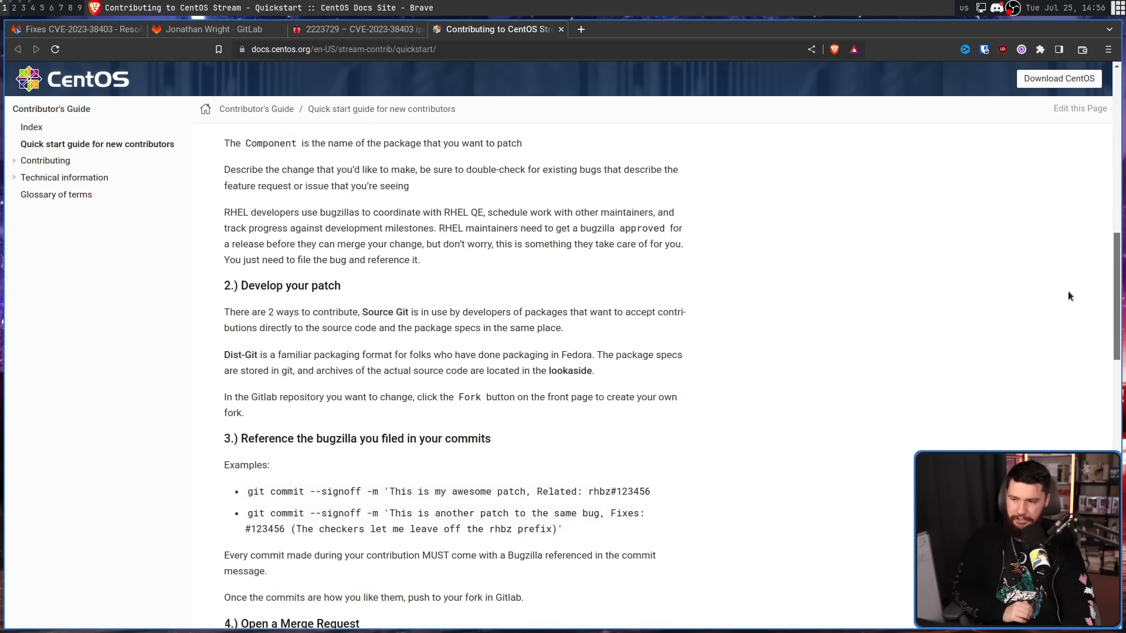
pyautogui.scroll(-3)
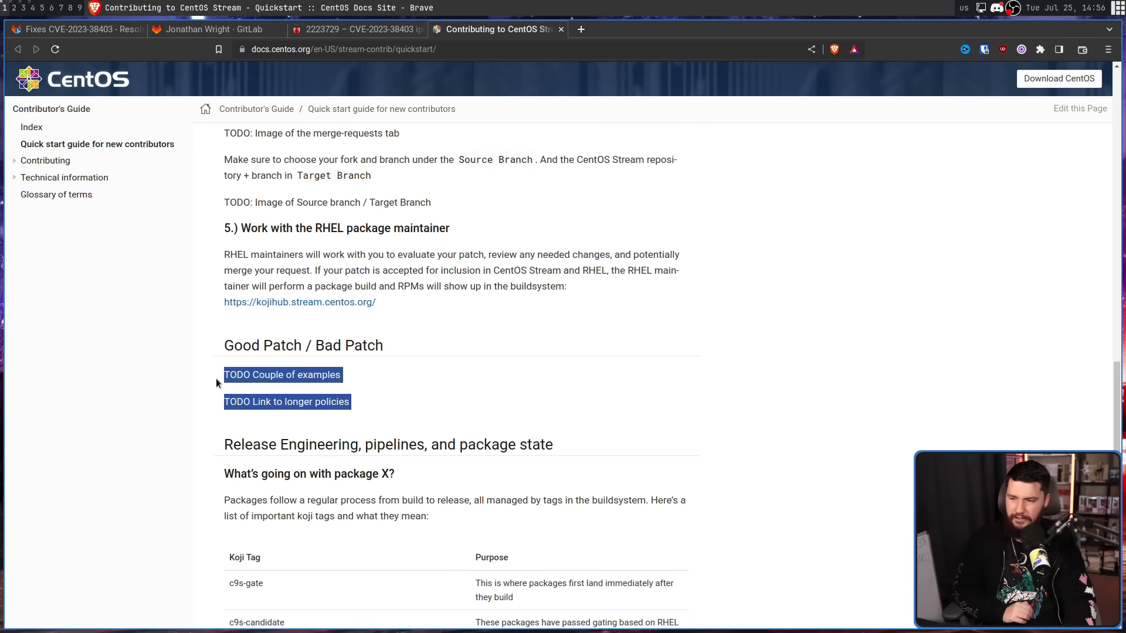
pyautogui.click(521, 382)
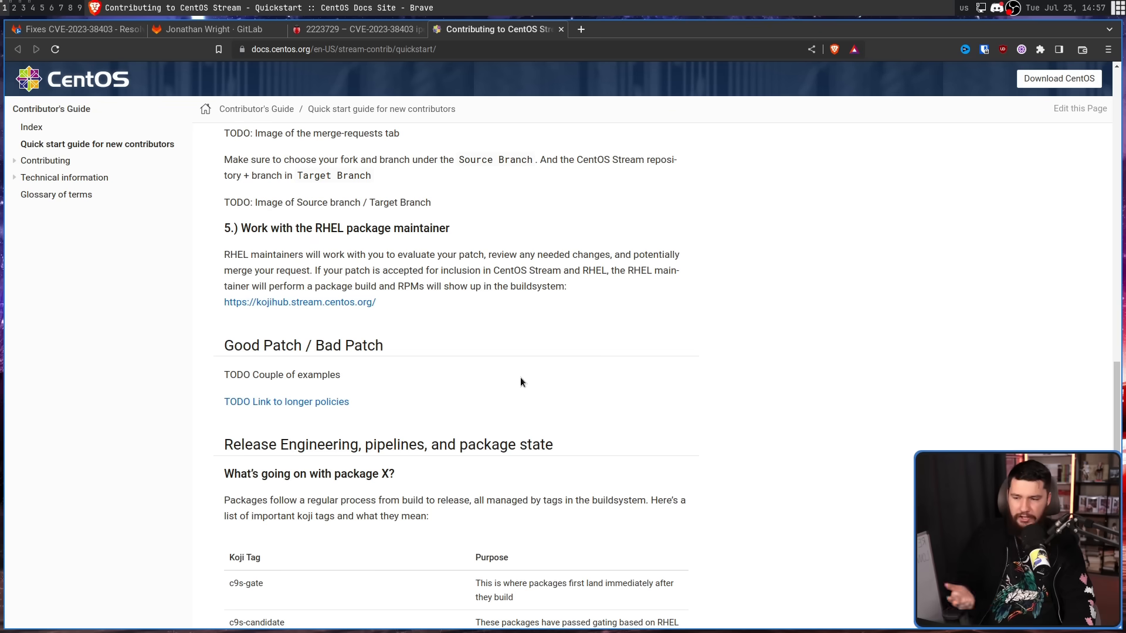
pyautogui.moveTo(521, 388)
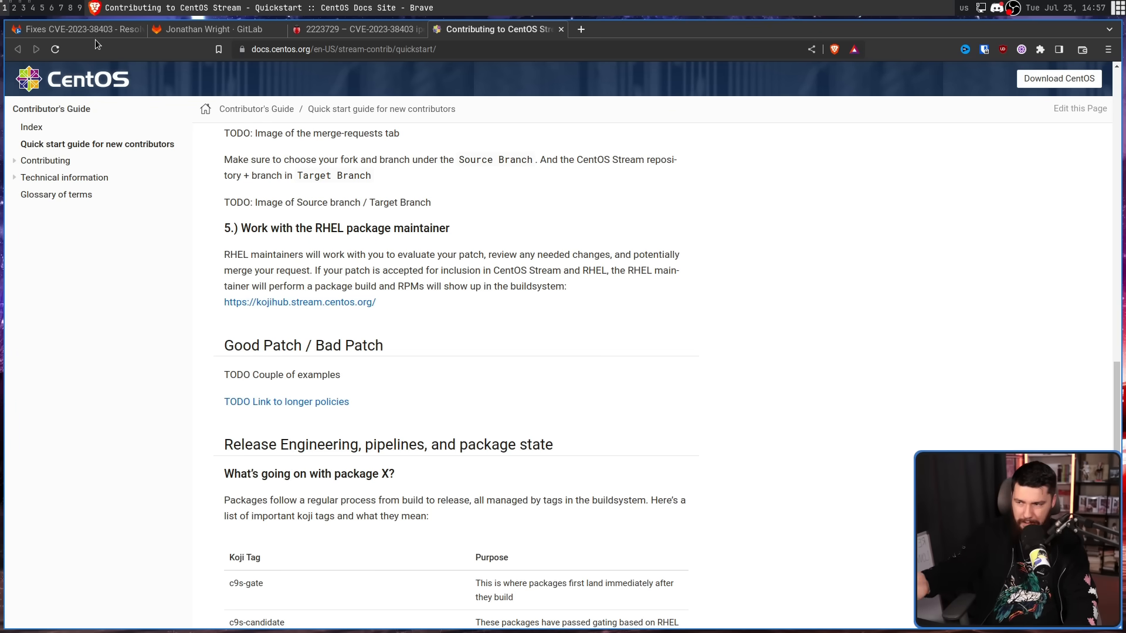
# Step: Go from !5's replies to merge request !4, 'Update to 3.14 to fix CVE-2023-38403'
pyautogui.click(71, 29)
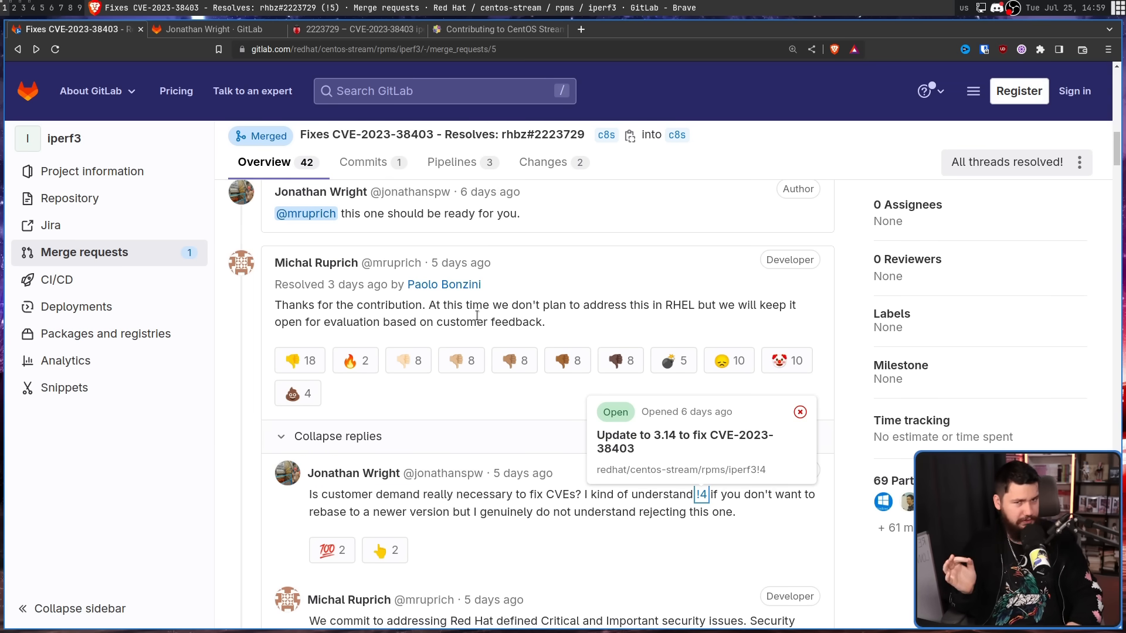
pyautogui.moveTo(604, 452)
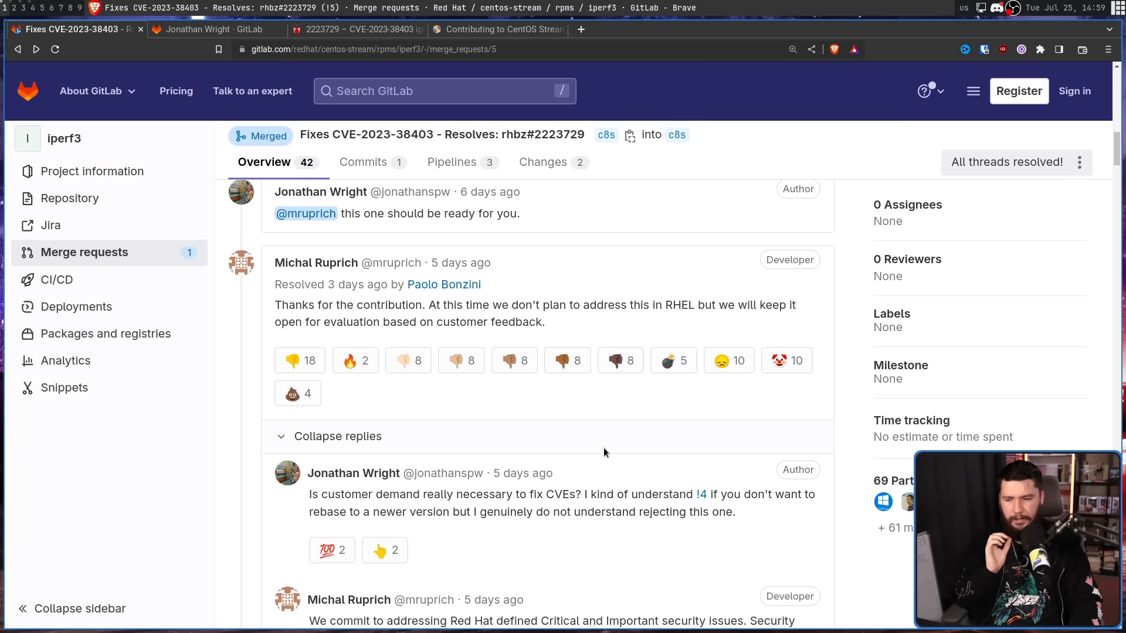
pyautogui.moveTo(600, 445)
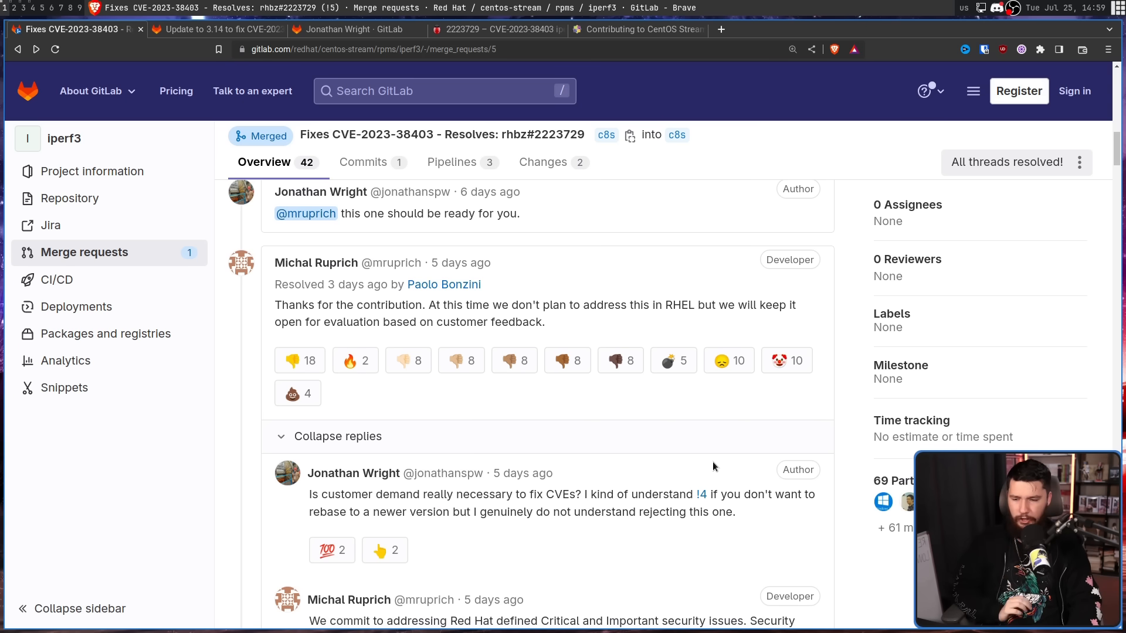
pyautogui.moveTo(709, 465)
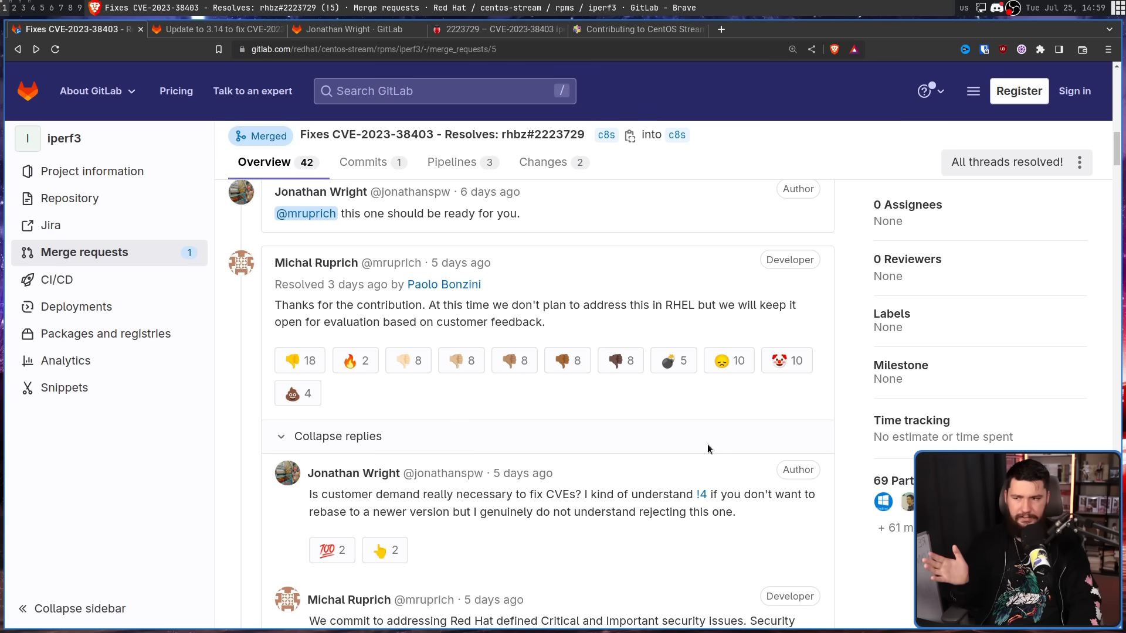
pyautogui.click(215, 29)
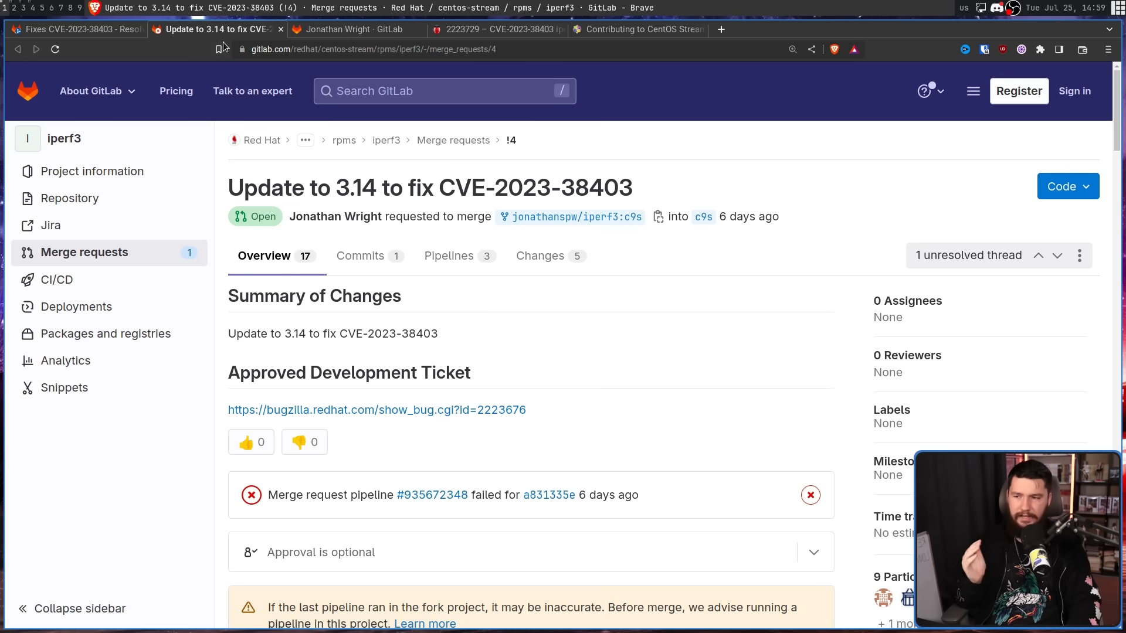
pyautogui.moveTo(218, 49)
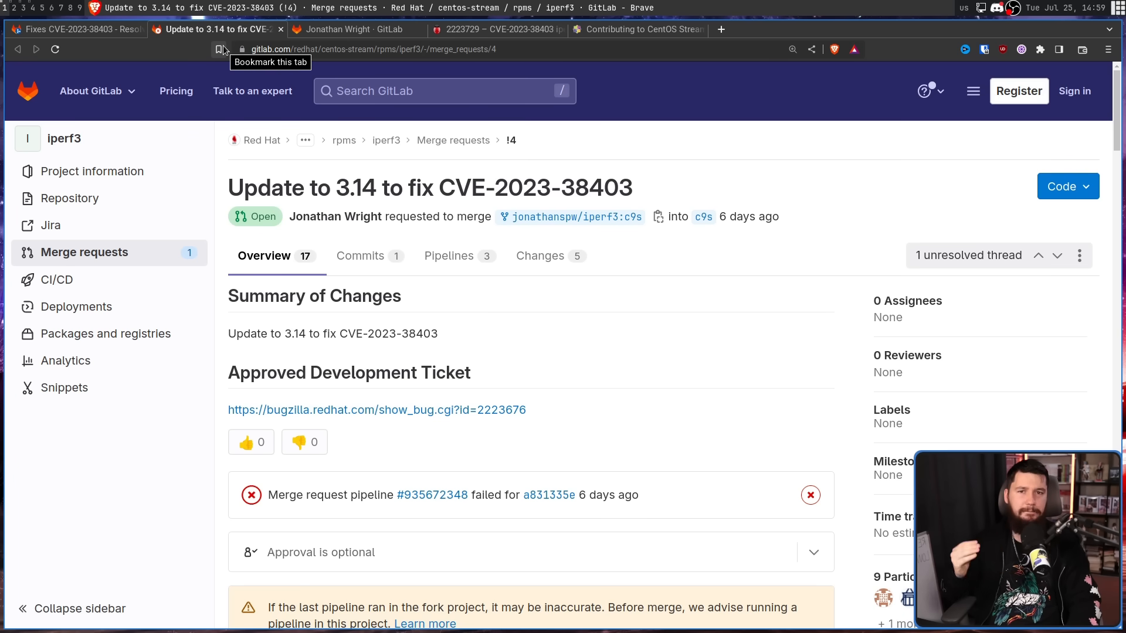
pyautogui.moveTo(225, 66)
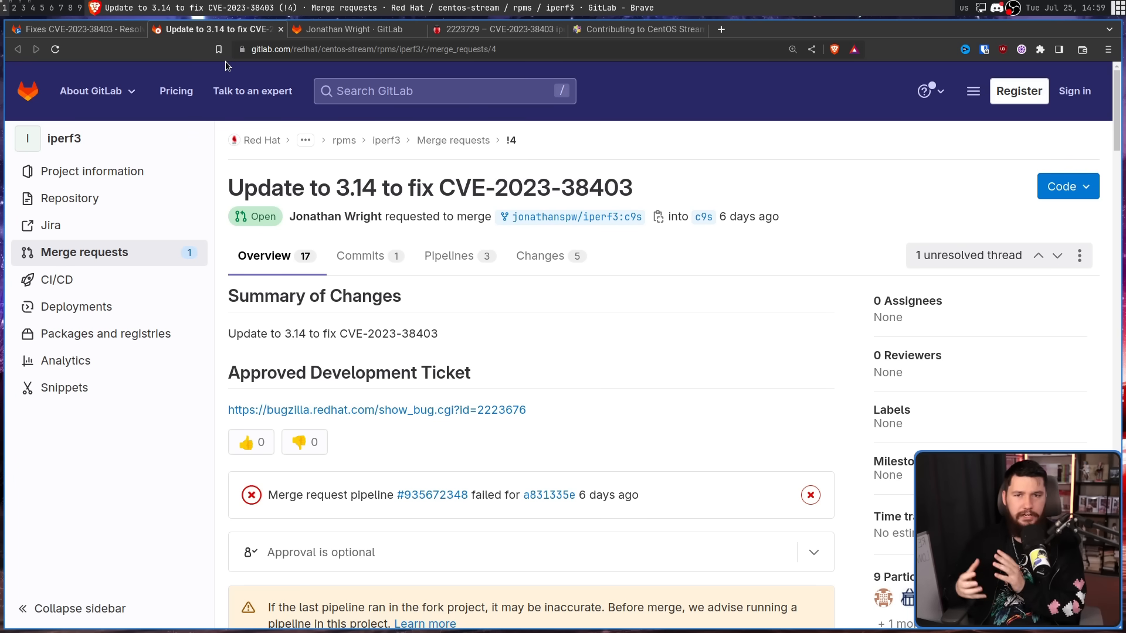
pyautogui.moveTo(456, 222)
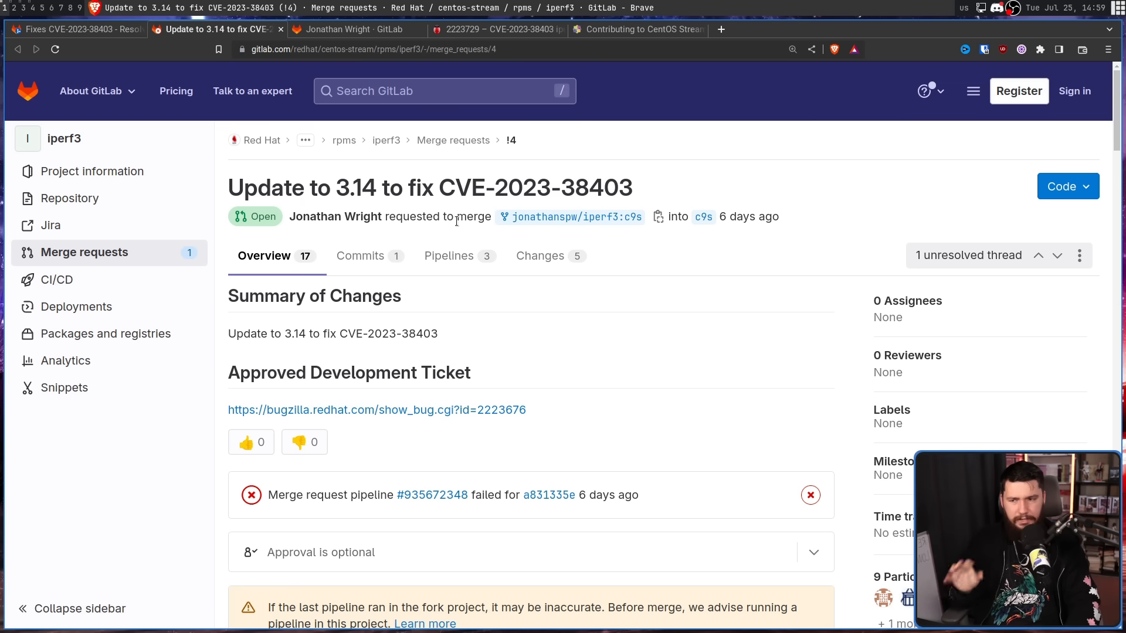
# Step: Back on merged !5, scroll to the comment that Low or Moderate CVEs are handled on demand
pyautogui.click(72, 30)
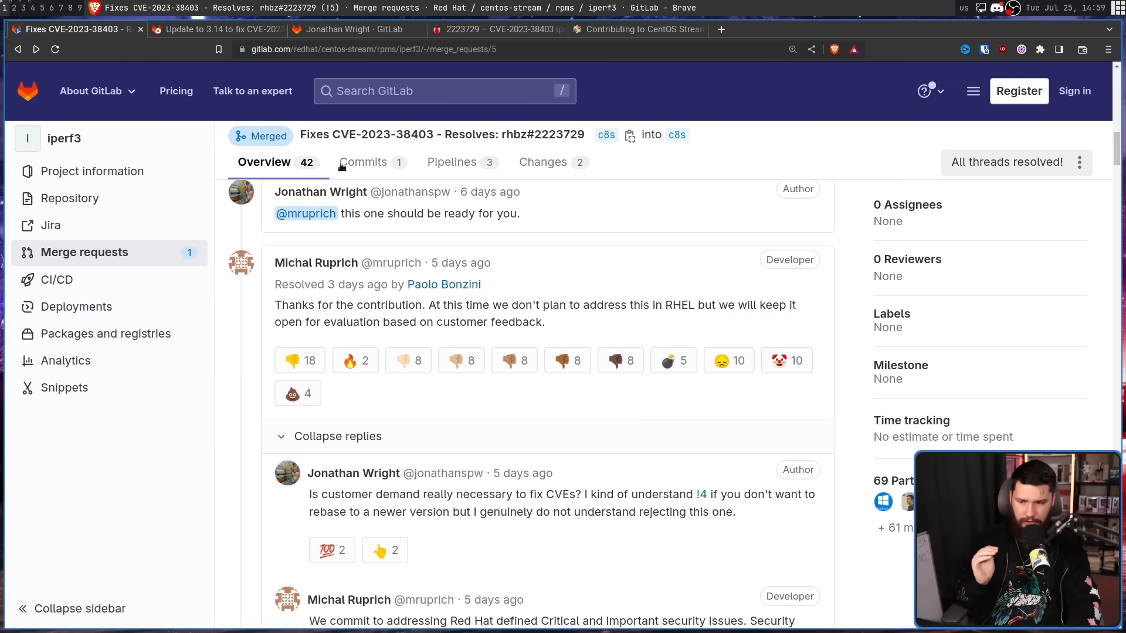
pyautogui.moveTo(528, 348)
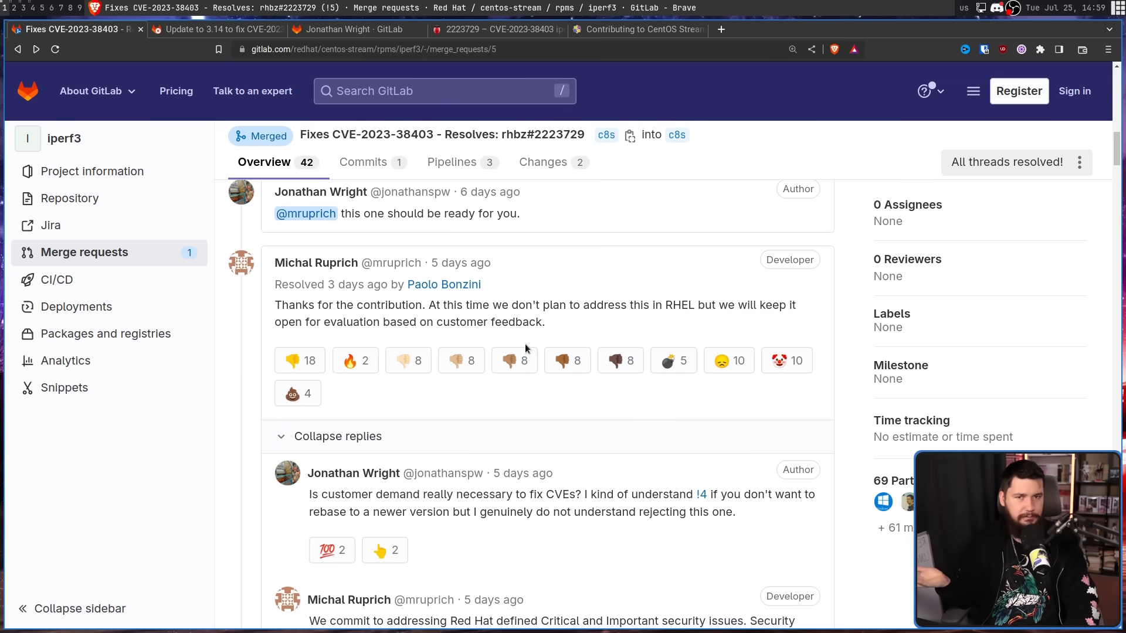
pyautogui.scroll(3)
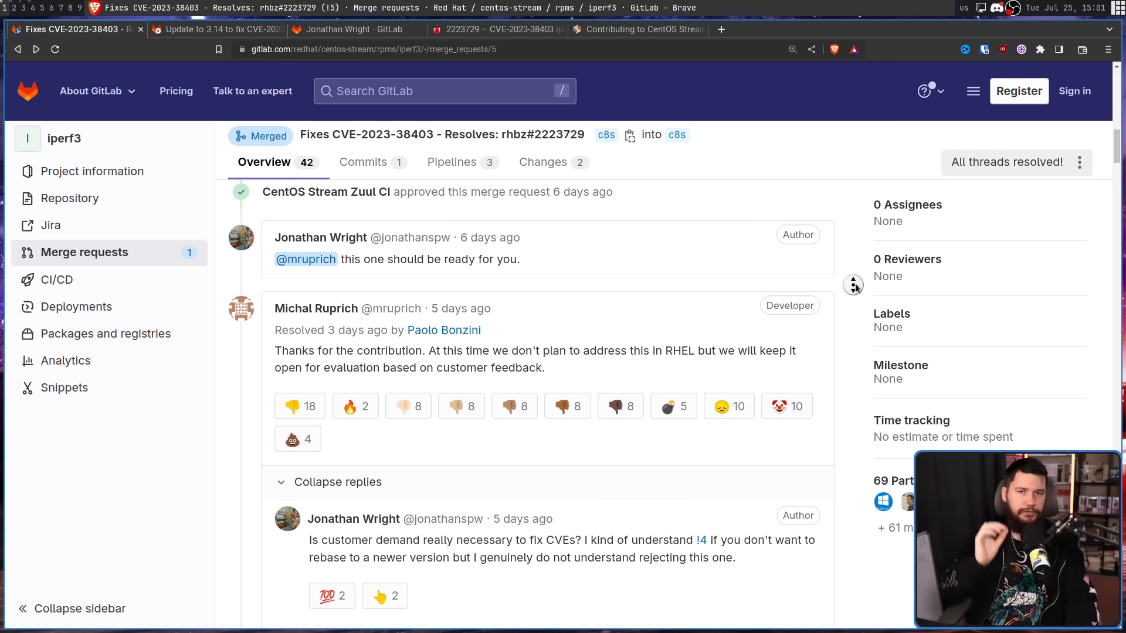
pyautogui.scroll(-3)
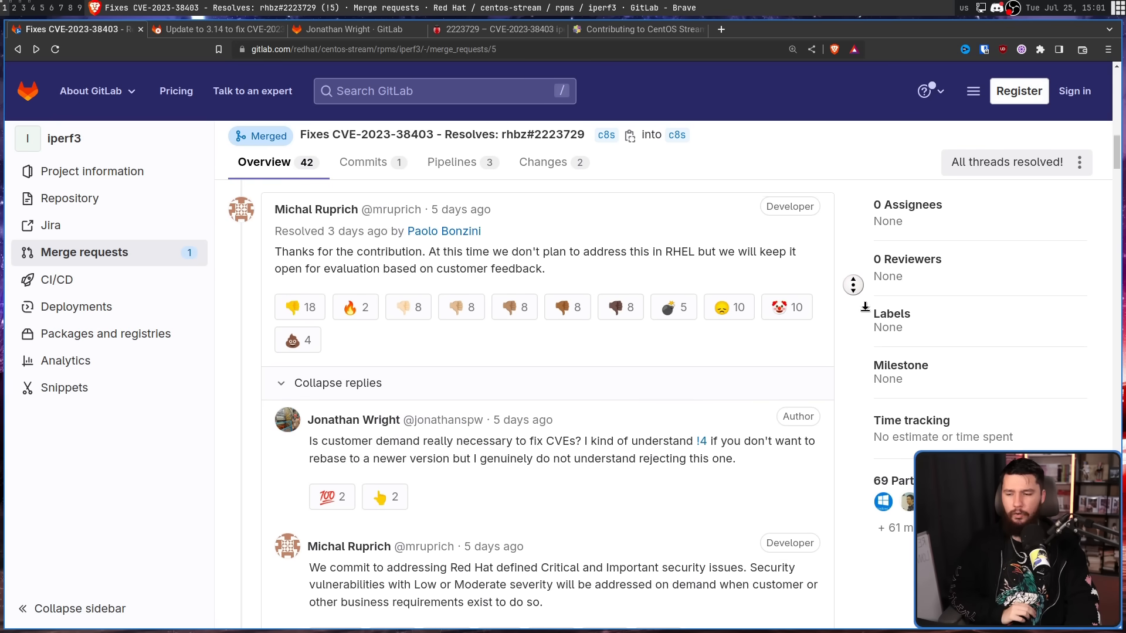
pyautogui.scroll(-3)
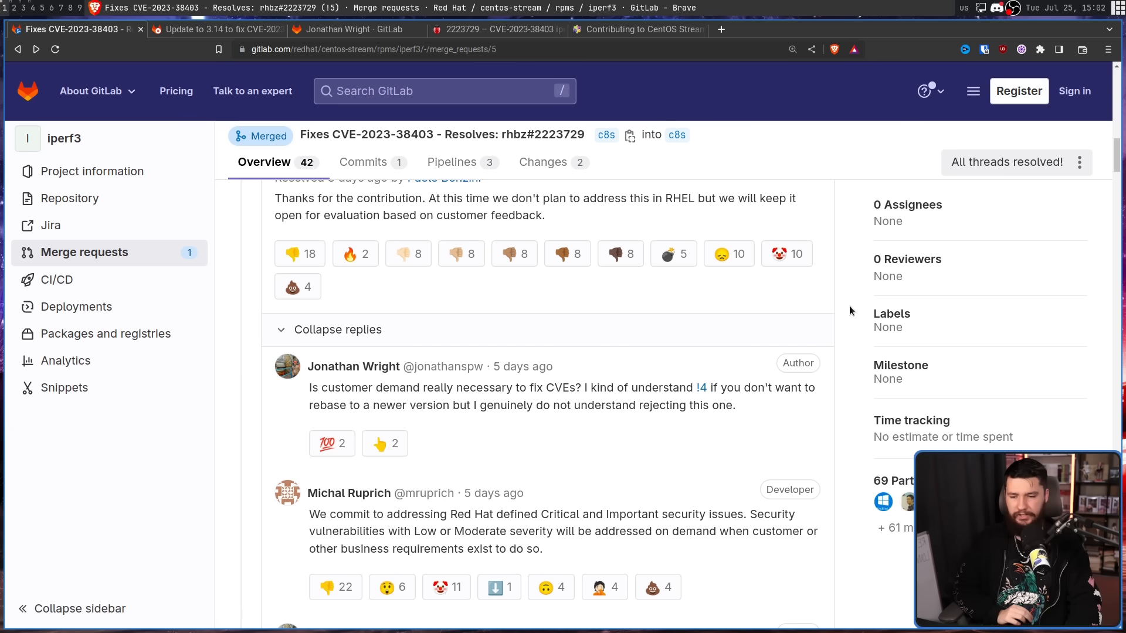
pyautogui.moveTo(889, 314)
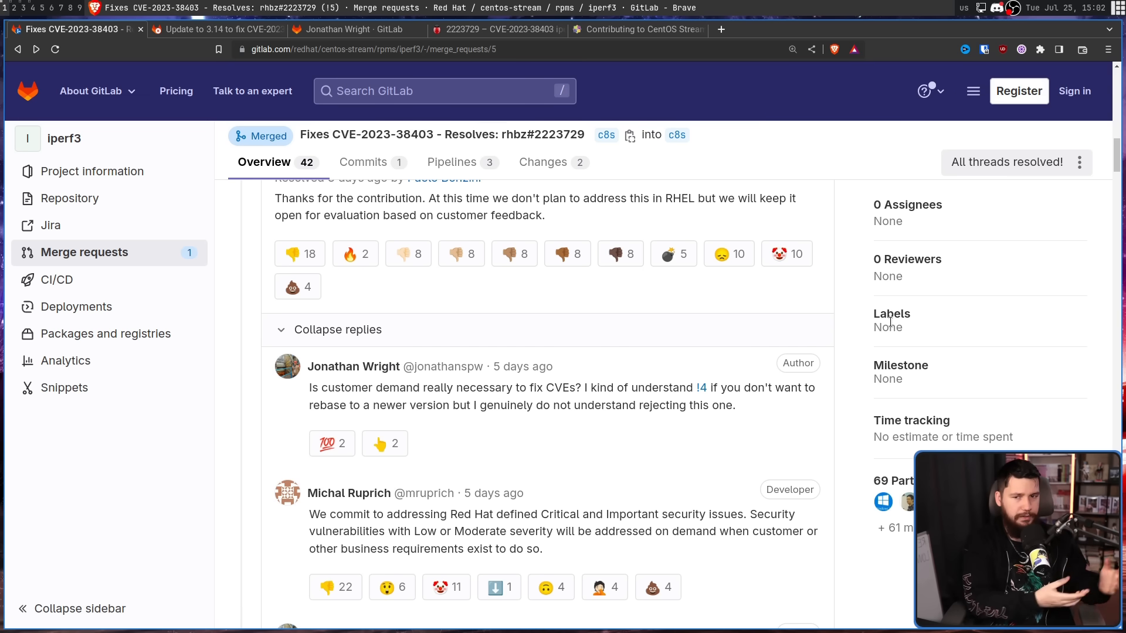
pyautogui.scroll(-3)
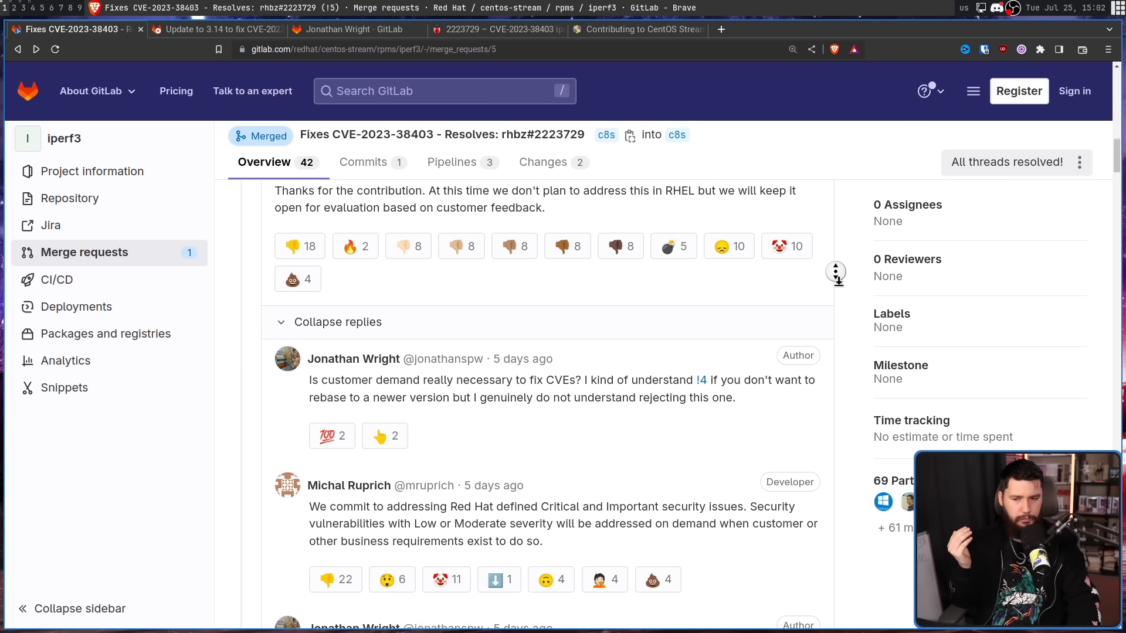
pyautogui.scroll(-3)
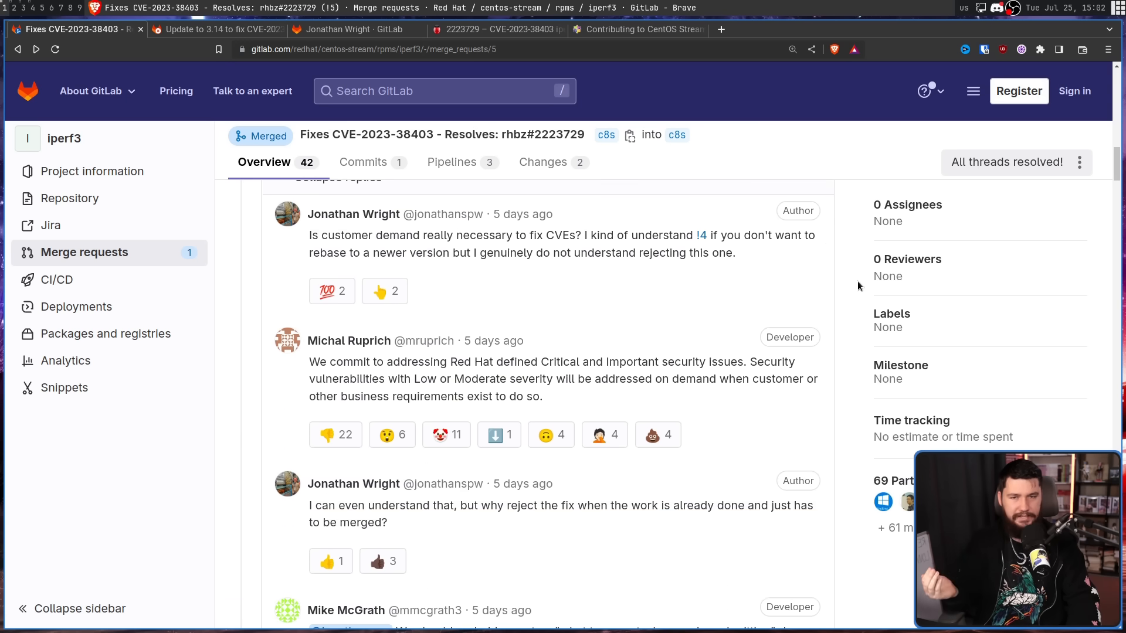
pyautogui.moveTo(852, 280)
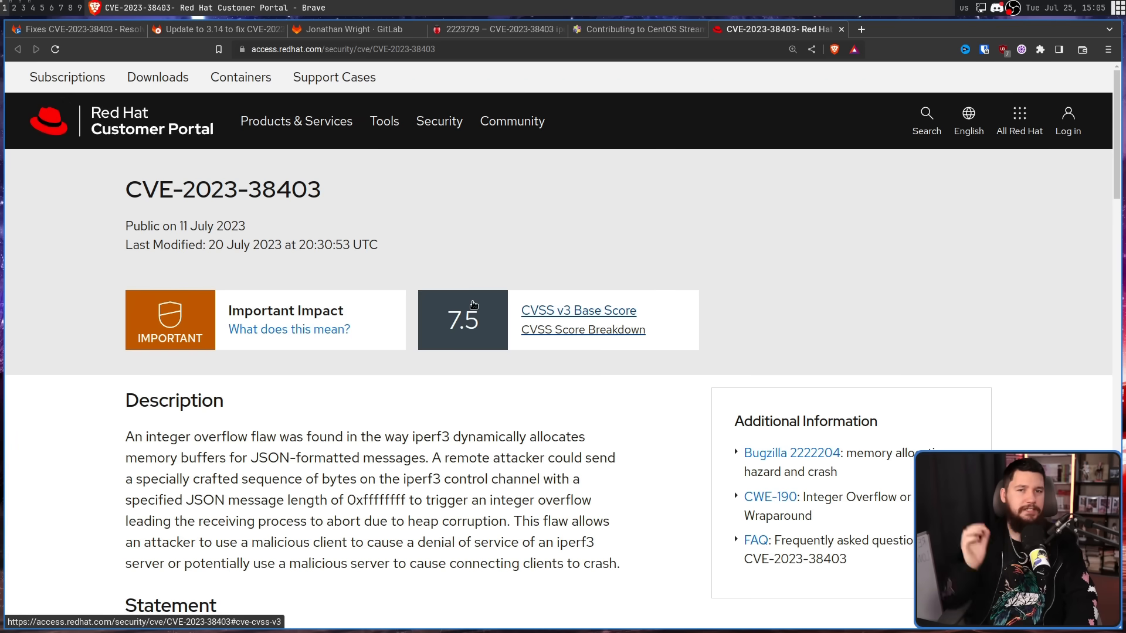
# Step: Read the CVE-2023-38403 page's Important impact, 7.5 CVSS score and description
pyautogui.doubleClick(285, 310)
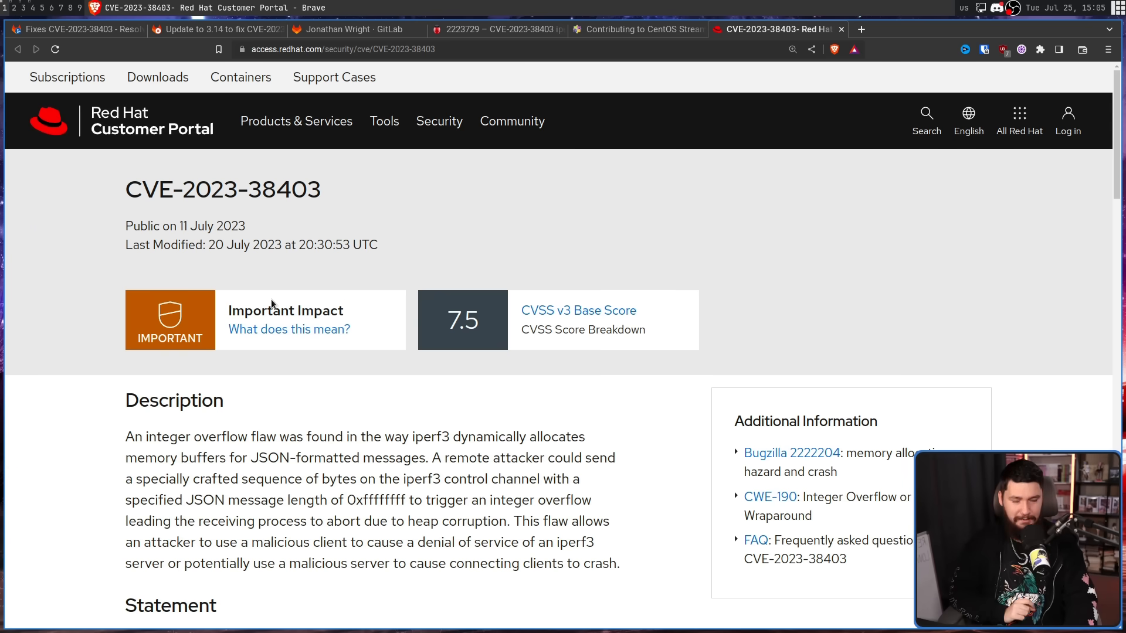
pyautogui.moveTo(271, 299)
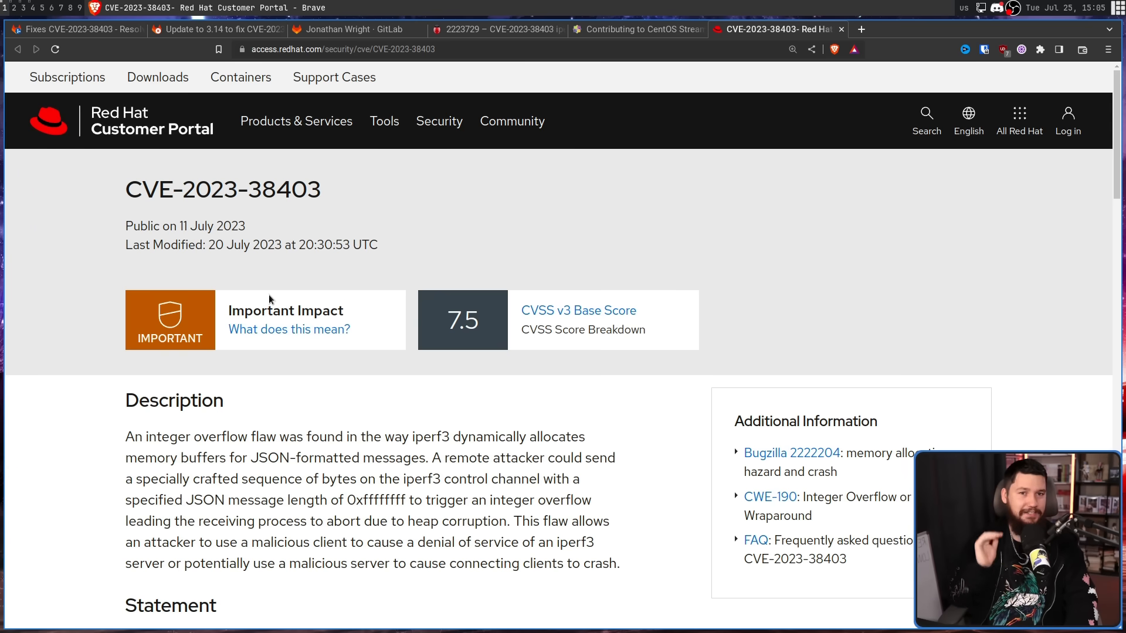
pyautogui.scroll(-3)
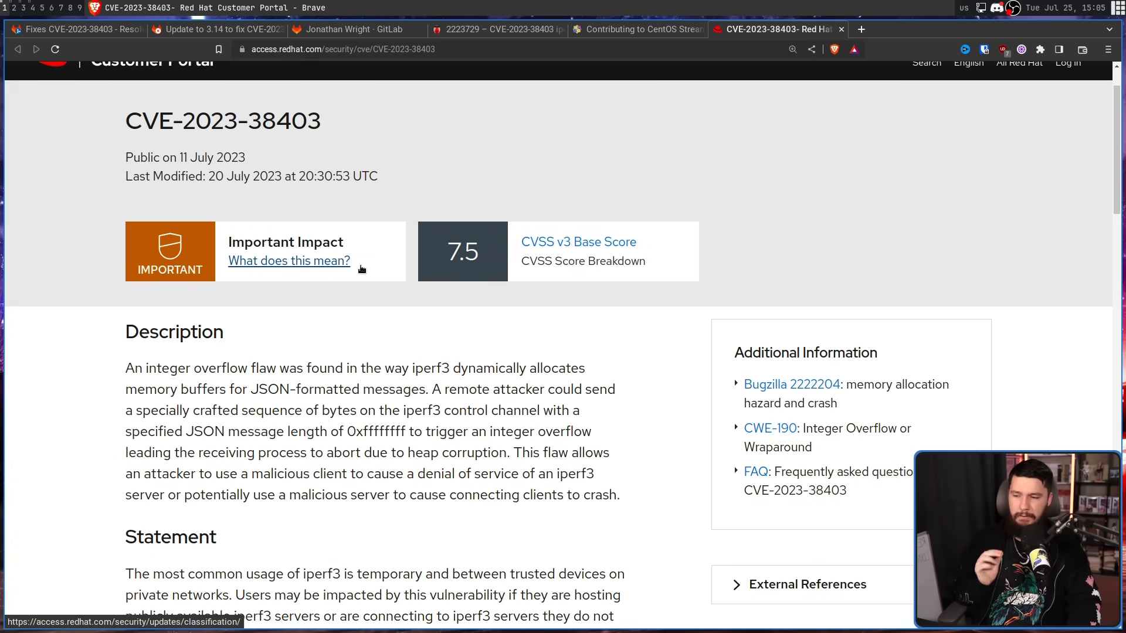
pyautogui.moveTo(521, 334)
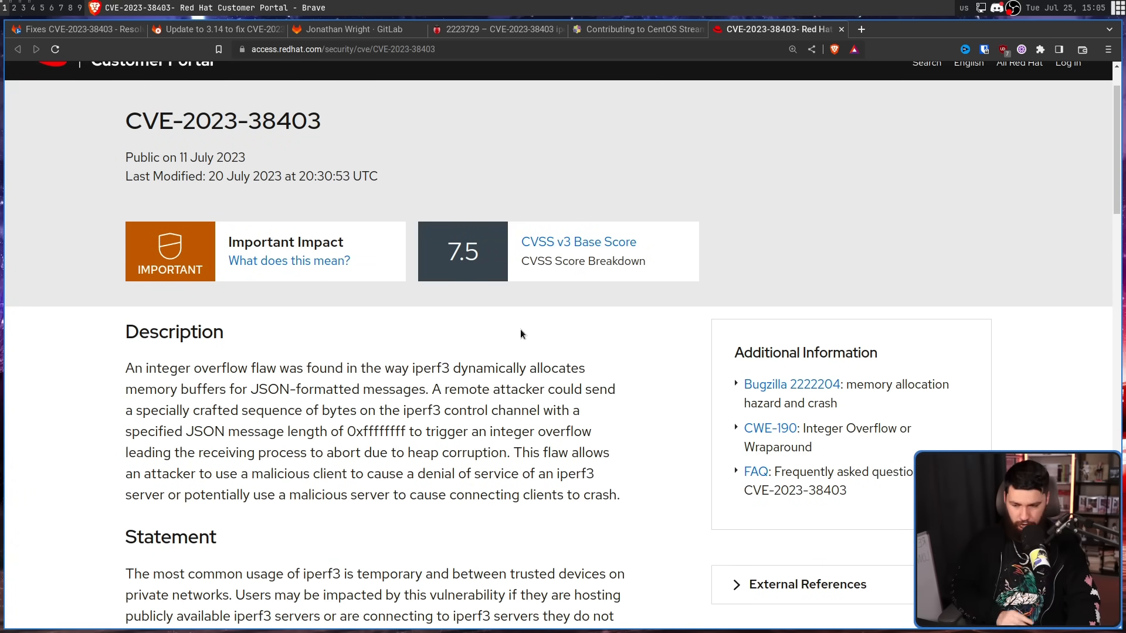
pyautogui.moveTo(407, 384)
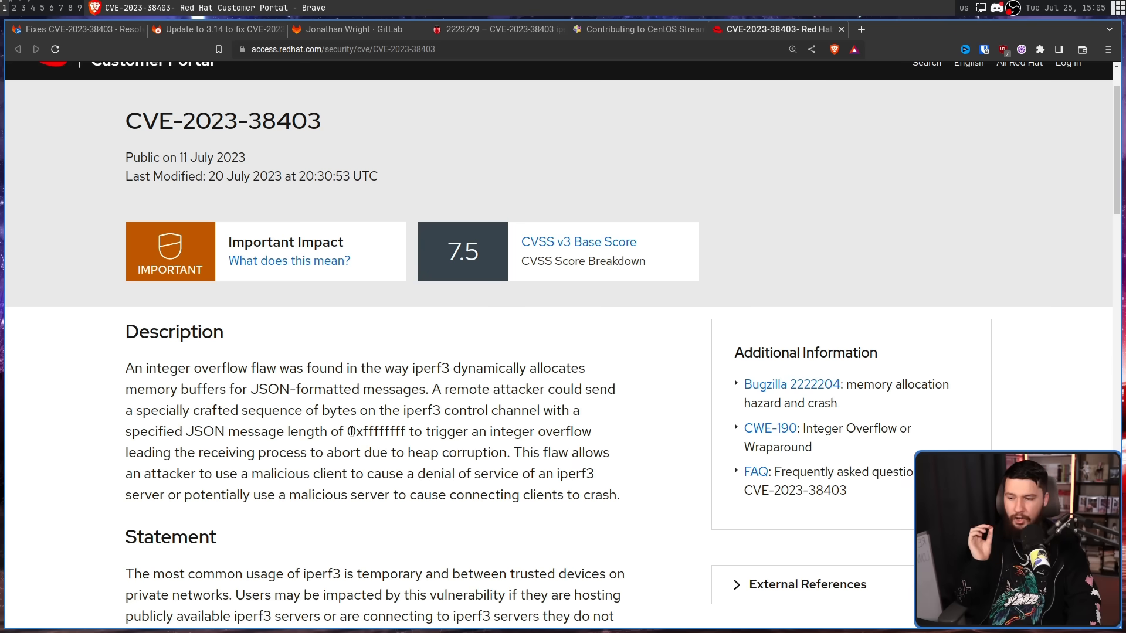
pyautogui.doubleClick(376, 431)
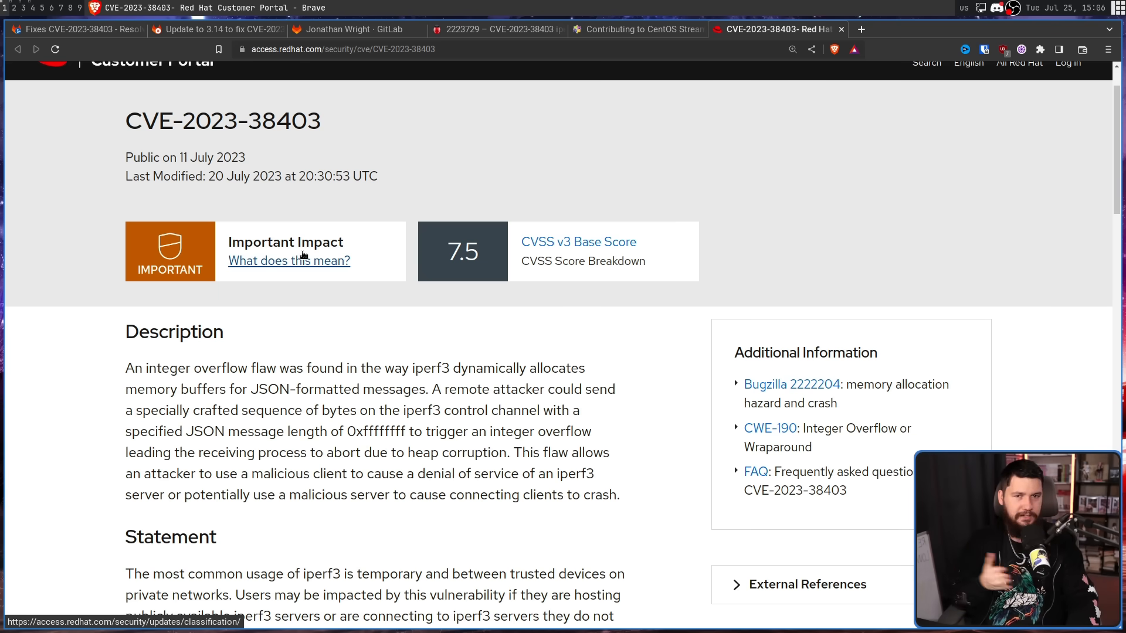
pyautogui.moveTo(297, 248)
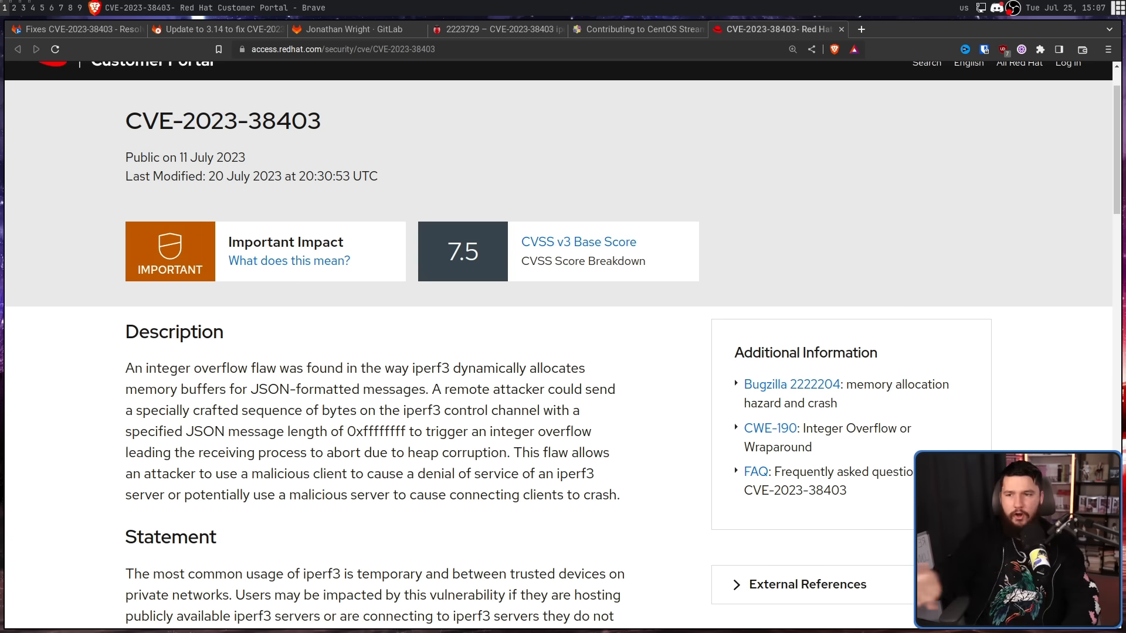
# Step: Back in !5, scroll to the support-ticket advice and the Denial of Service reply
pyautogui.click(77, 29)
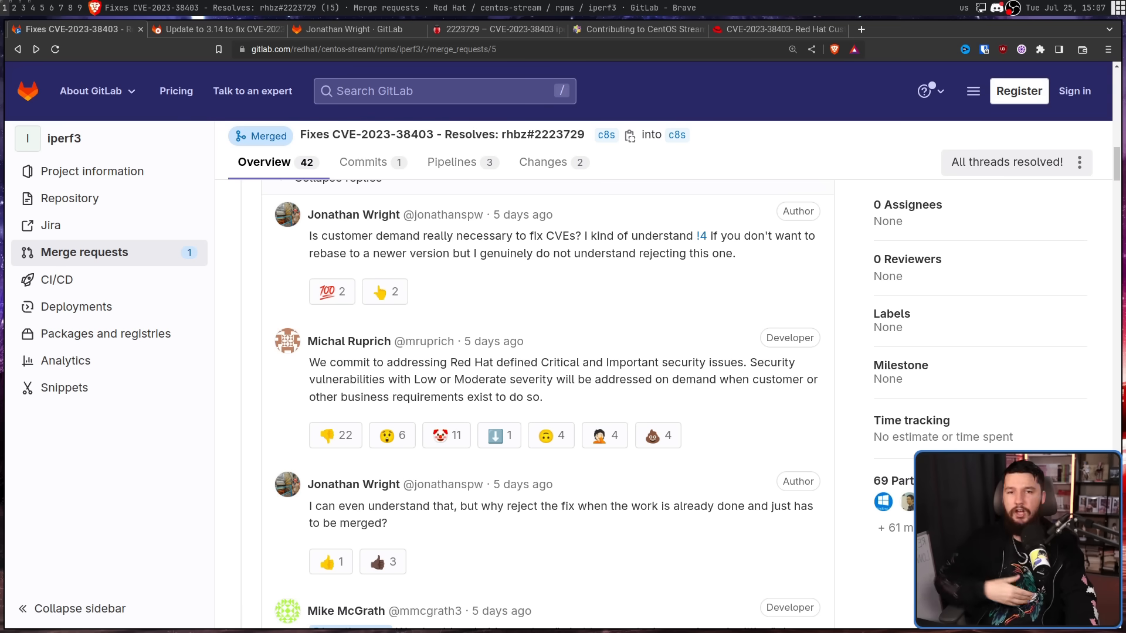
pyautogui.scroll(3)
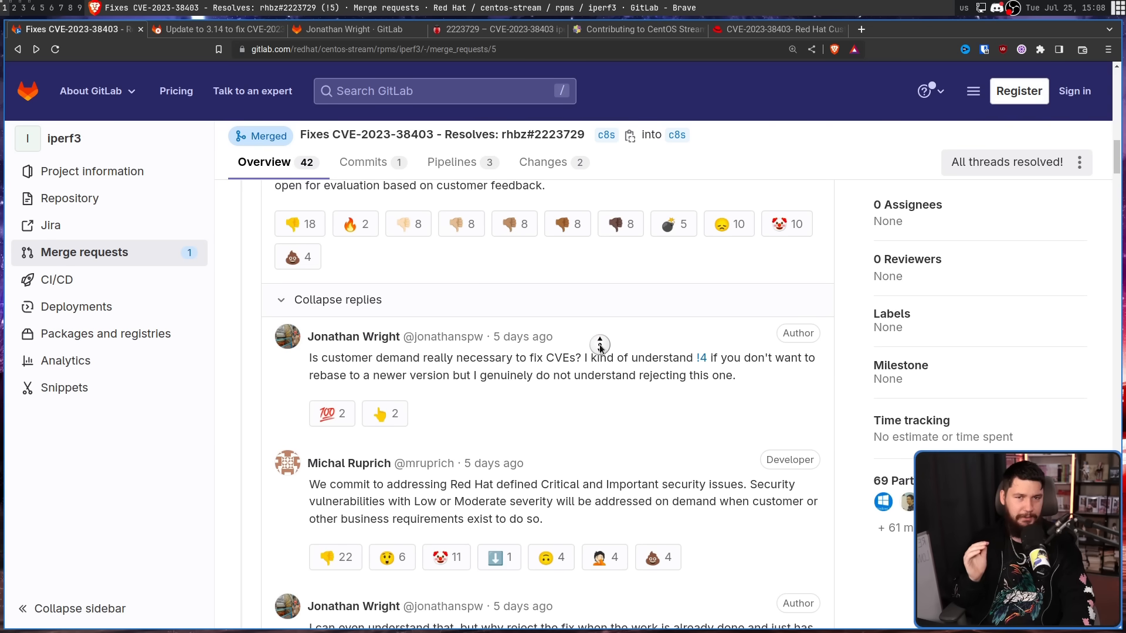
pyautogui.scroll(3)
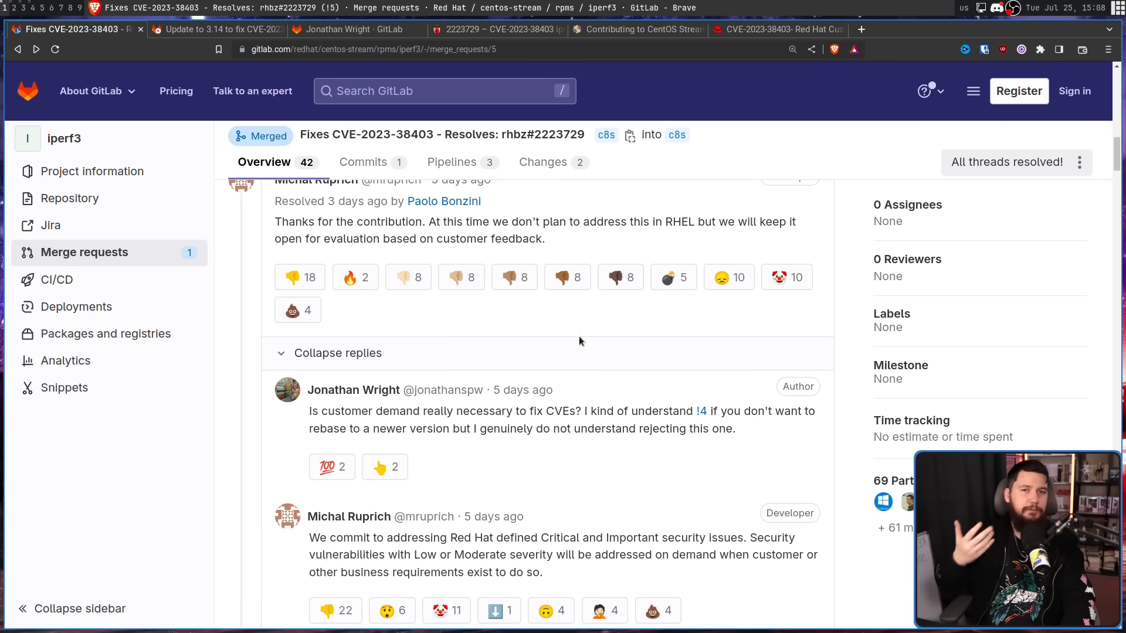
pyautogui.moveTo(563, 338)
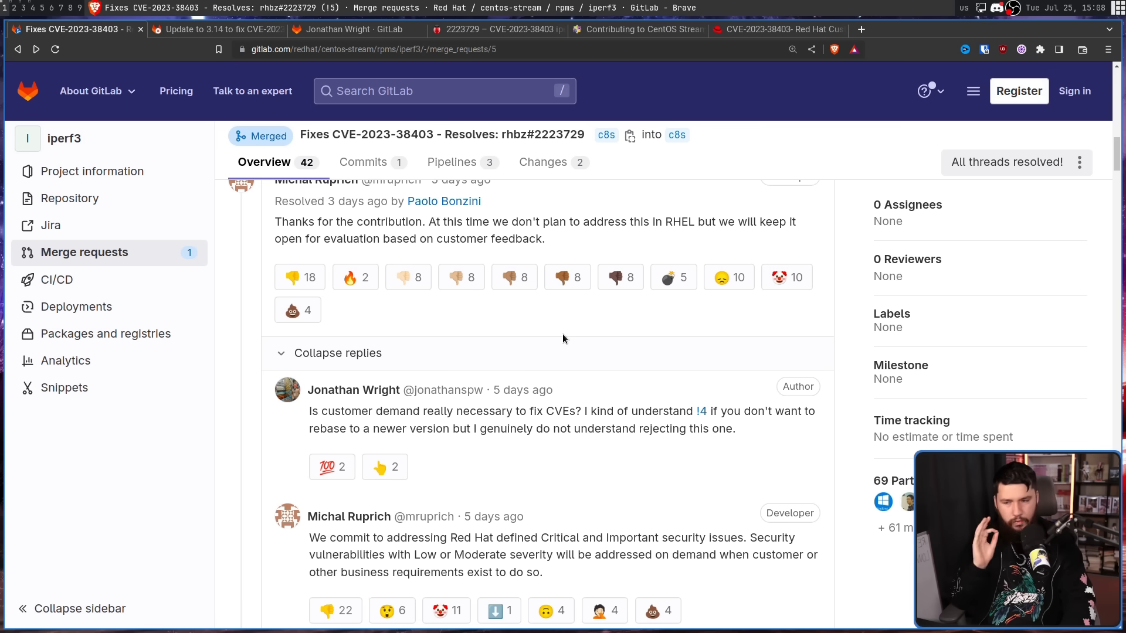
pyautogui.scroll(-3)
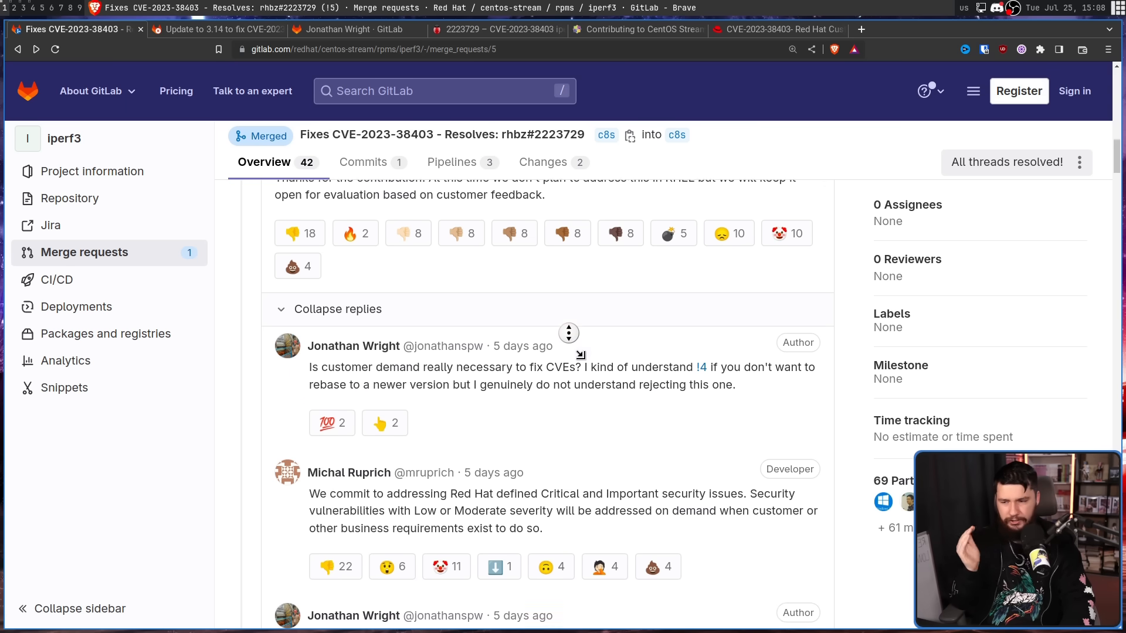
pyautogui.scroll(-3)
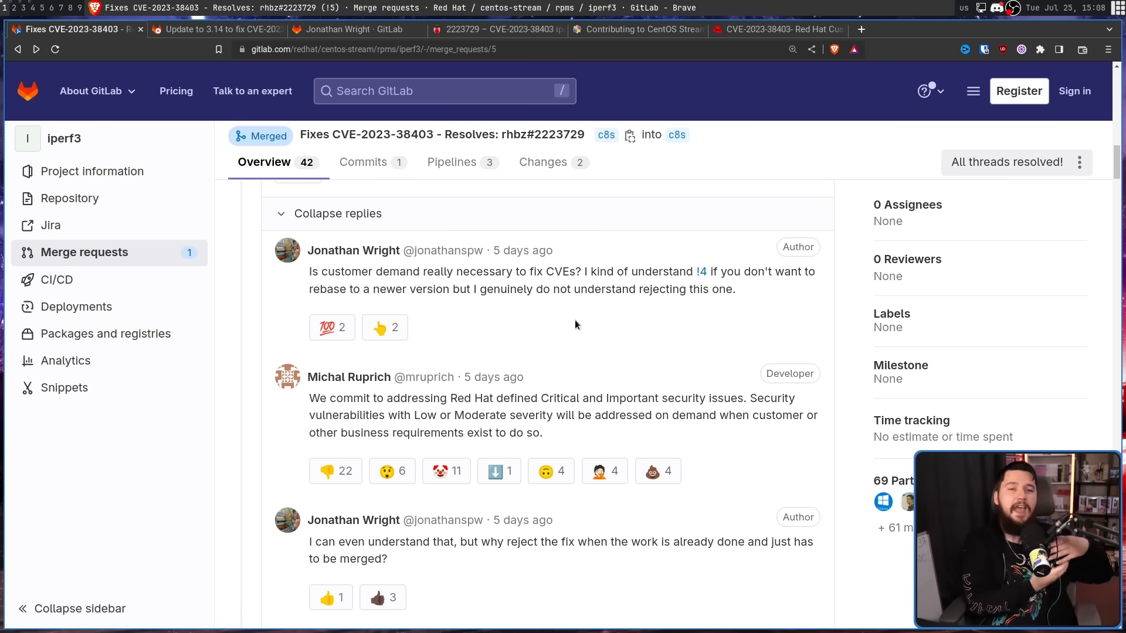
pyautogui.moveTo(550, 230)
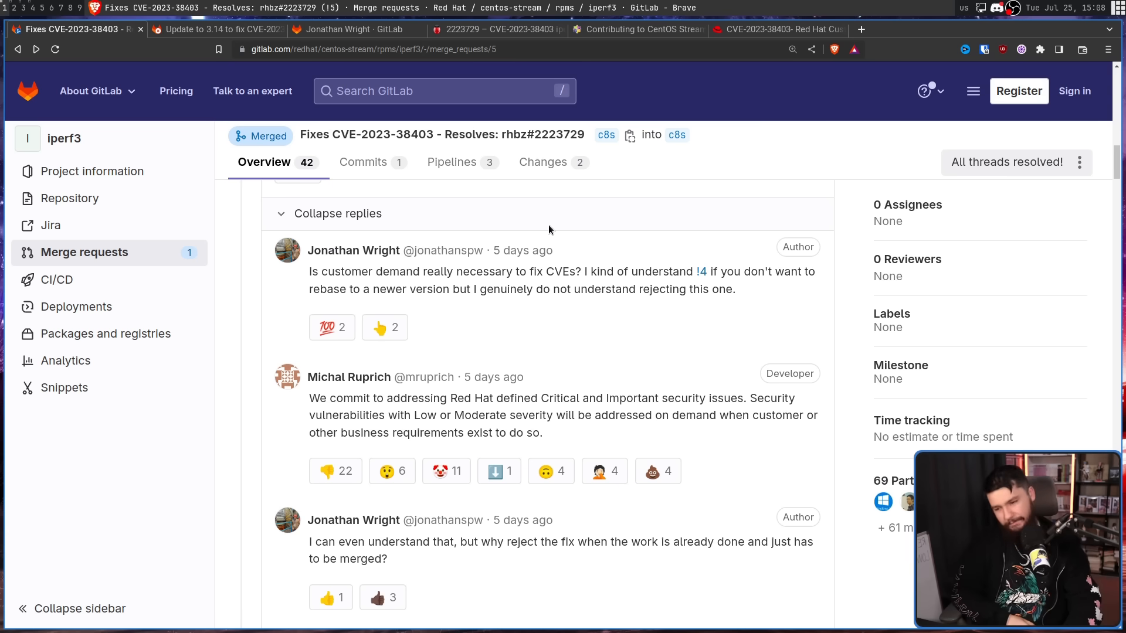
pyautogui.moveTo(592, 195)
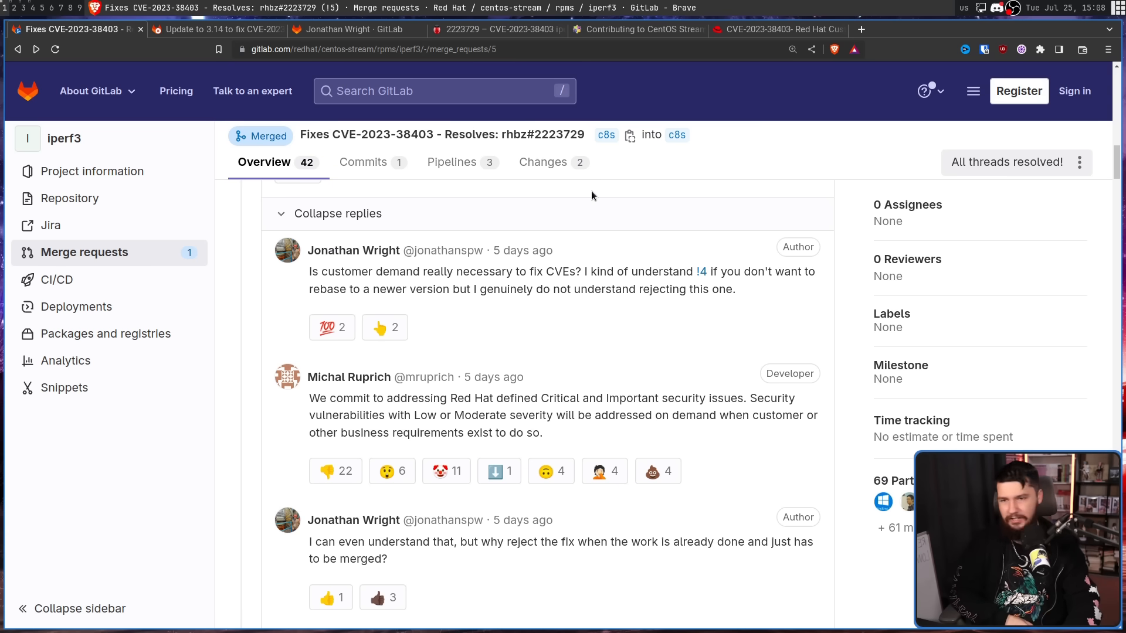
pyautogui.moveTo(690, 225)
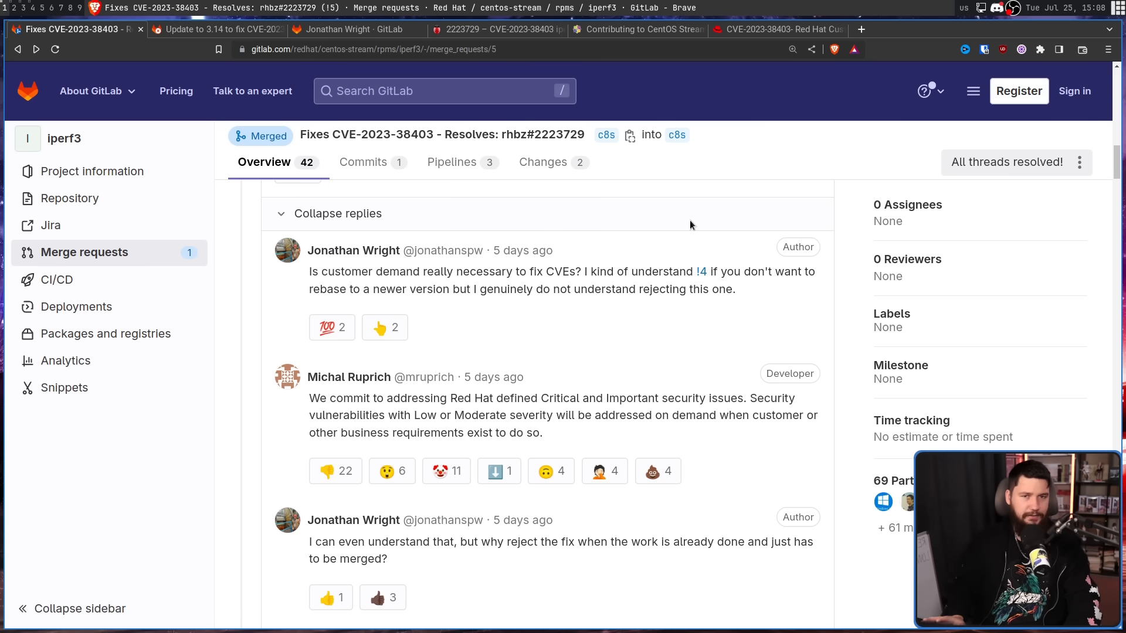
pyautogui.scroll(-3)
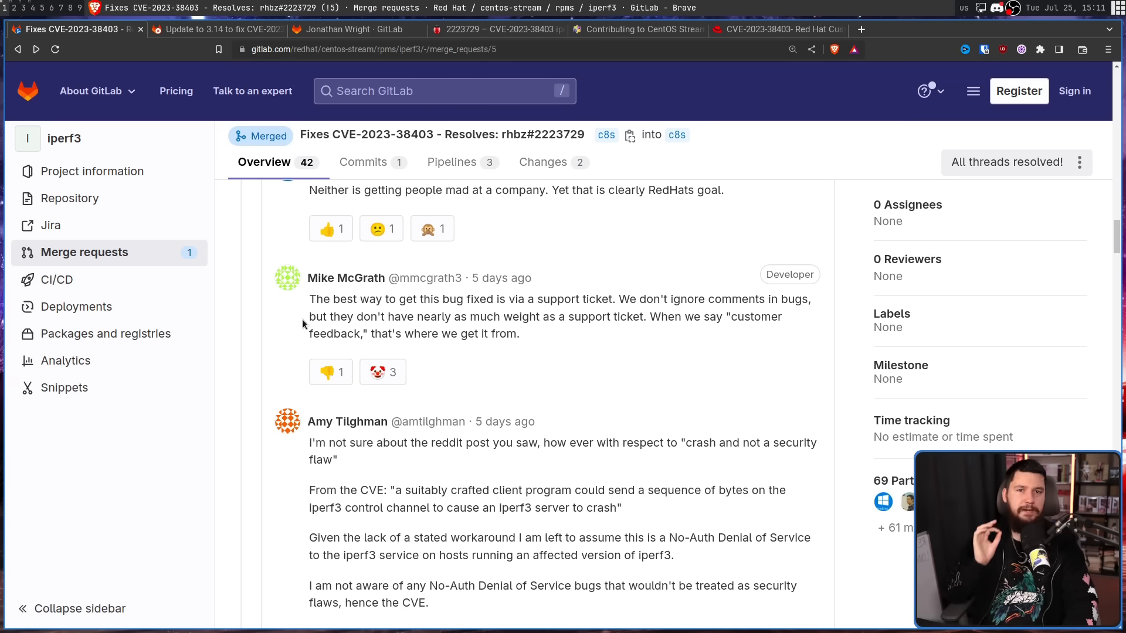
pyautogui.moveTo(341, 312)
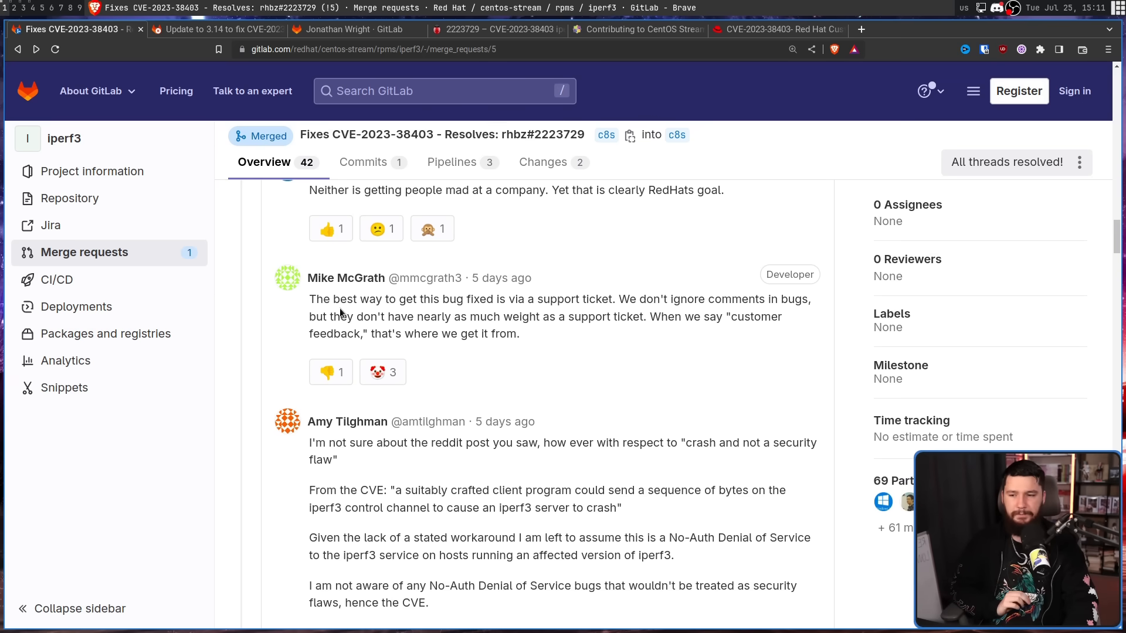
pyautogui.moveTo(355, 316)
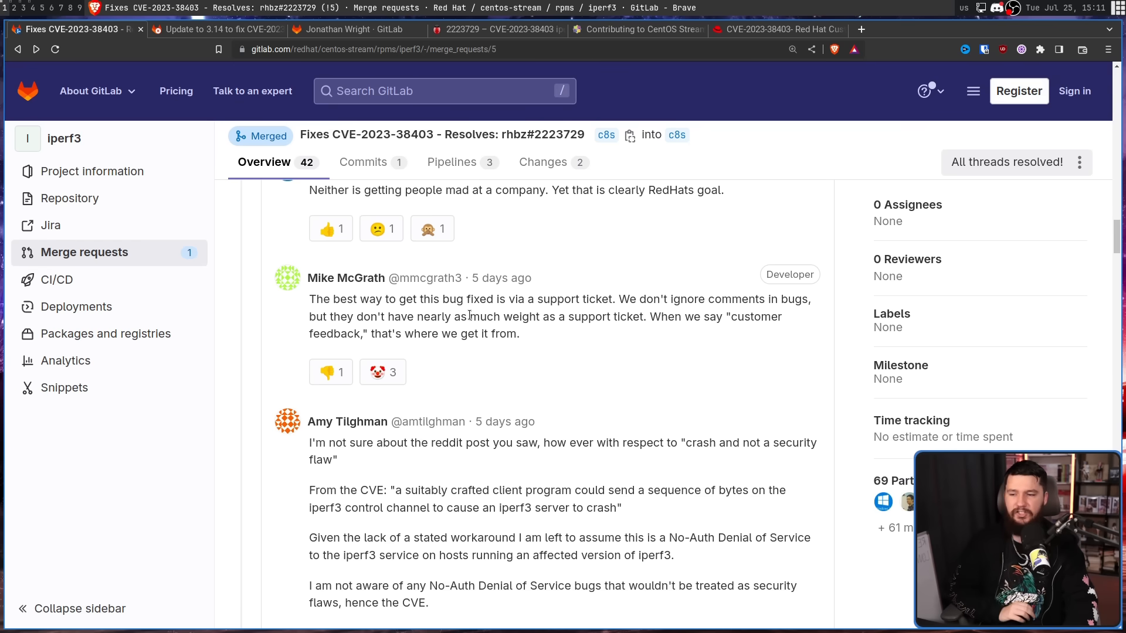
pyautogui.moveTo(570, 321)
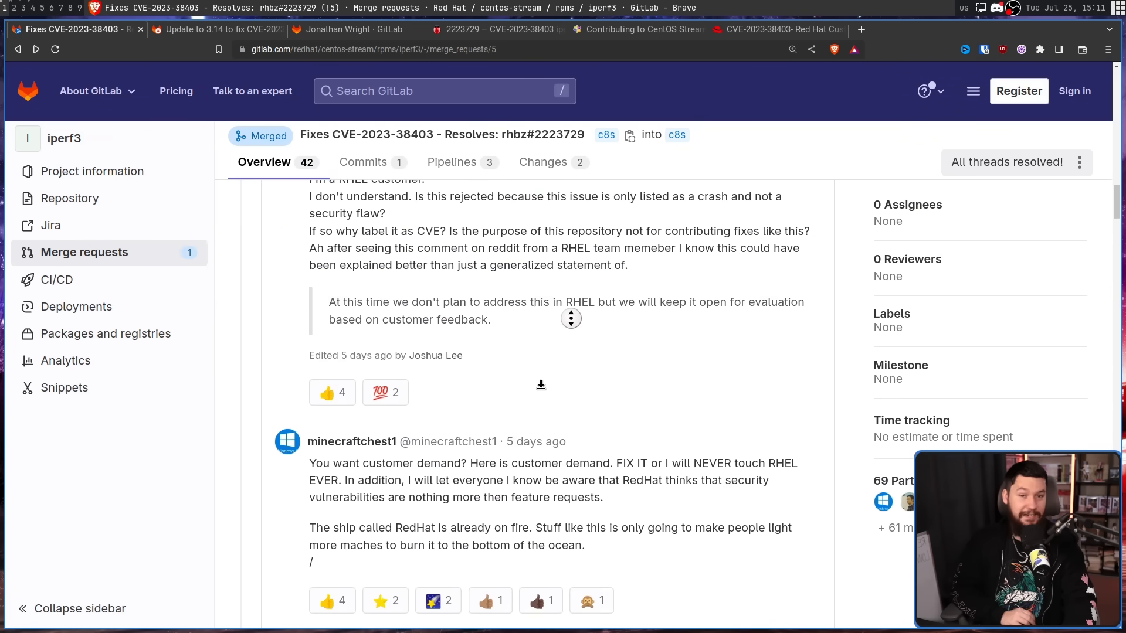
# Step: Scroll the !5 thread to the resolved declining reply and the author's customer-demand question
pyautogui.scroll(-3)
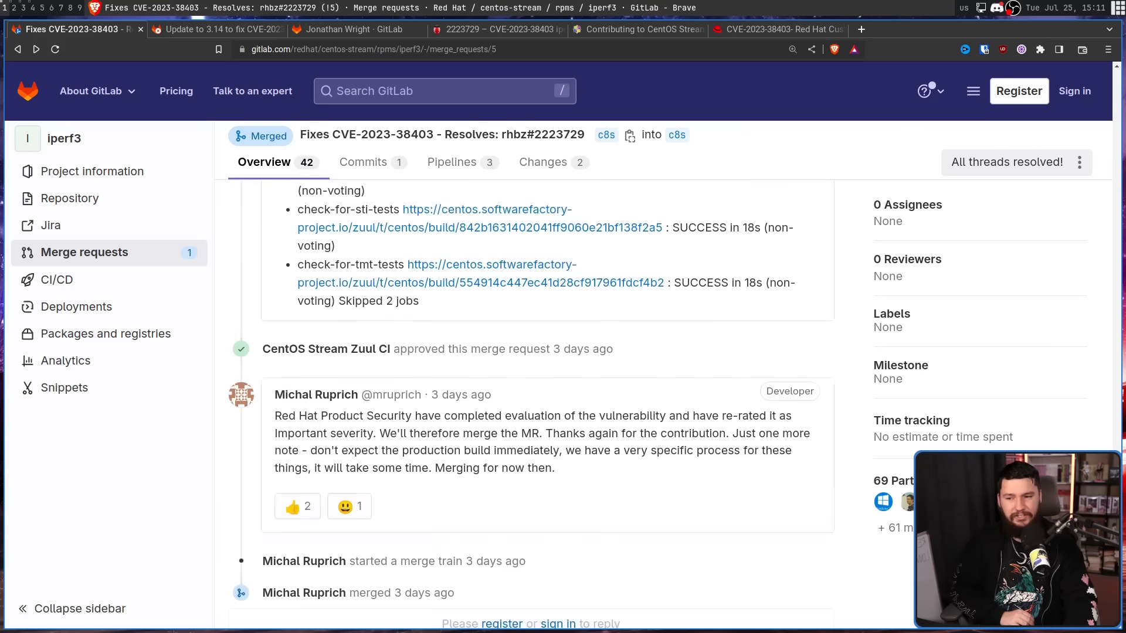
pyautogui.scroll(-3)
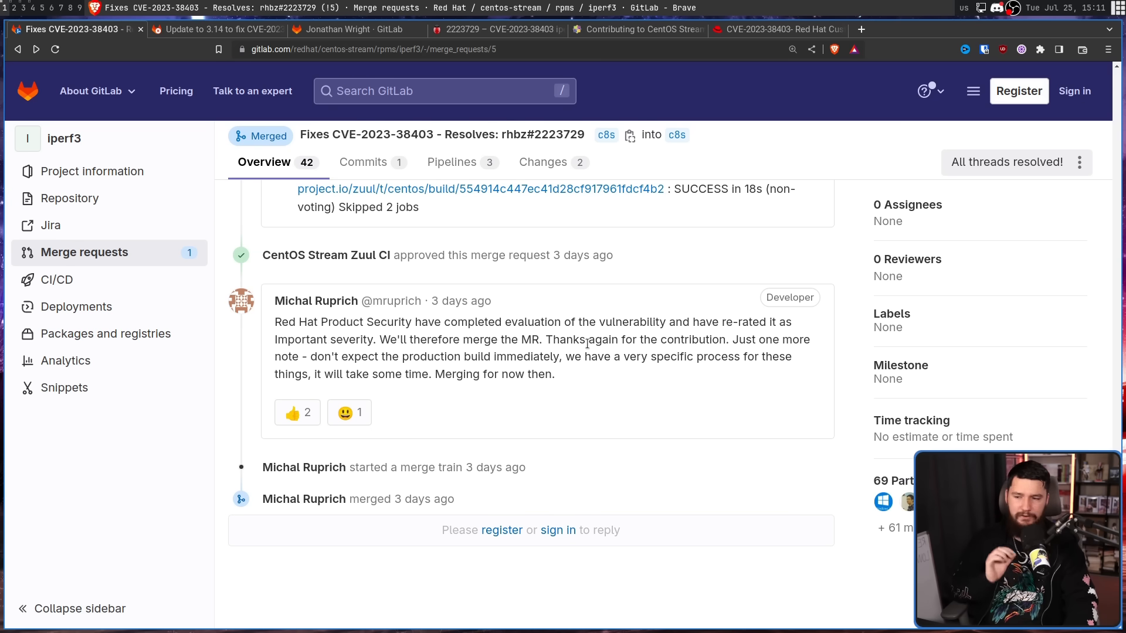
pyautogui.moveTo(464, 327)
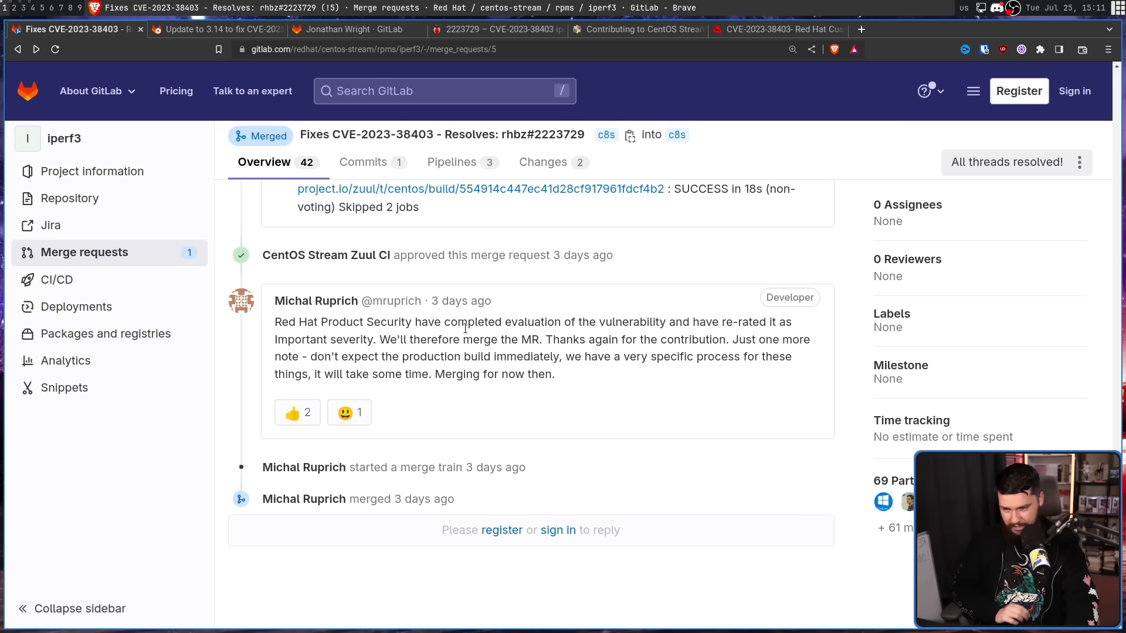
pyautogui.moveTo(457, 333)
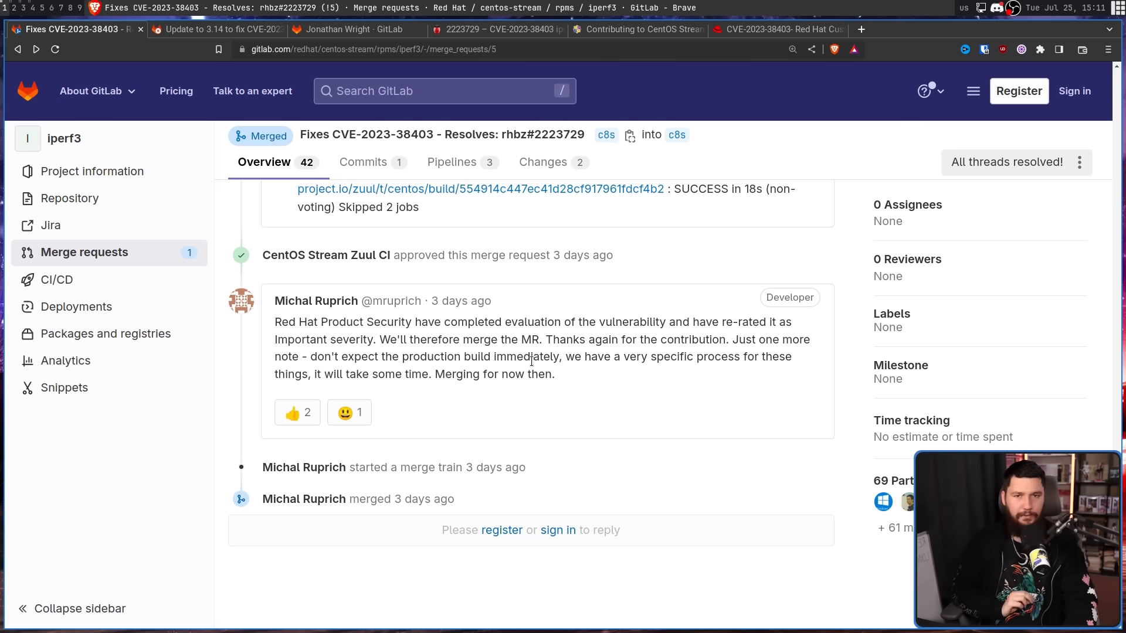
pyautogui.scroll(3)
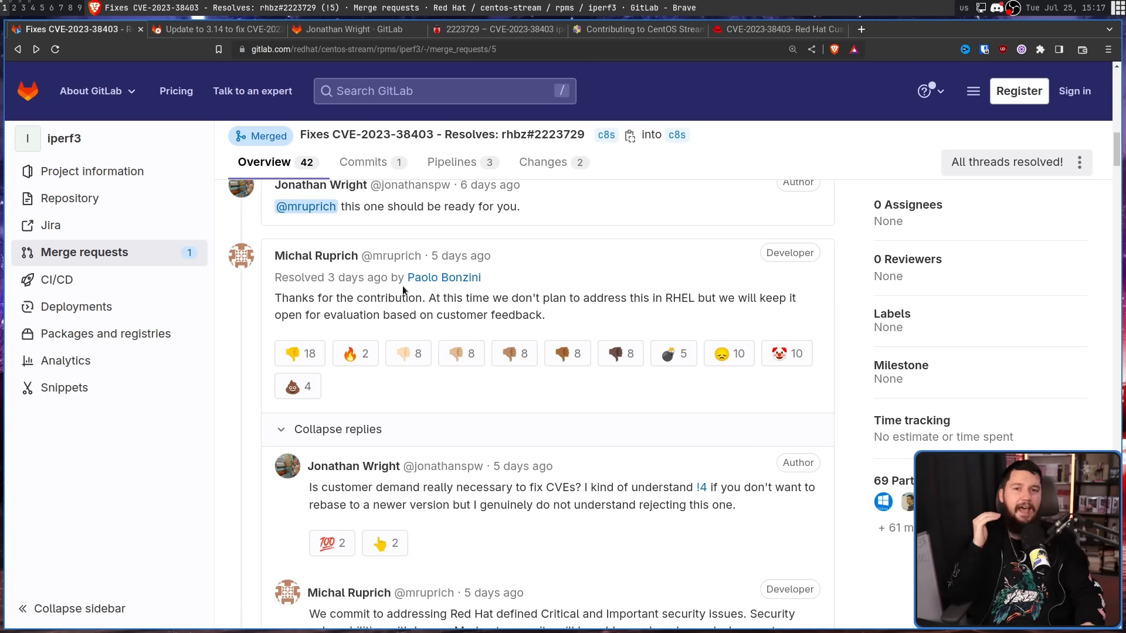
pyautogui.moveTo(637, 314)
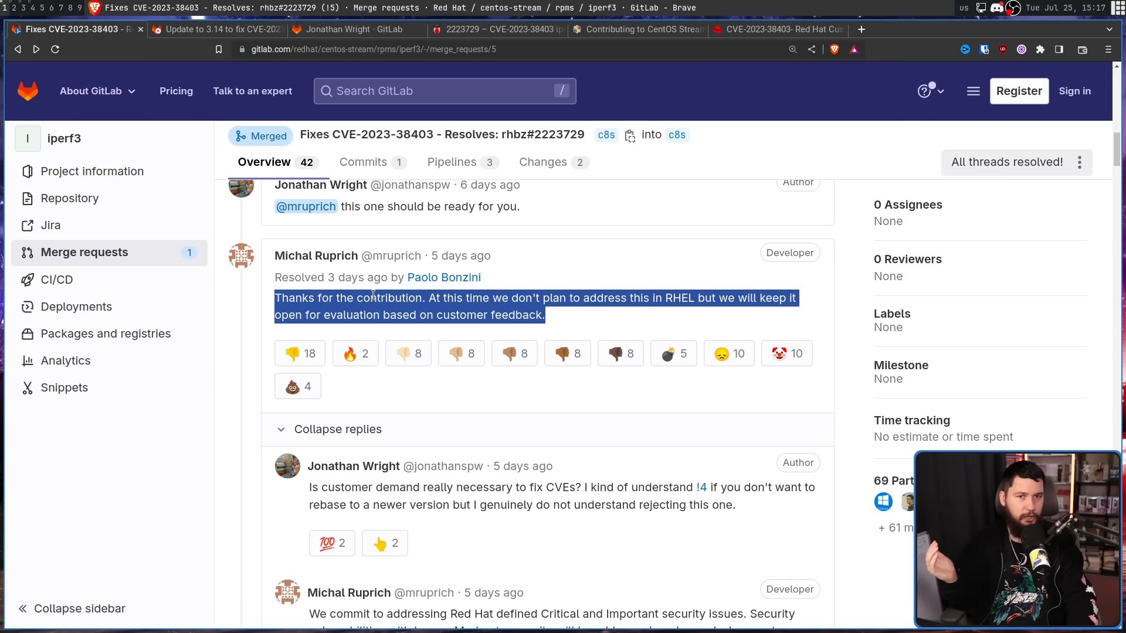
# Step: Scroll to the 'what to expect when submitting' doc proposal, briefly checking the CentOS Docs guide
pyautogui.scroll(3)
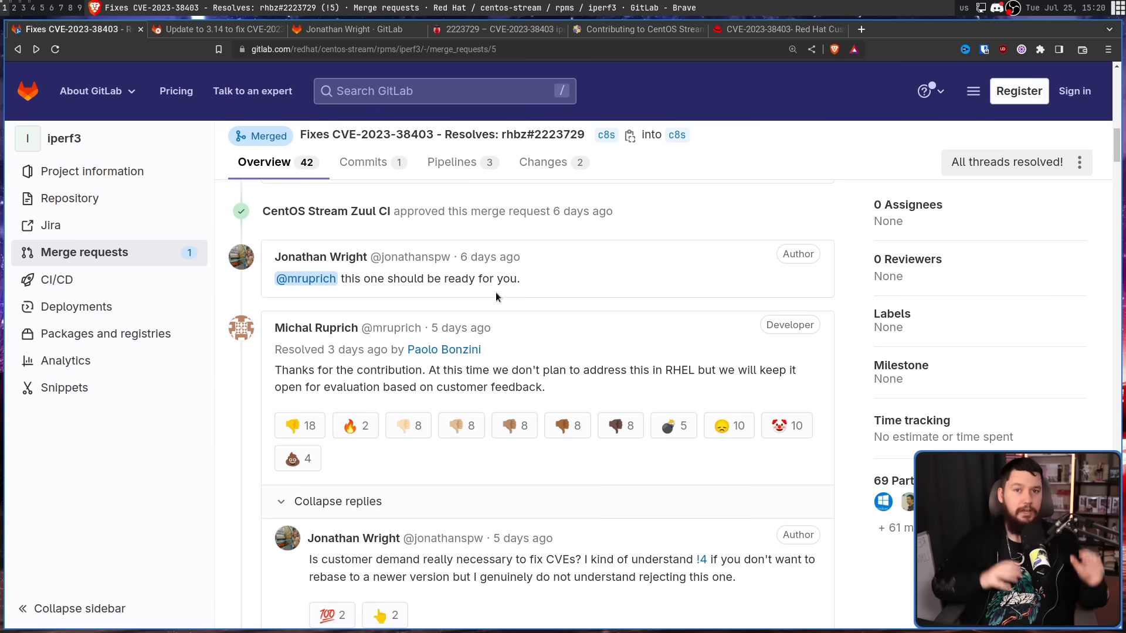
pyautogui.moveTo(917, 253)
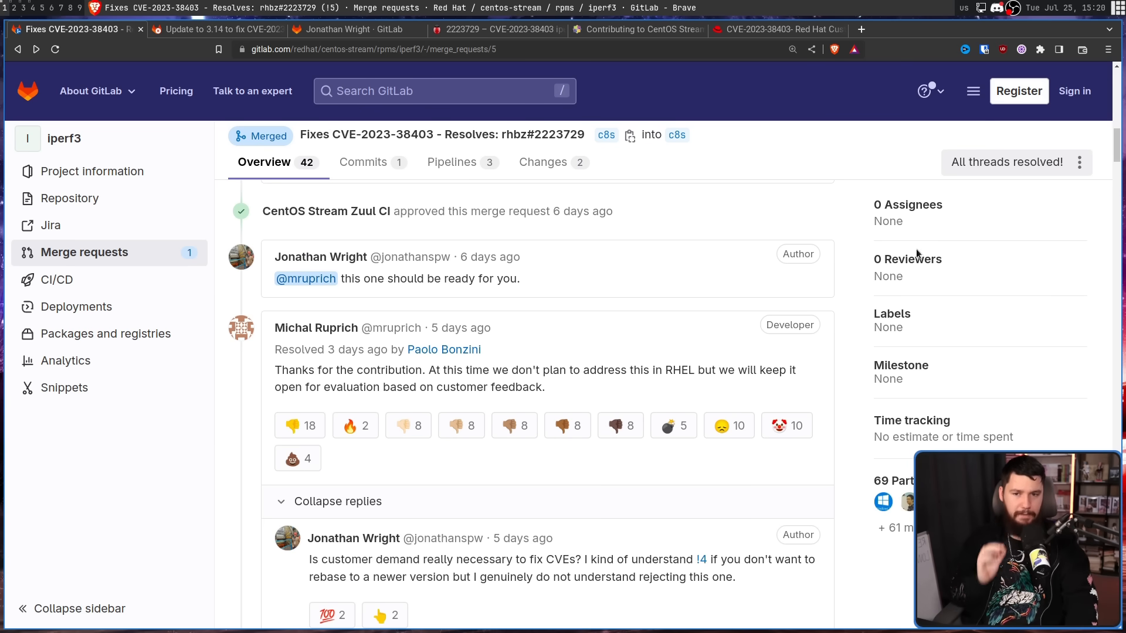
pyautogui.scroll(-3)
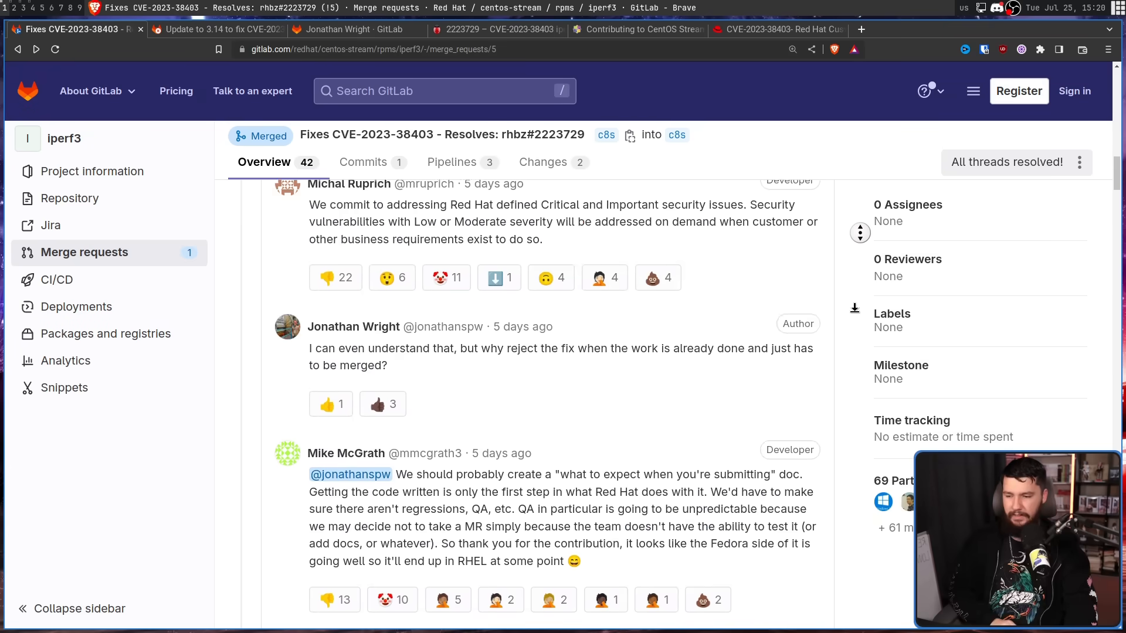
pyautogui.scroll(-3)
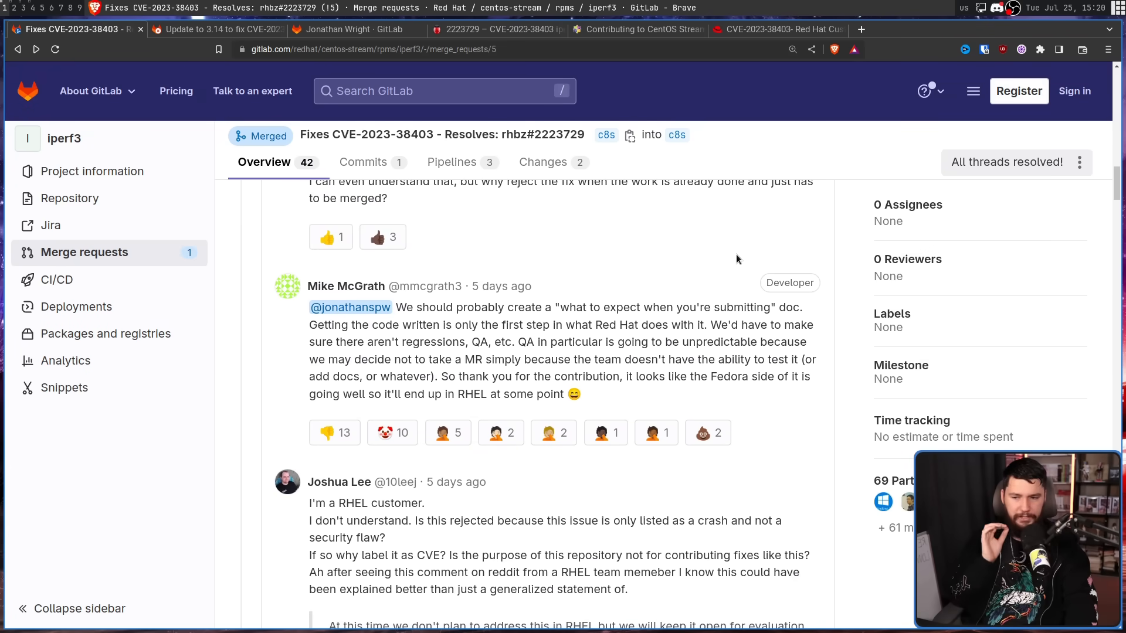
pyautogui.moveTo(806, 315)
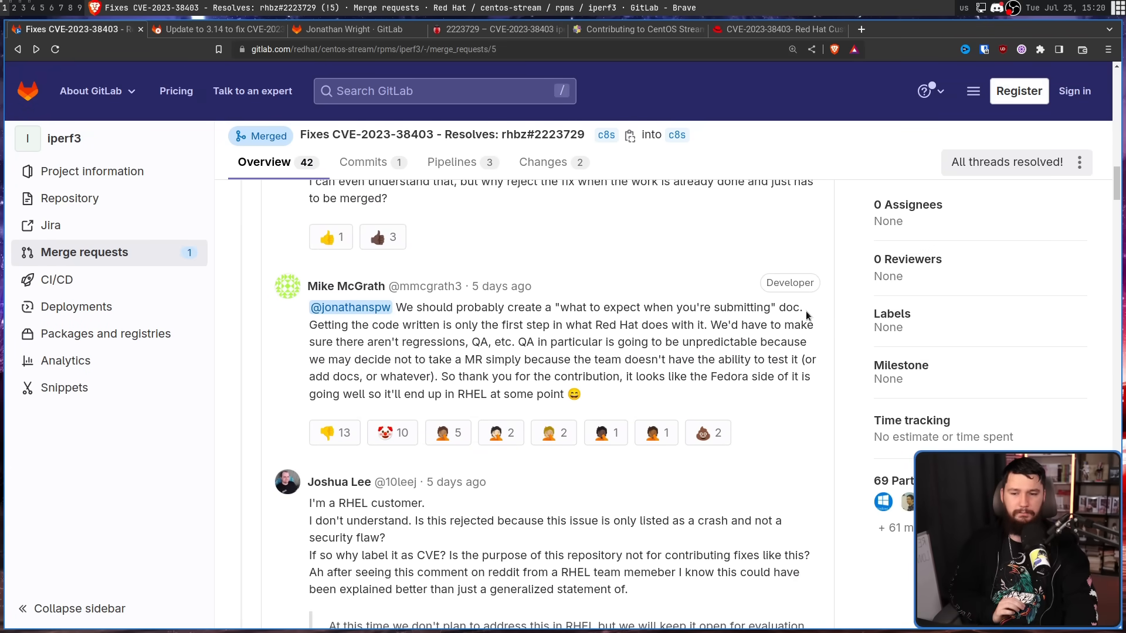
pyautogui.click(636, 29)
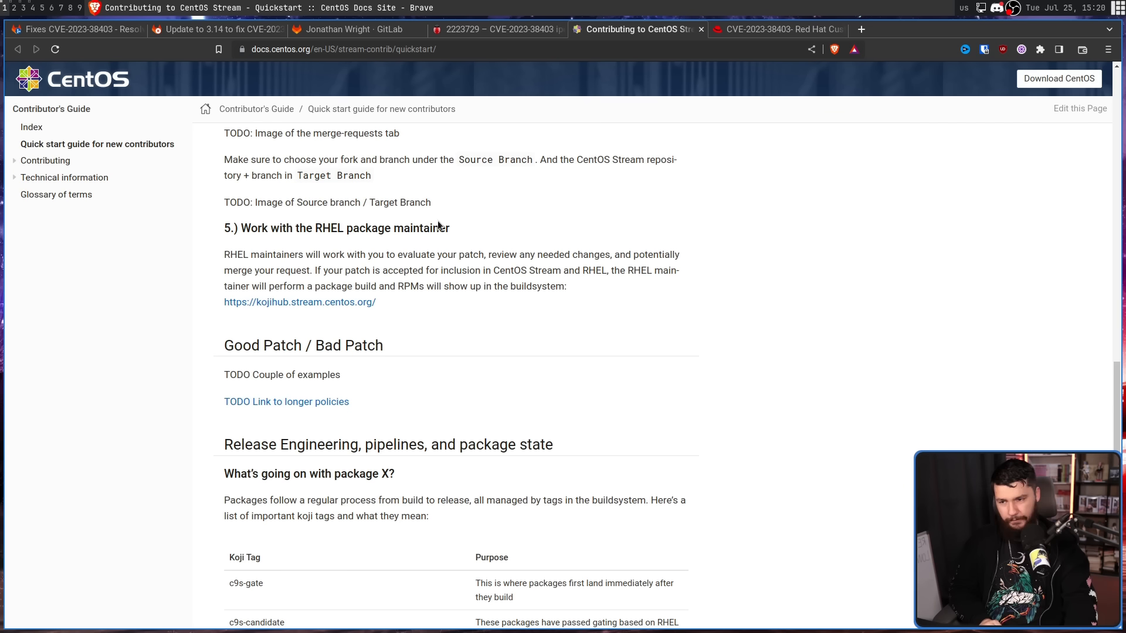
pyautogui.click(71, 29)
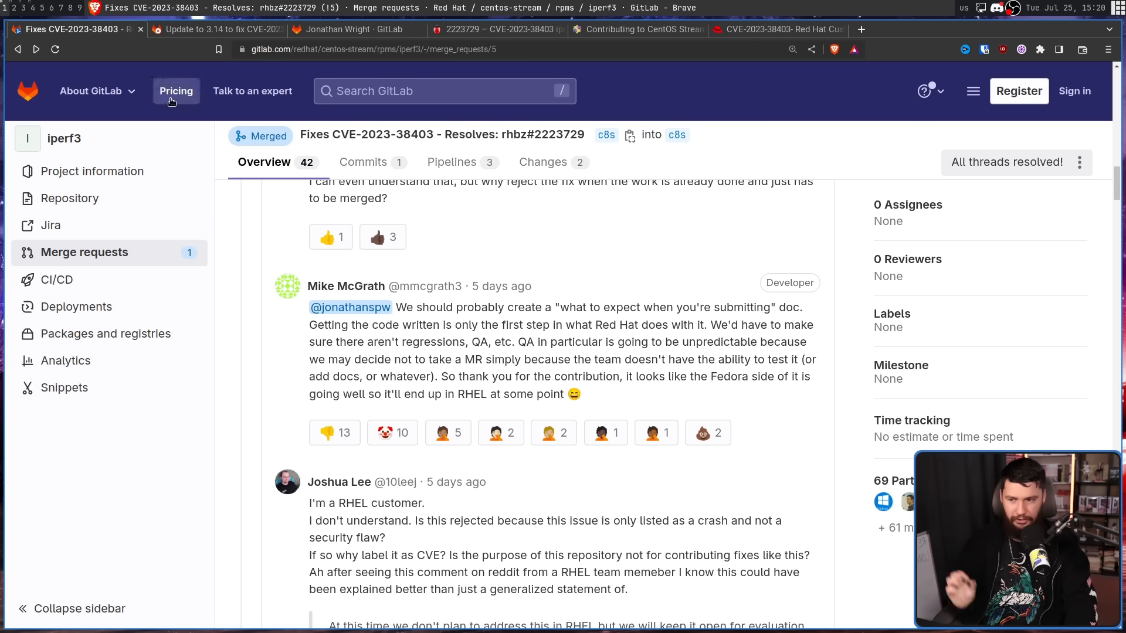
pyautogui.moveTo(391, 319)
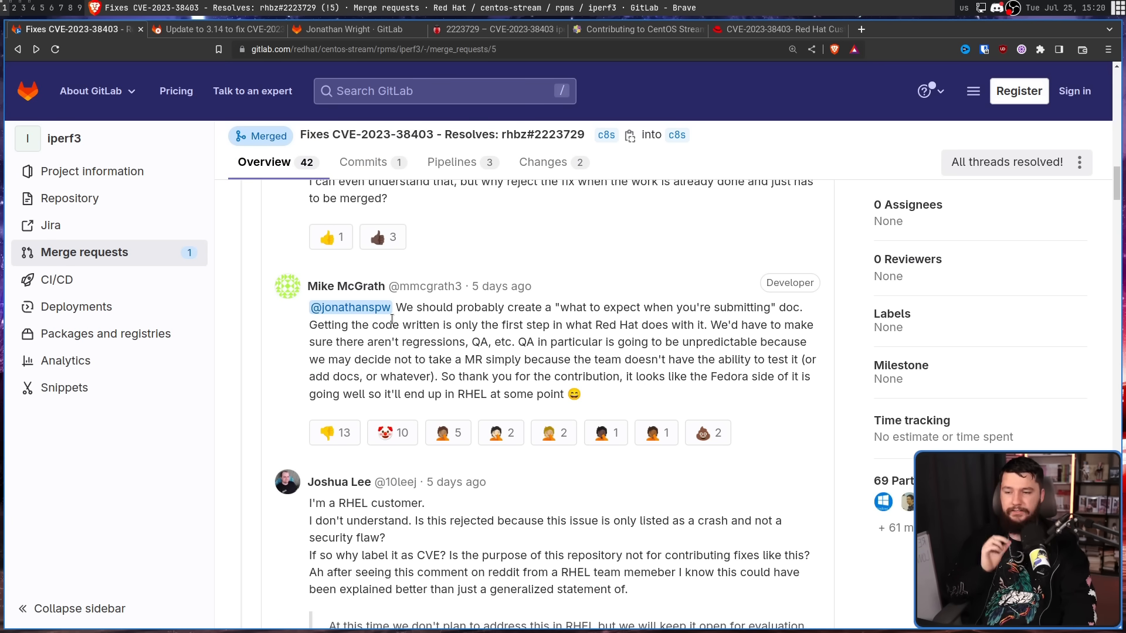
pyautogui.moveTo(397, 322)
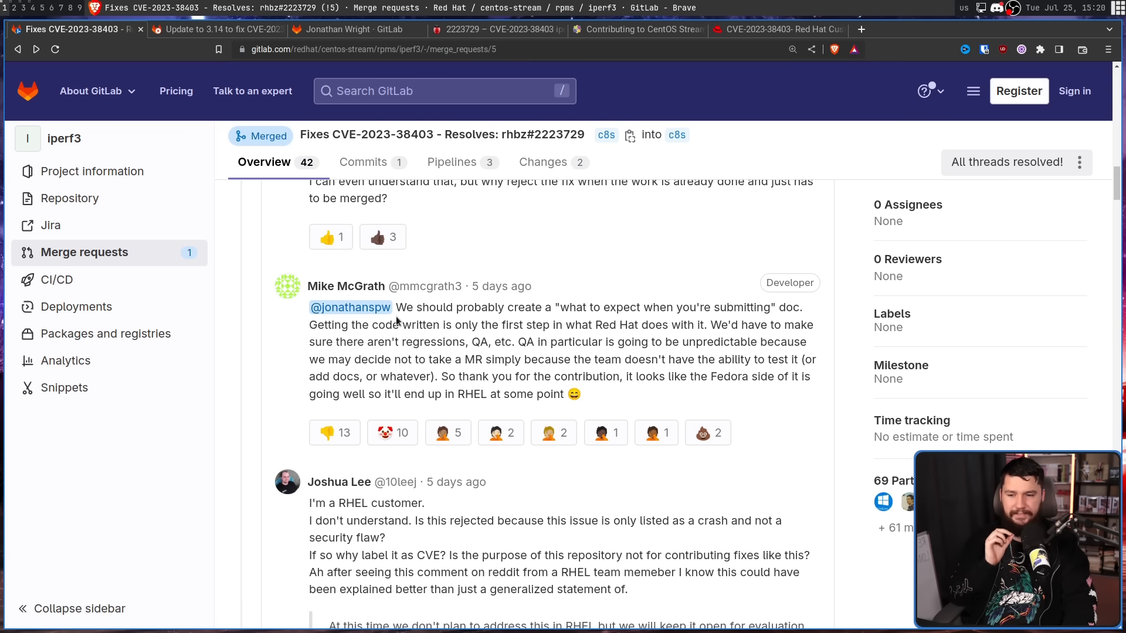
pyautogui.moveTo(542, 322)
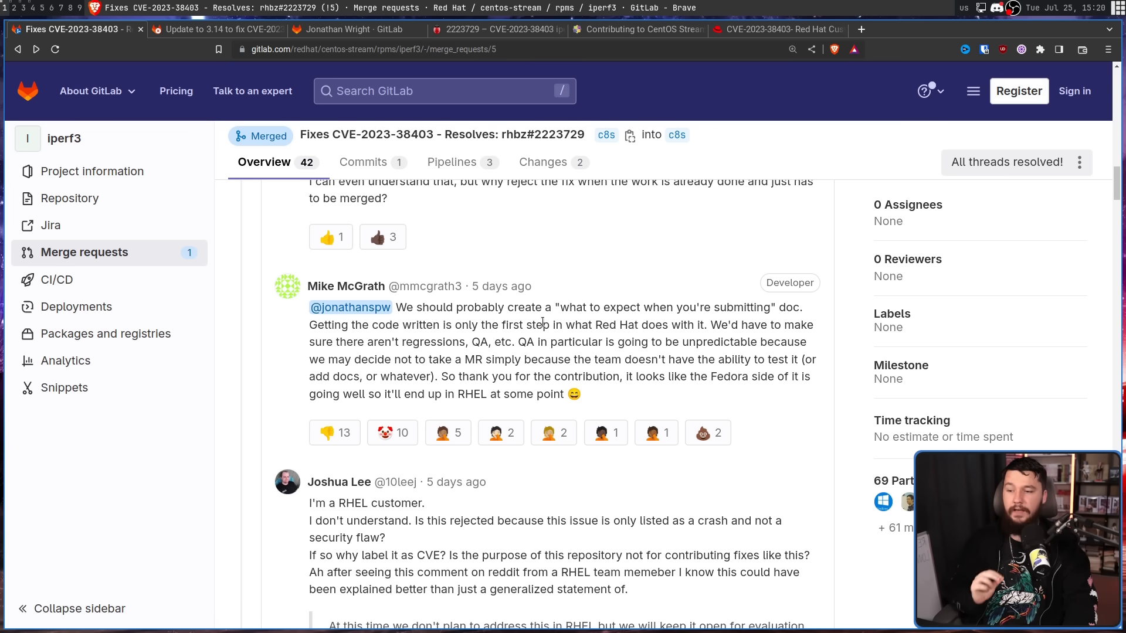
pyautogui.moveTo(472, 335)
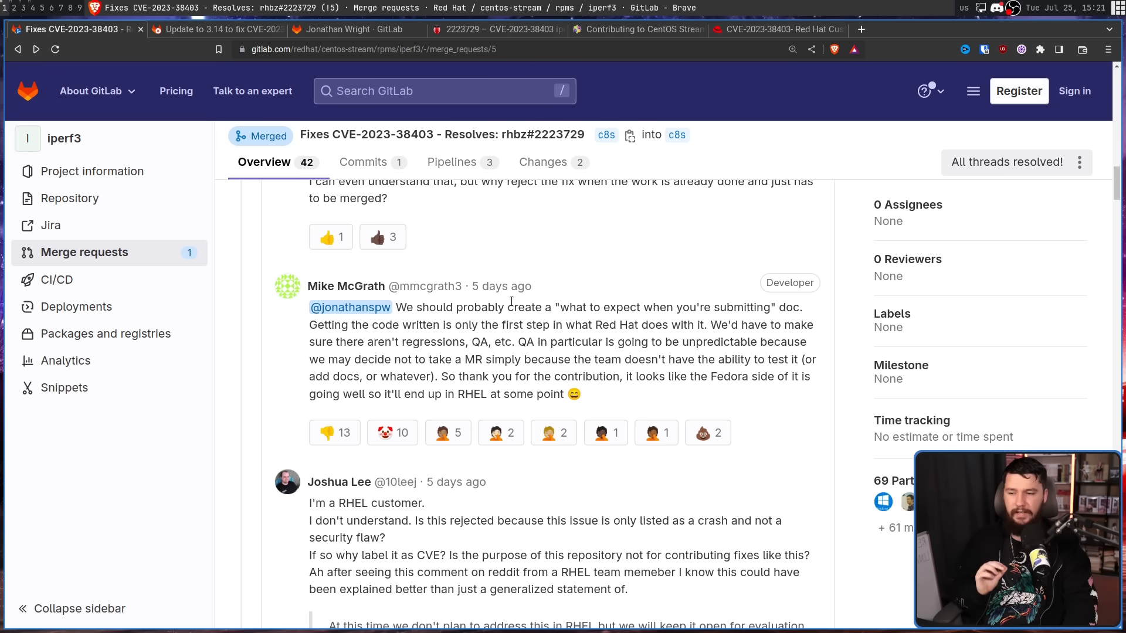
pyautogui.moveTo(511, 302)
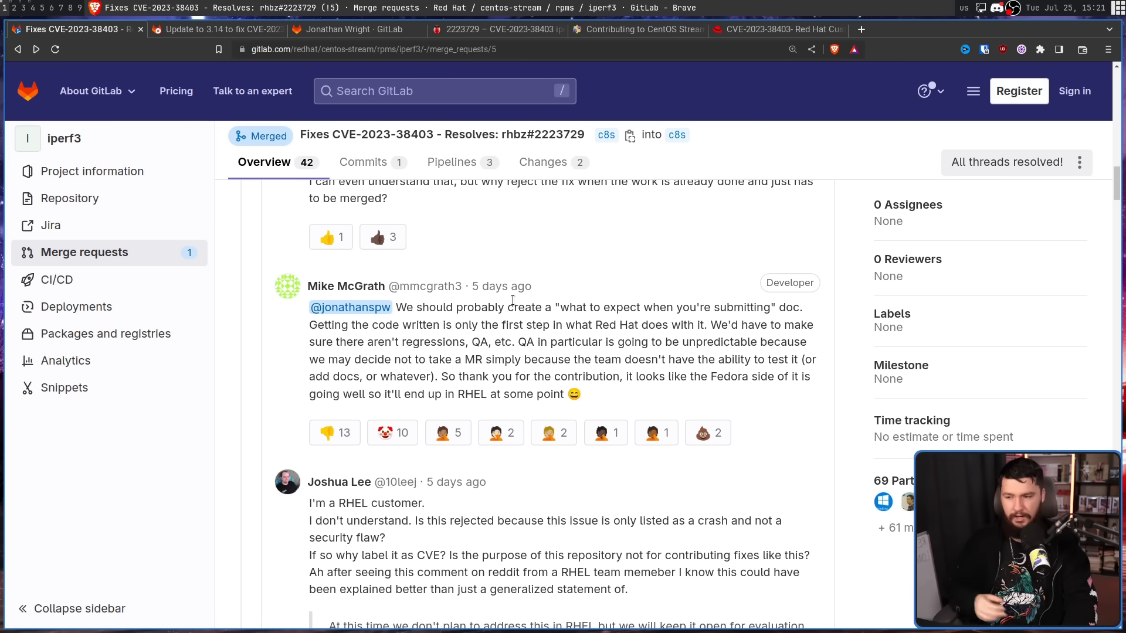
pyautogui.moveTo(550, 373)
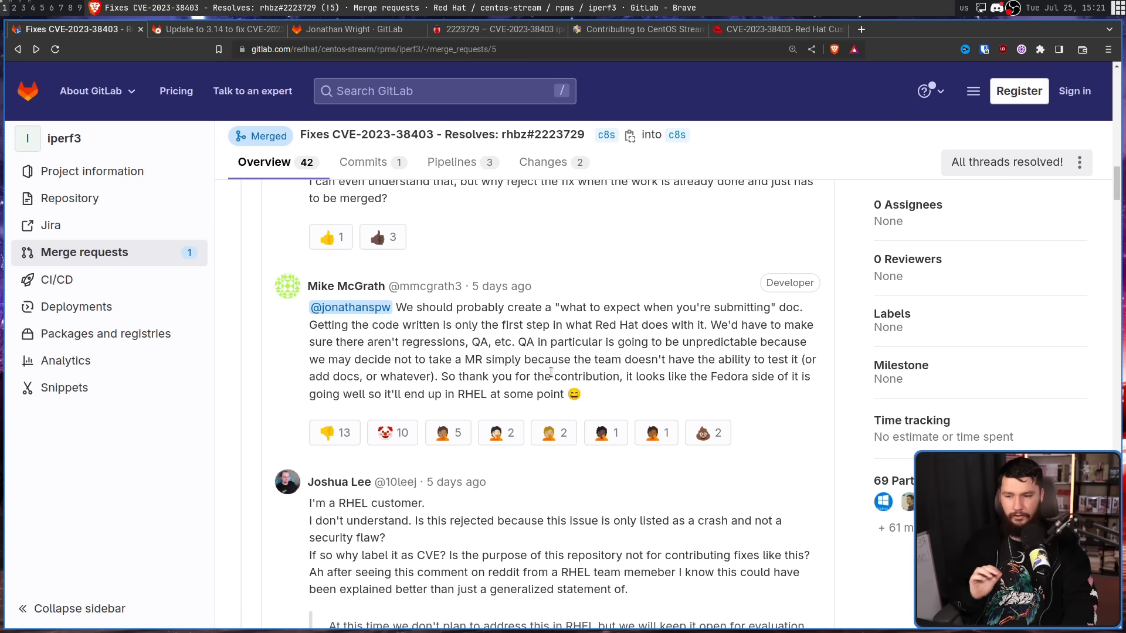
pyautogui.moveTo(630, 372)
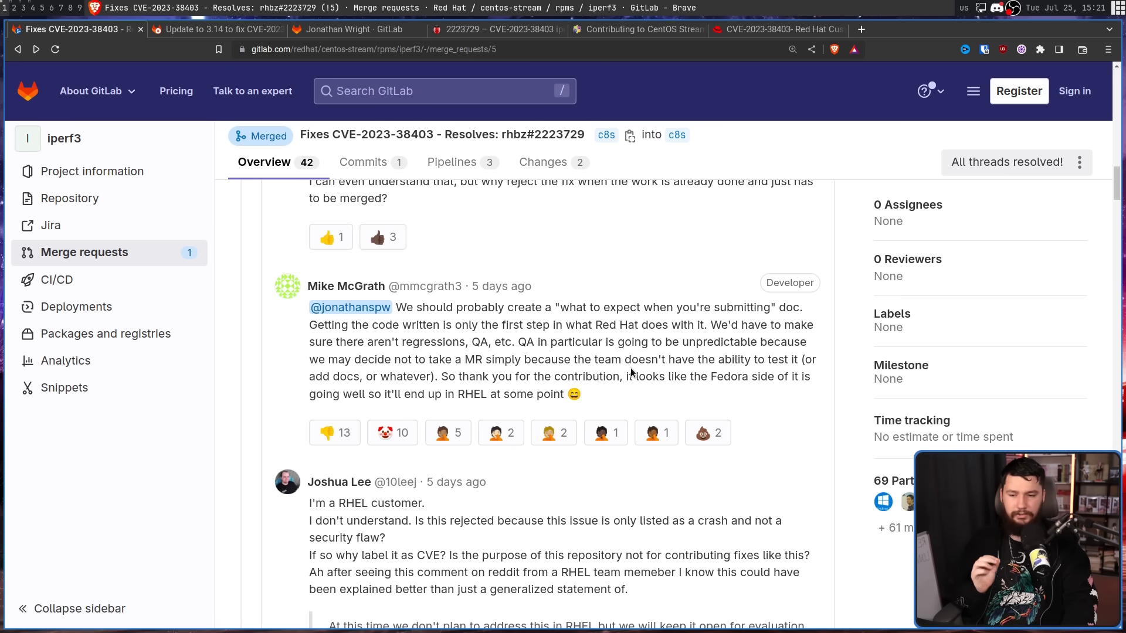
pyautogui.moveTo(625, 371)
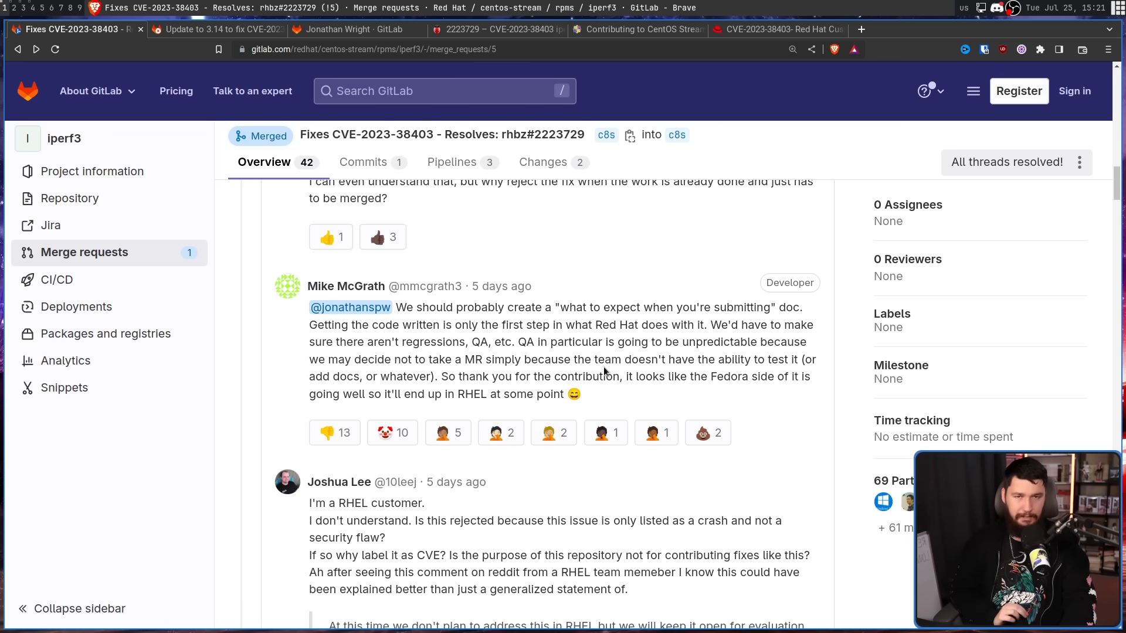
# Step: Scroll down to Paolo Bonzini's comment that community contributions must follow Red Hat's standards
pyautogui.scroll(-3)
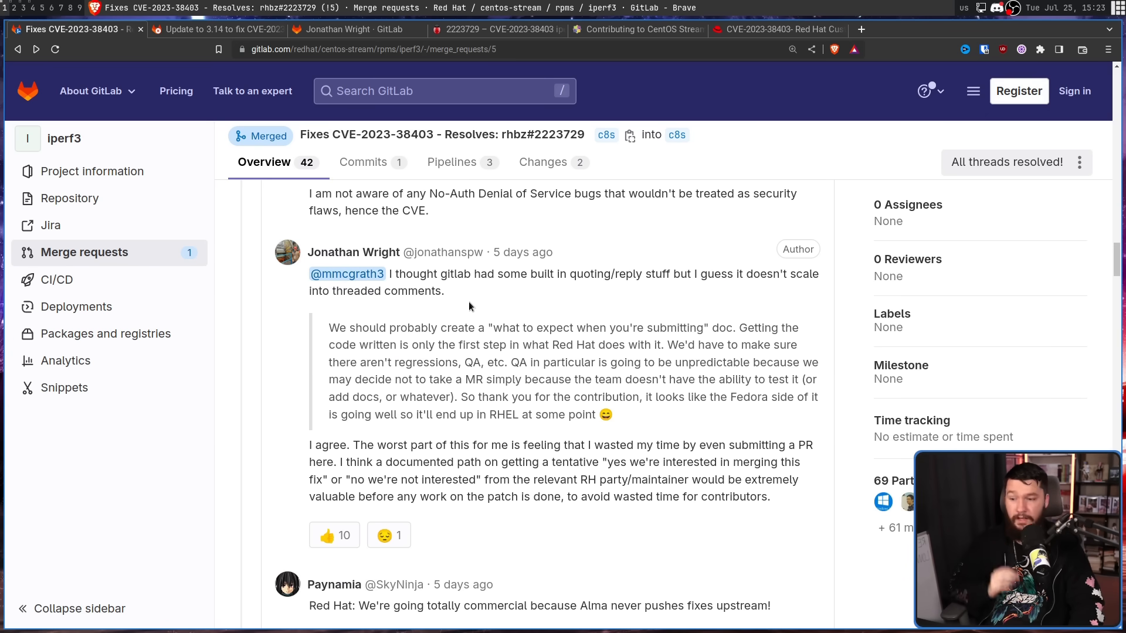
pyautogui.moveTo(492, 339)
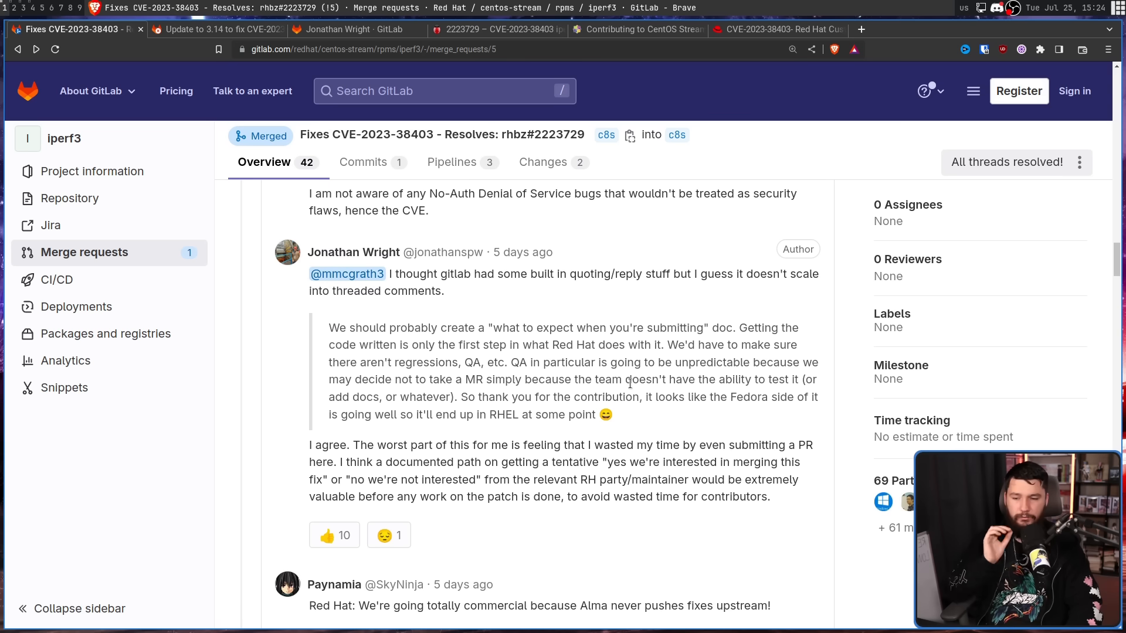
pyautogui.moveTo(629, 390)
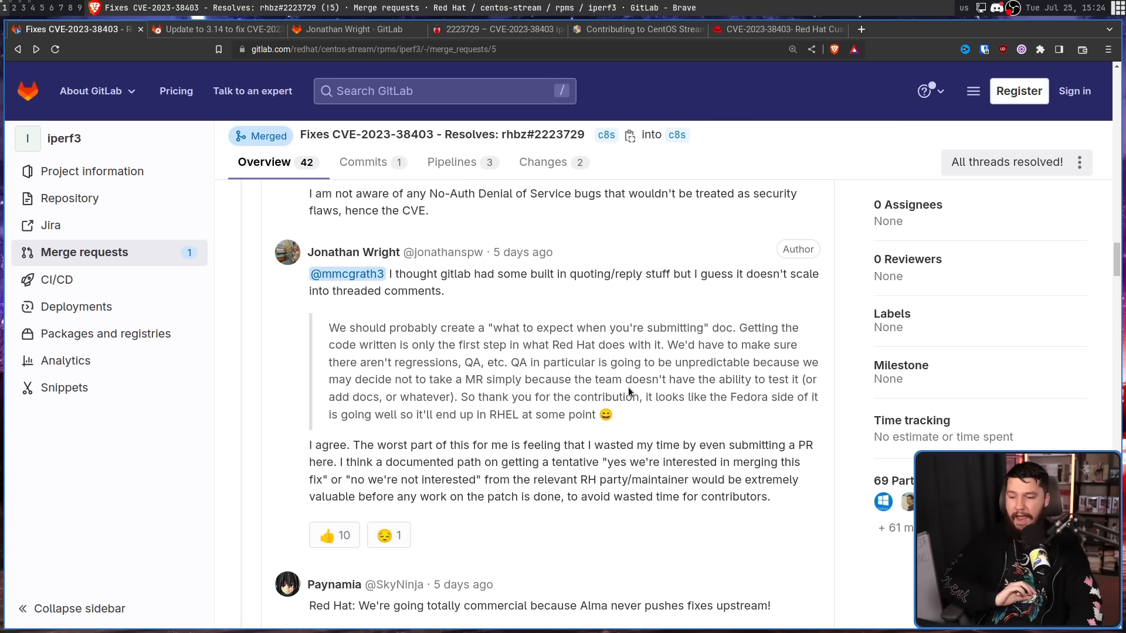
pyautogui.moveTo(688, 416)
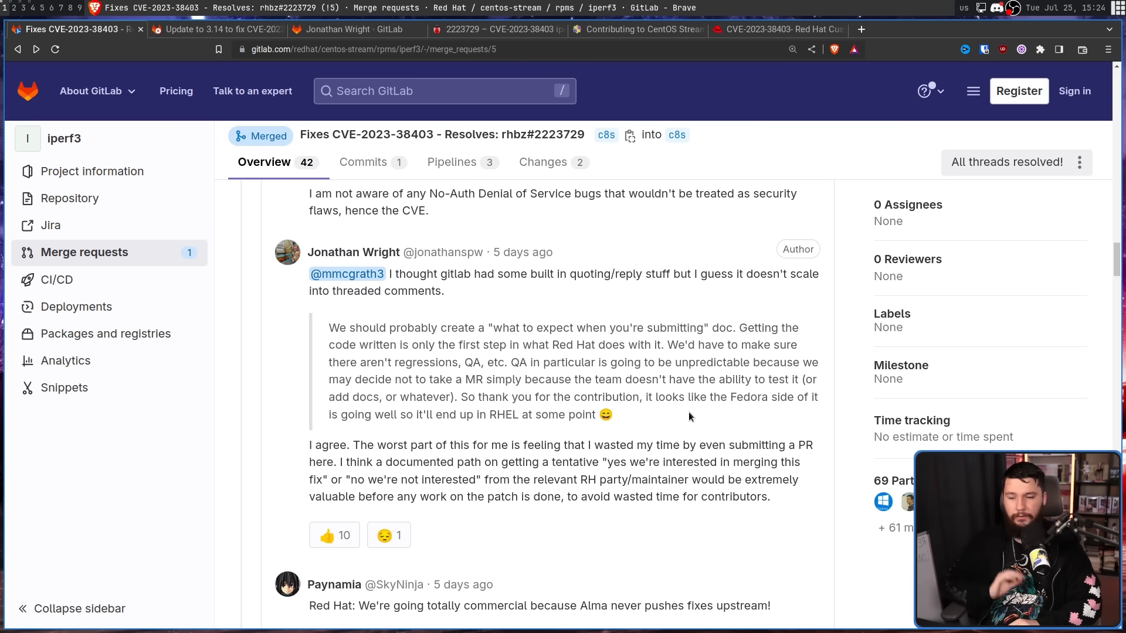
pyautogui.scroll(-3)
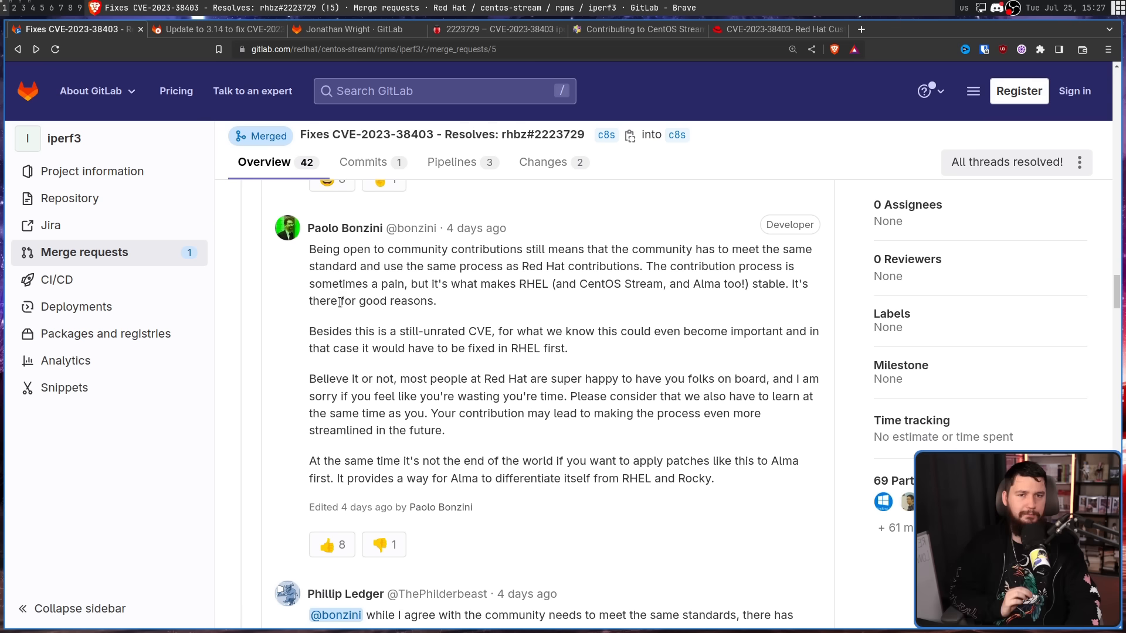
pyautogui.scroll(-3)
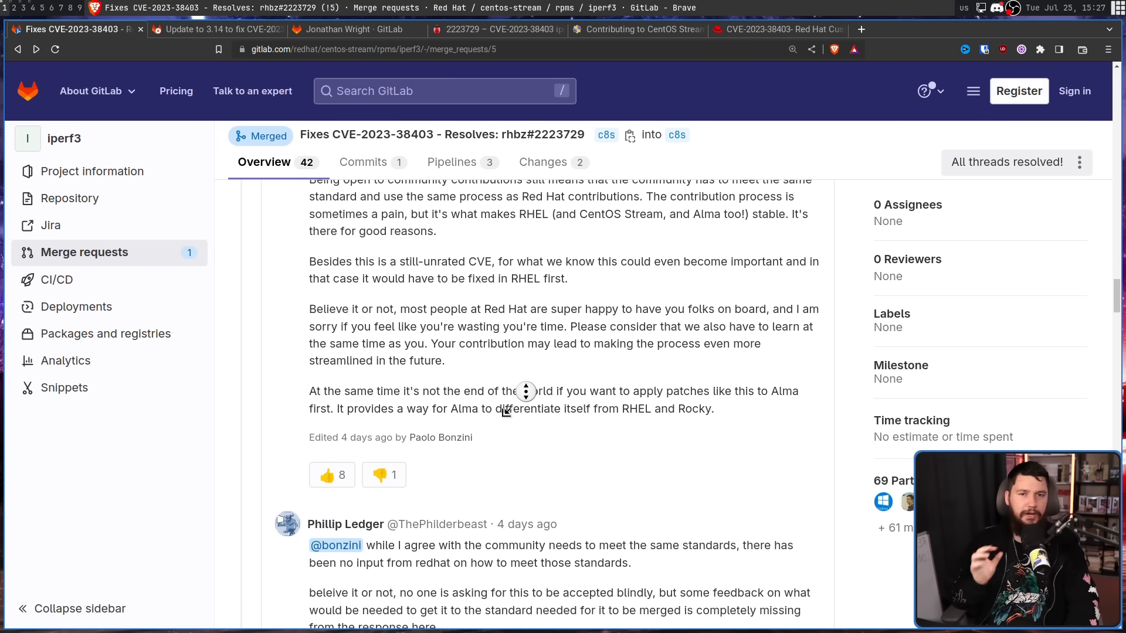
pyautogui.scroll(3)
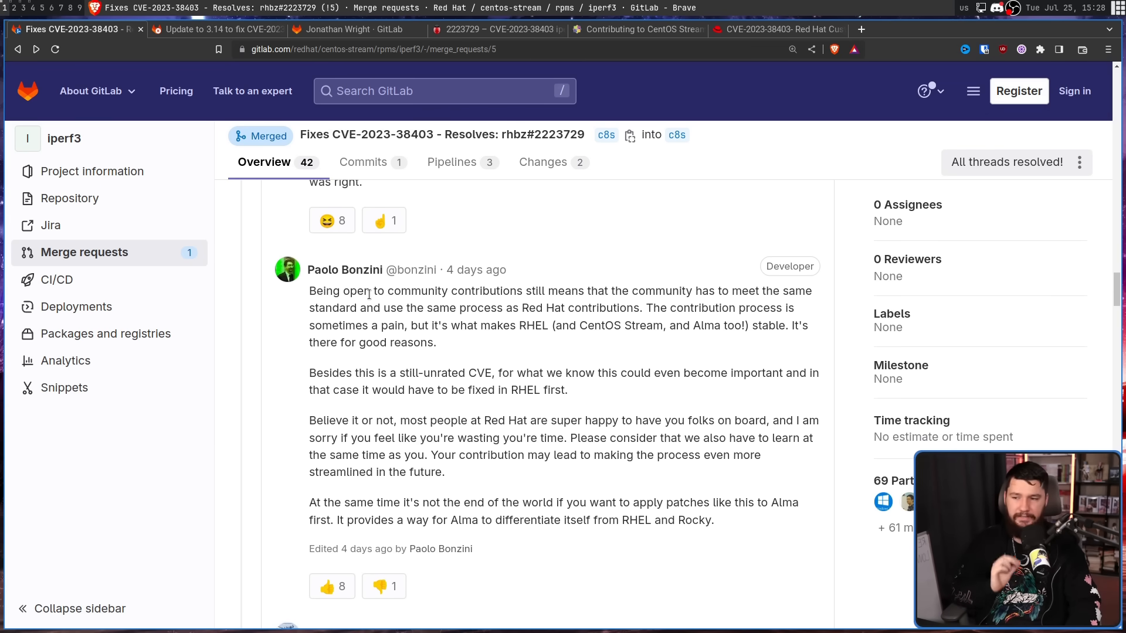
pyautogui.moveTo(551, 338)
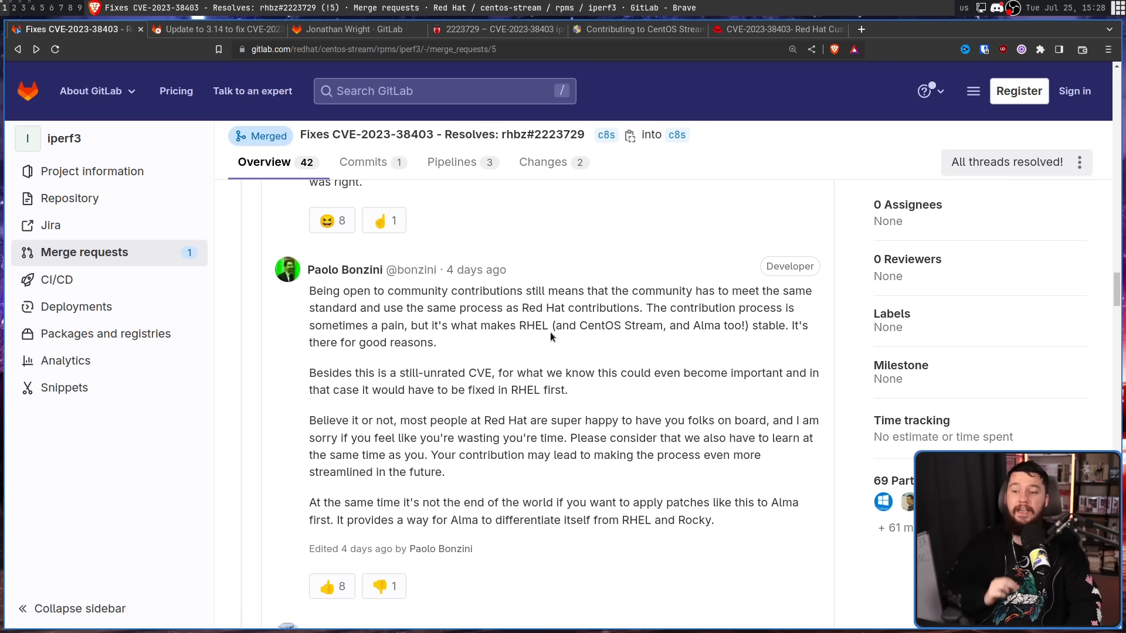
pyautogui.moveTo(578, 323)
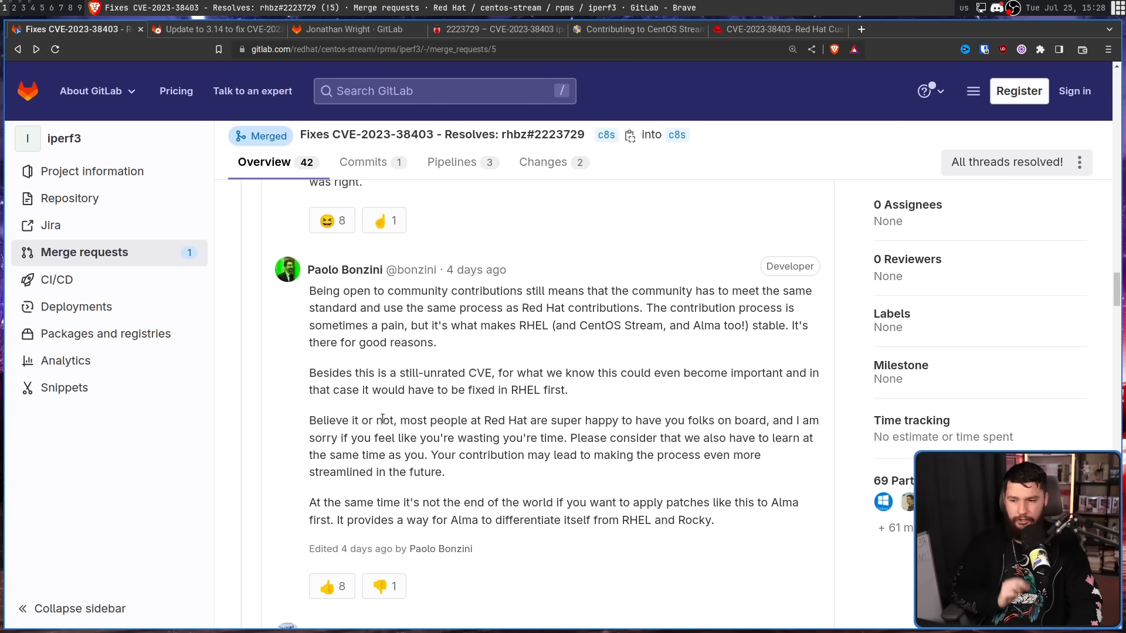
pyautogui.moveTo(480, 386)
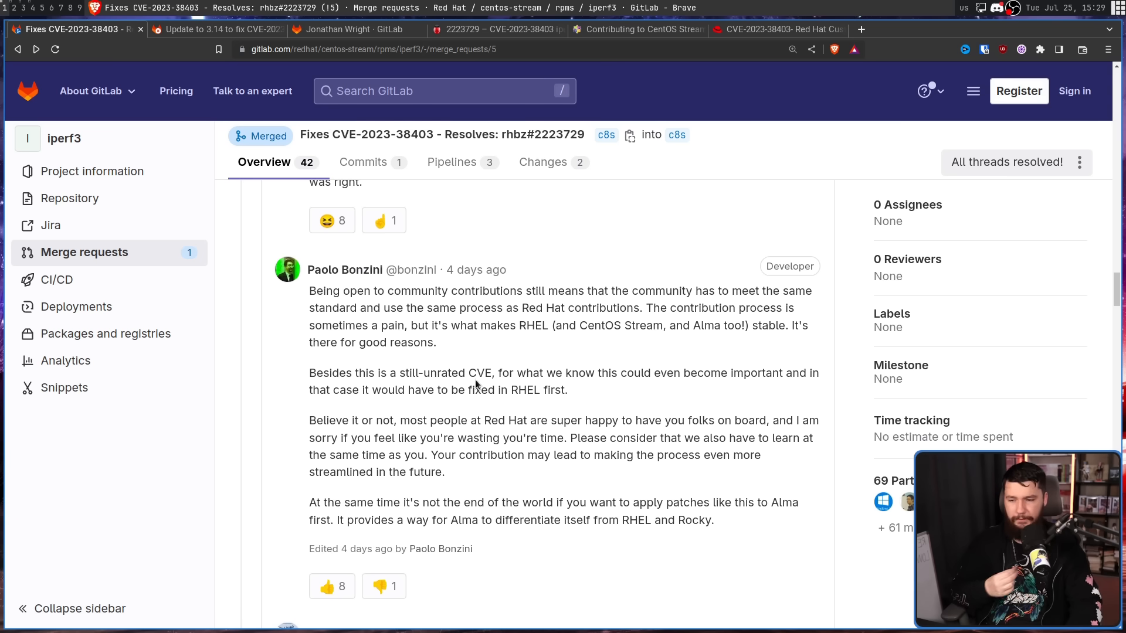
pyautogui.moveTo(653, 416)
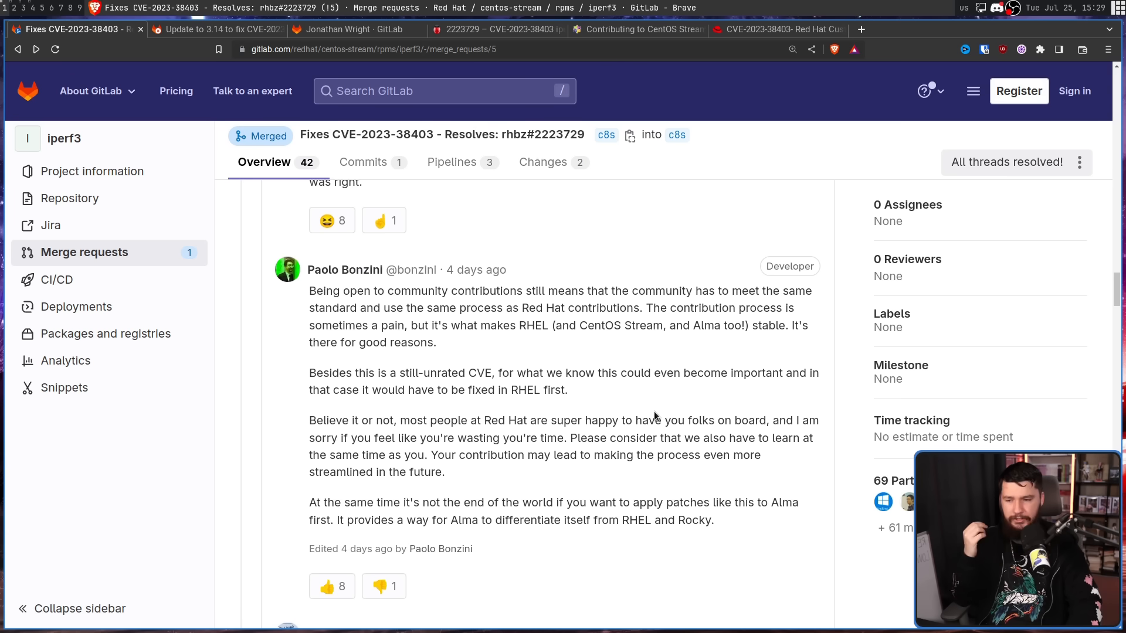
pyautogui.moveTo(665, 419)
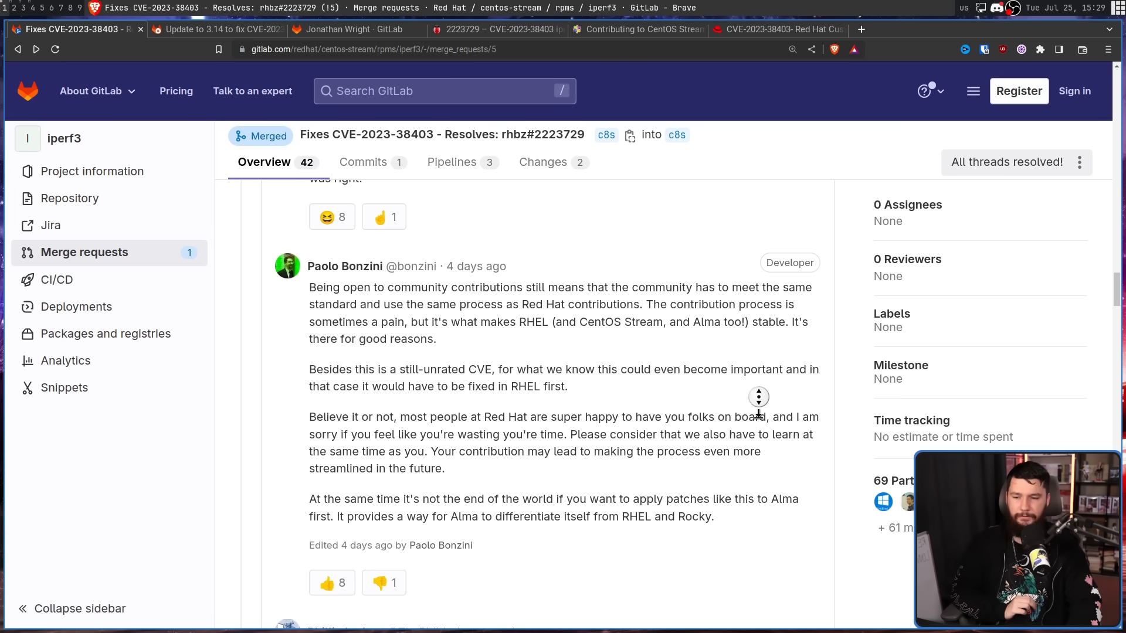
pyautogui.scroll(-3)
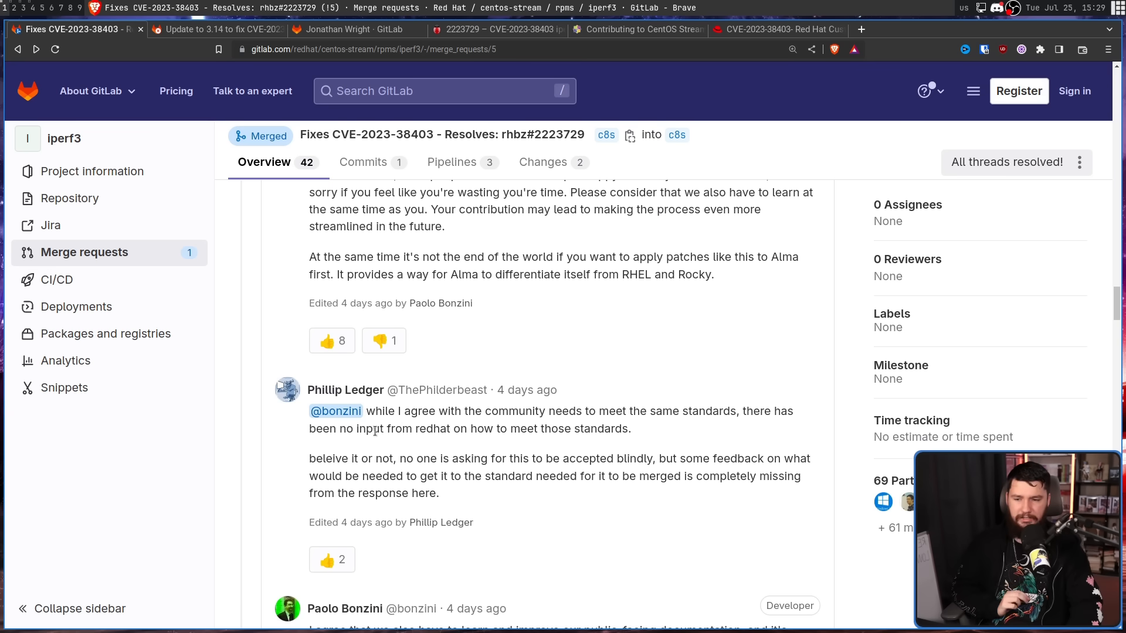
pyautogui.moveTo(456, 452)
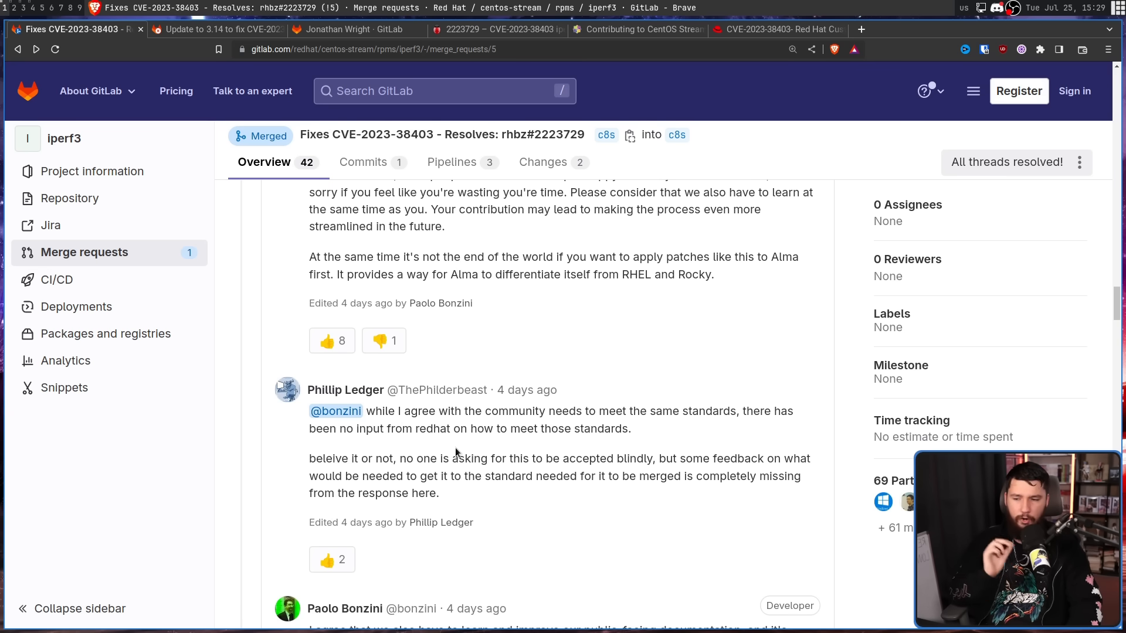
pyautogui.moveTo(497, 445)
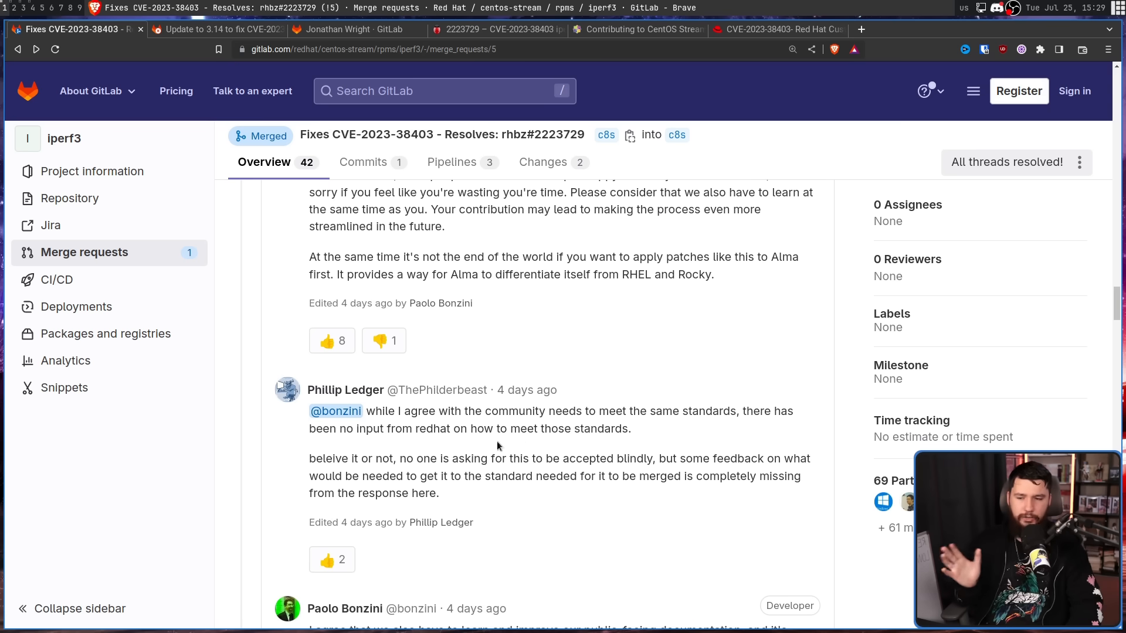
pyautogui.moveTo(447, 422)
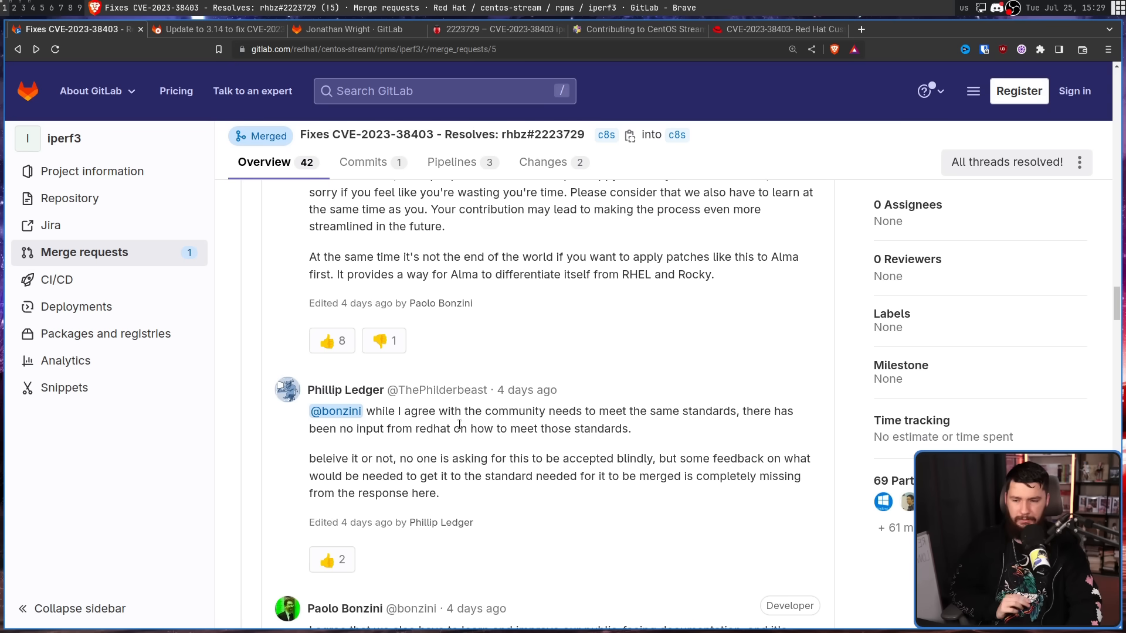
pyautogui.moveTo(550, 452)
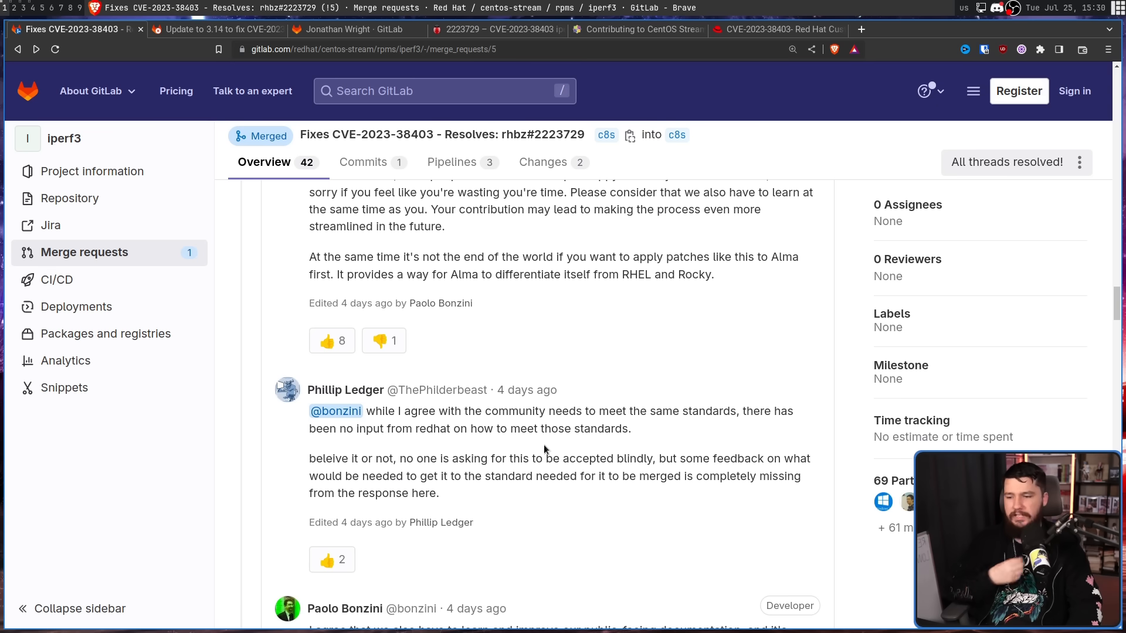
pyautogui.moveTo(545, 451)
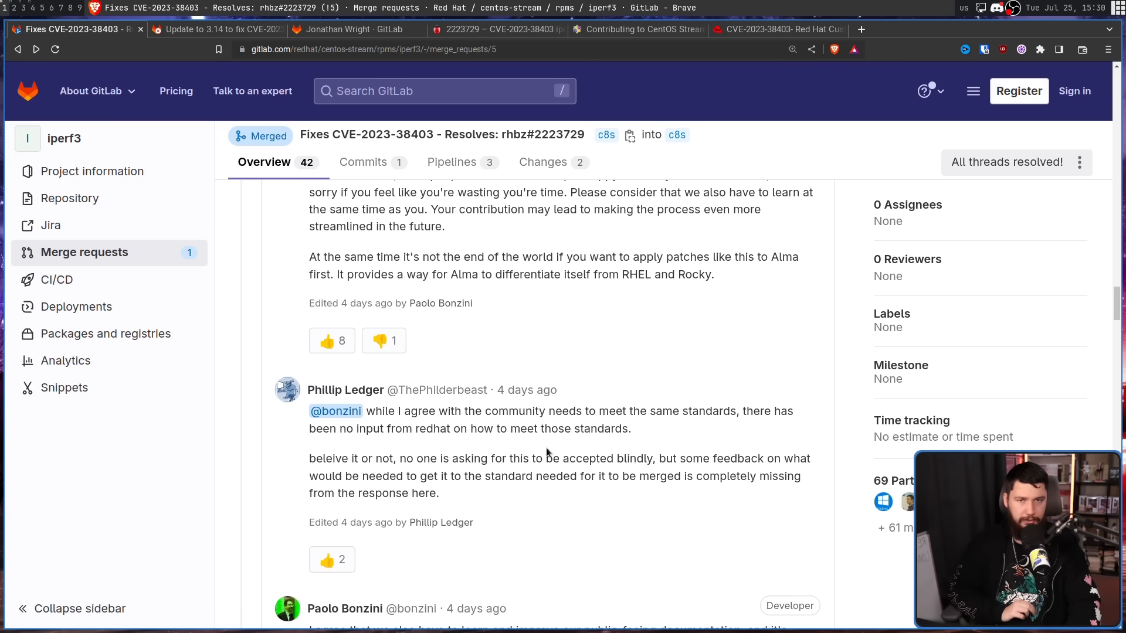
pyautogui.scroll(-3)
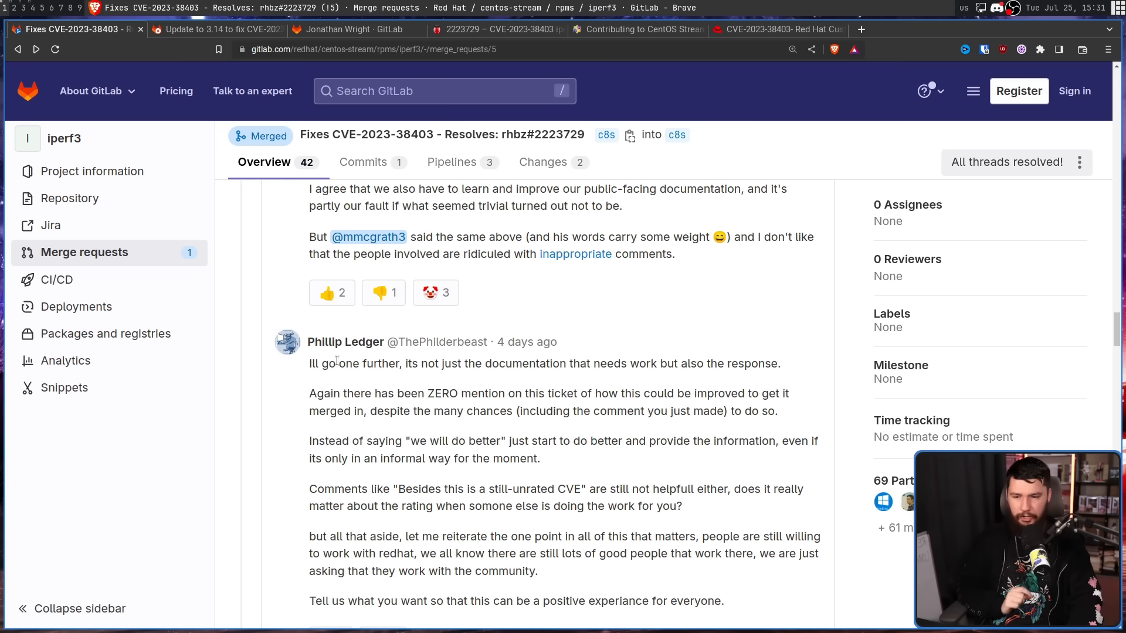
pyautogui.moveTo(346, 342)
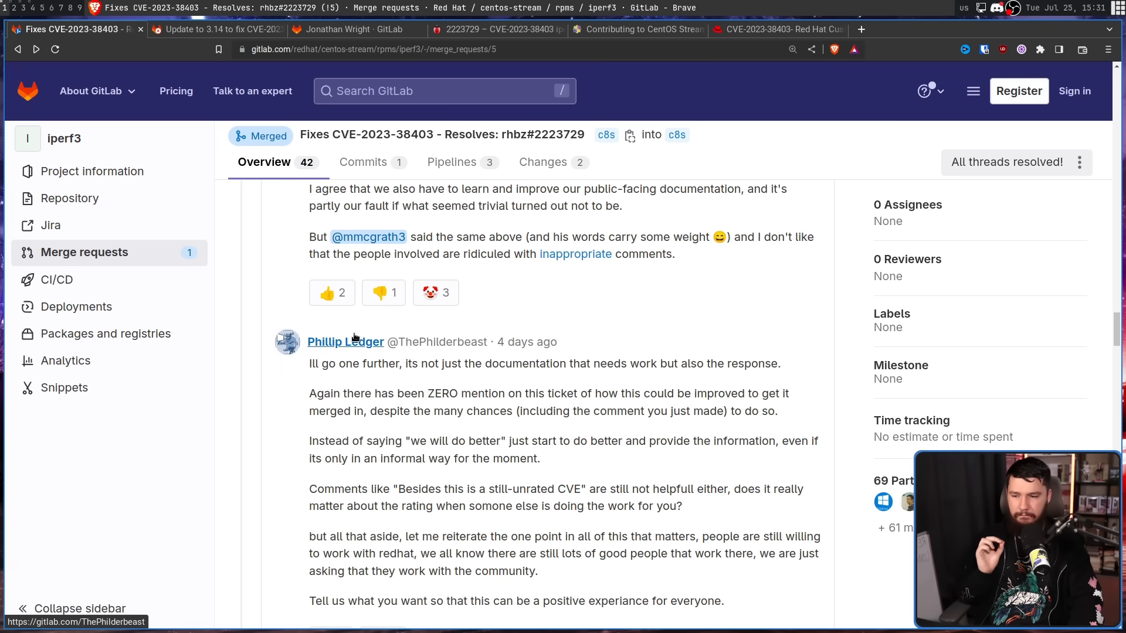
pyautogui.moveTo(605, 346)
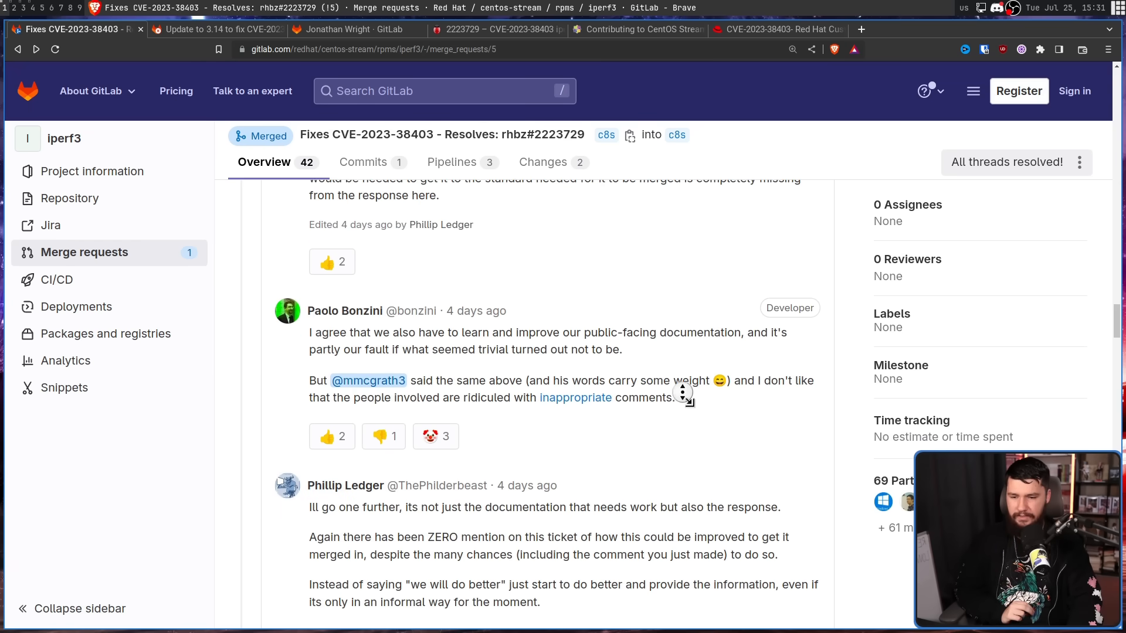
pyautogui.scroll(-3)
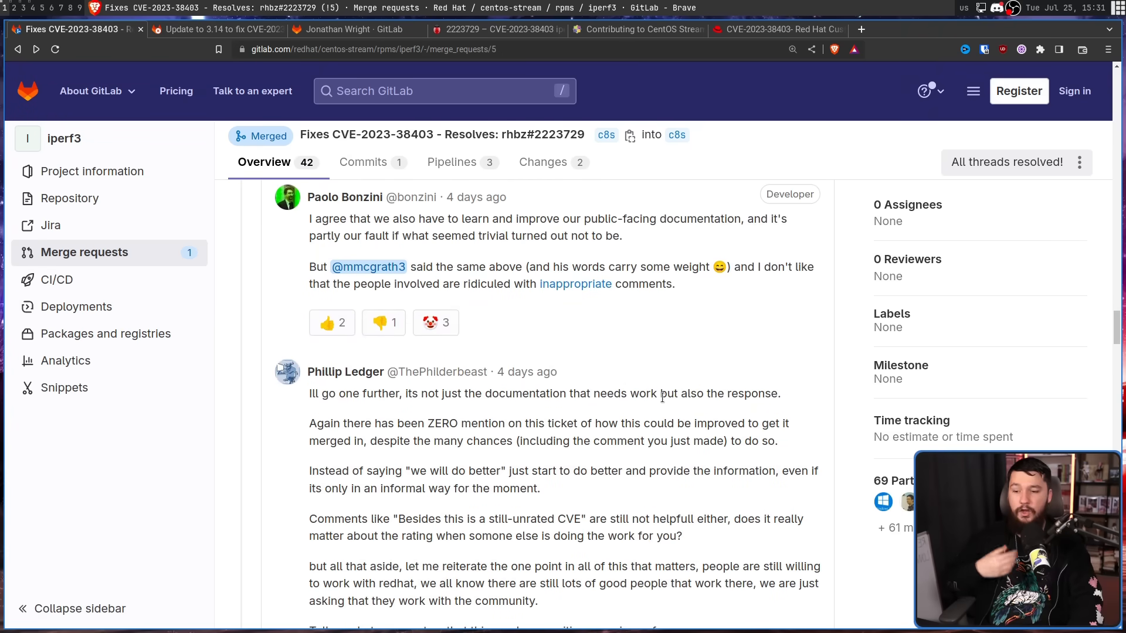
pyautogui.moveTo(668, 390)
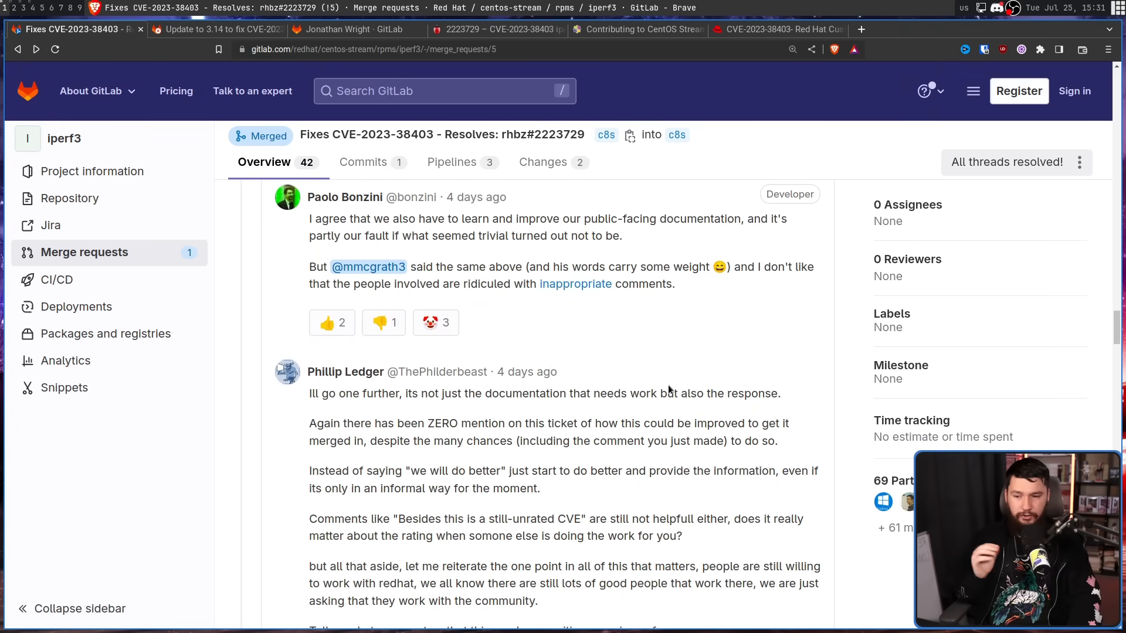
pyautogui.moveTo(655, 393)
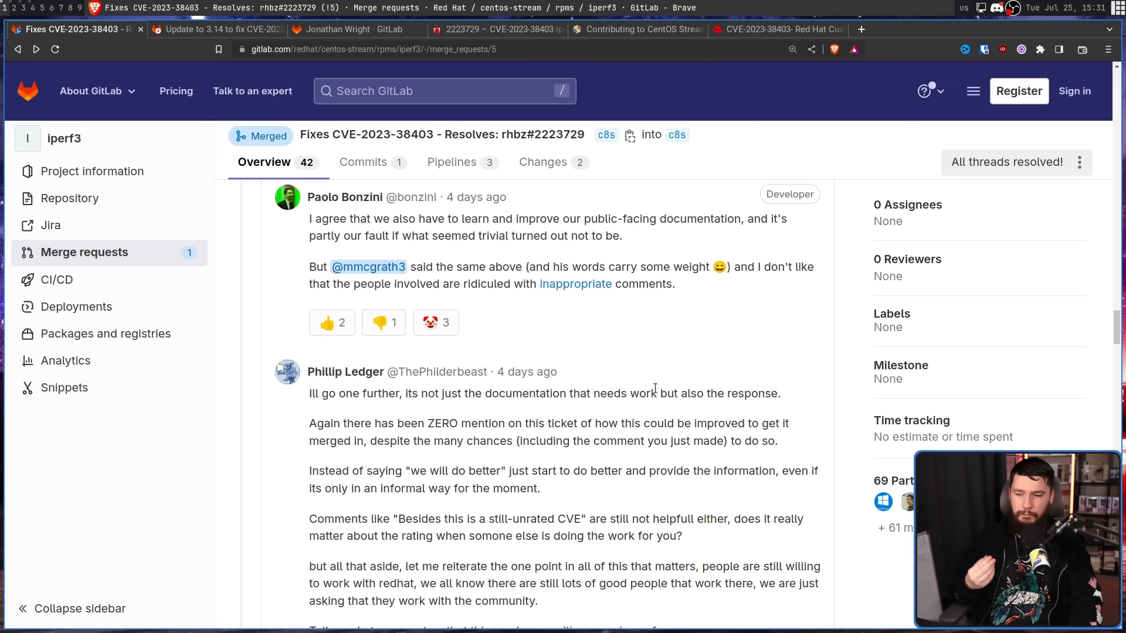
pyautogui.scroll(-3)
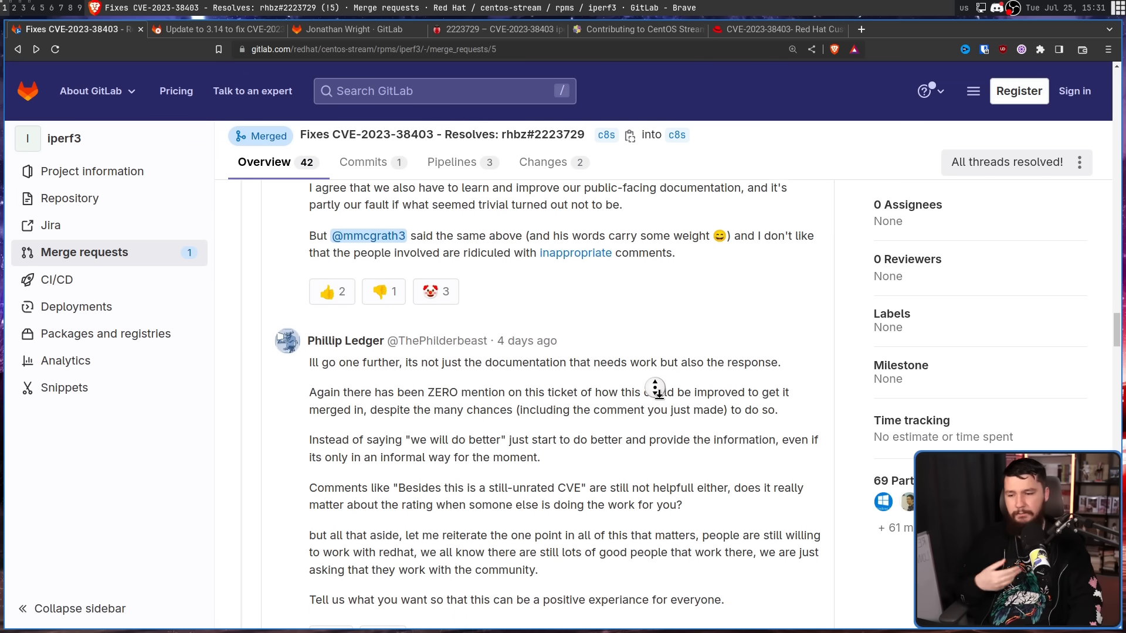
pyautogui.scroll(-3)
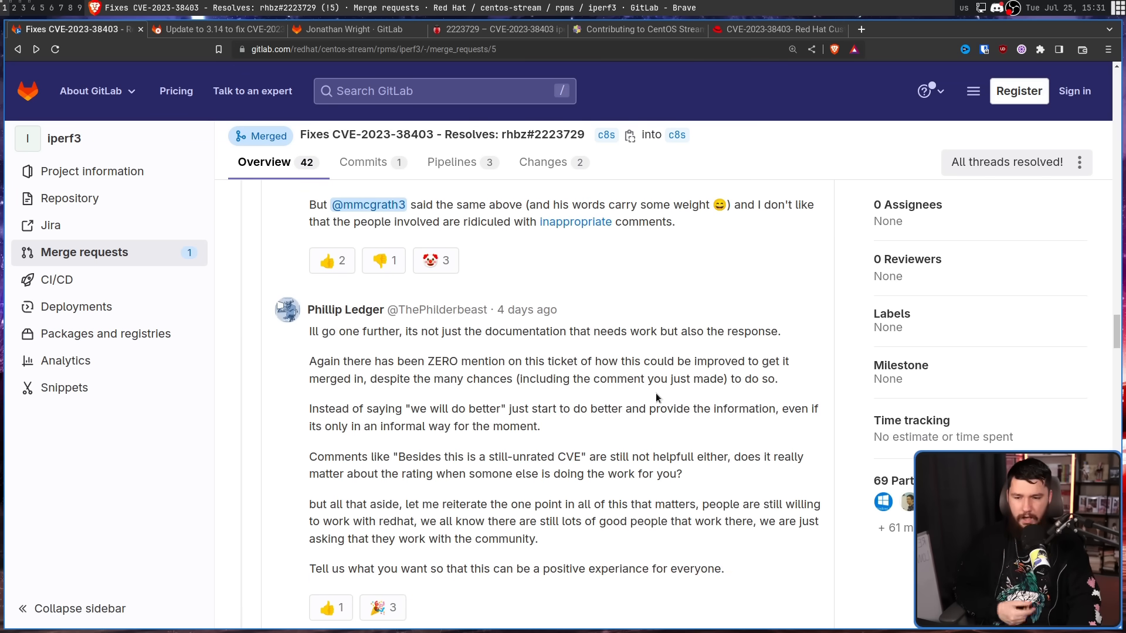
pyautogui.moveTo(699, 358)
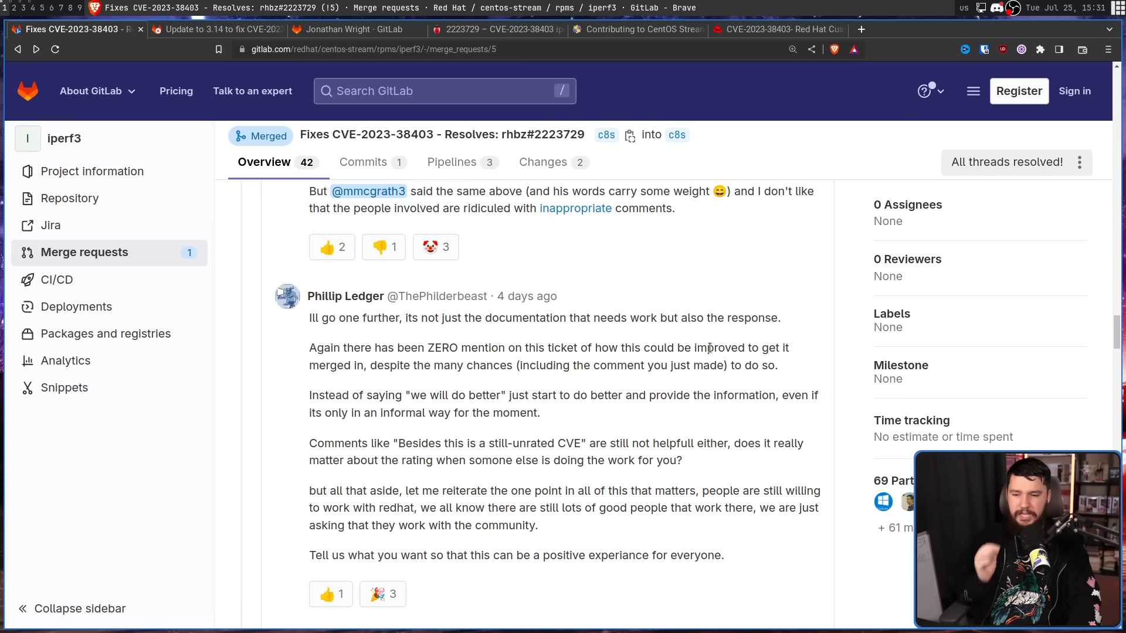
pyautogui.scroll(-3)
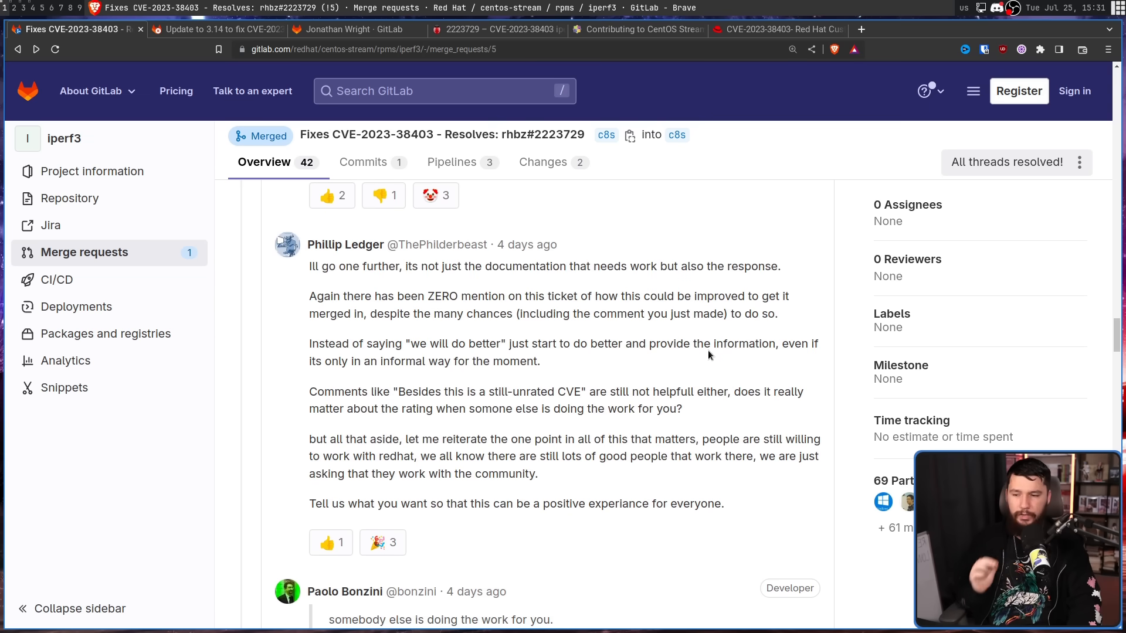
pyautogui.moveTo(730, 363)
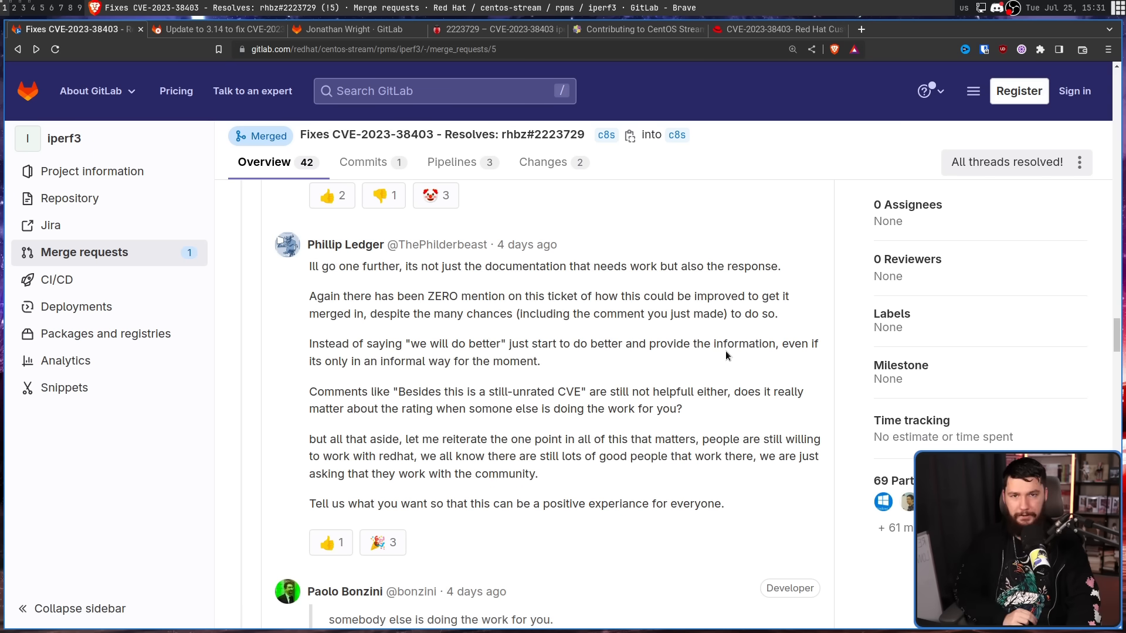
# Step: Scroll to Bonzini's 'This are the kind of steps' reply listing hidden steps behind an accepted MR
pyautogui.scroll(-3)
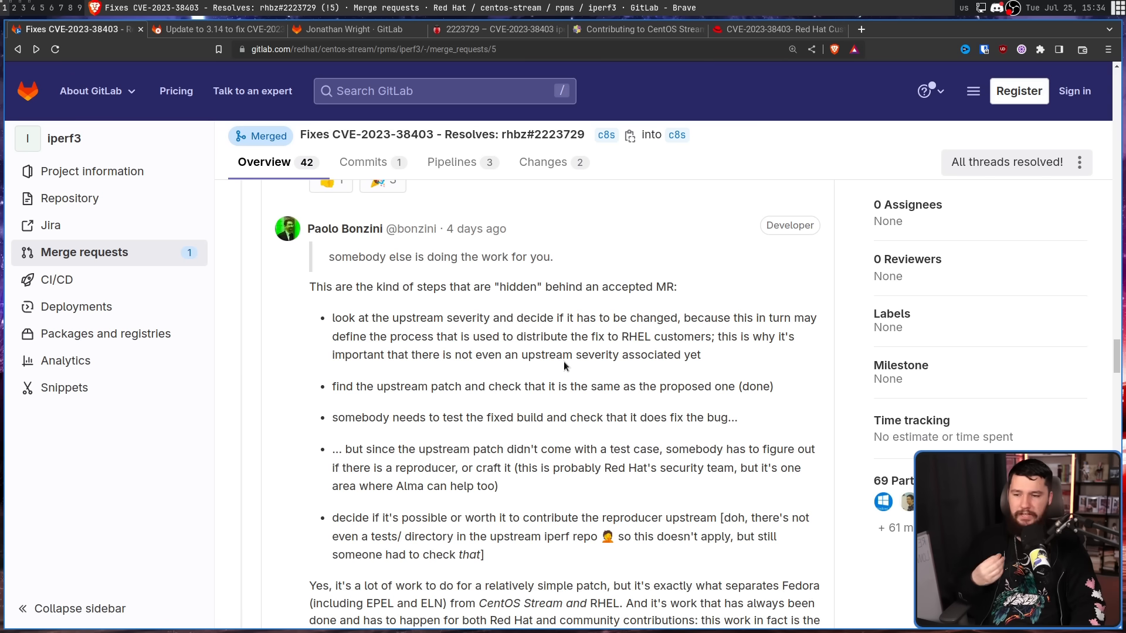
pyautogui.moveTo(558, 368)
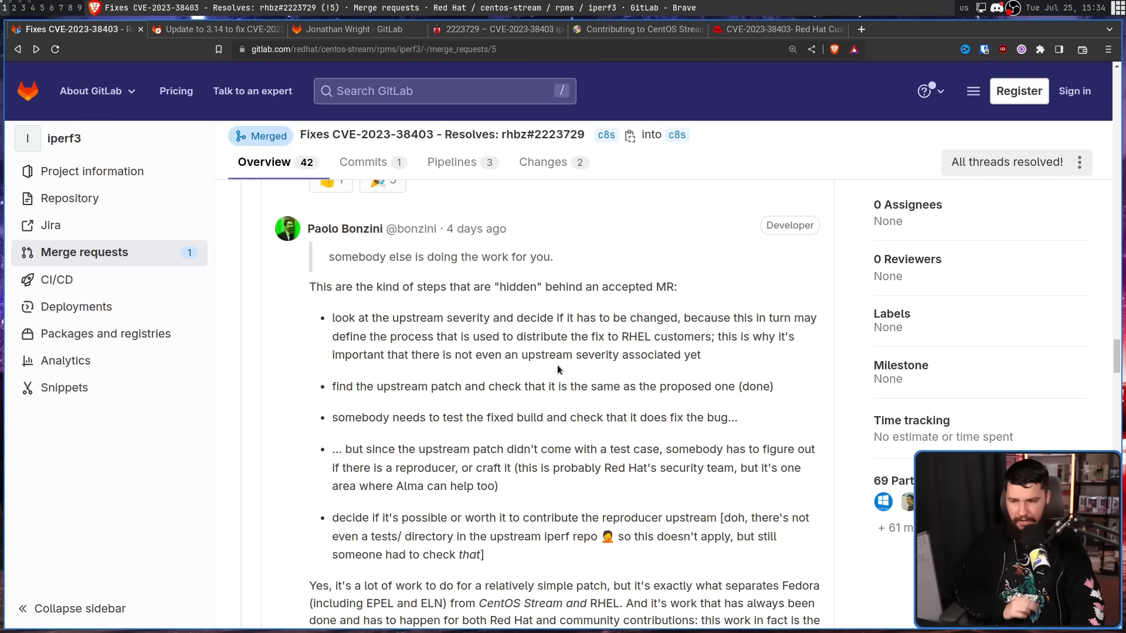
pyautogui.moveTo(538, 342)
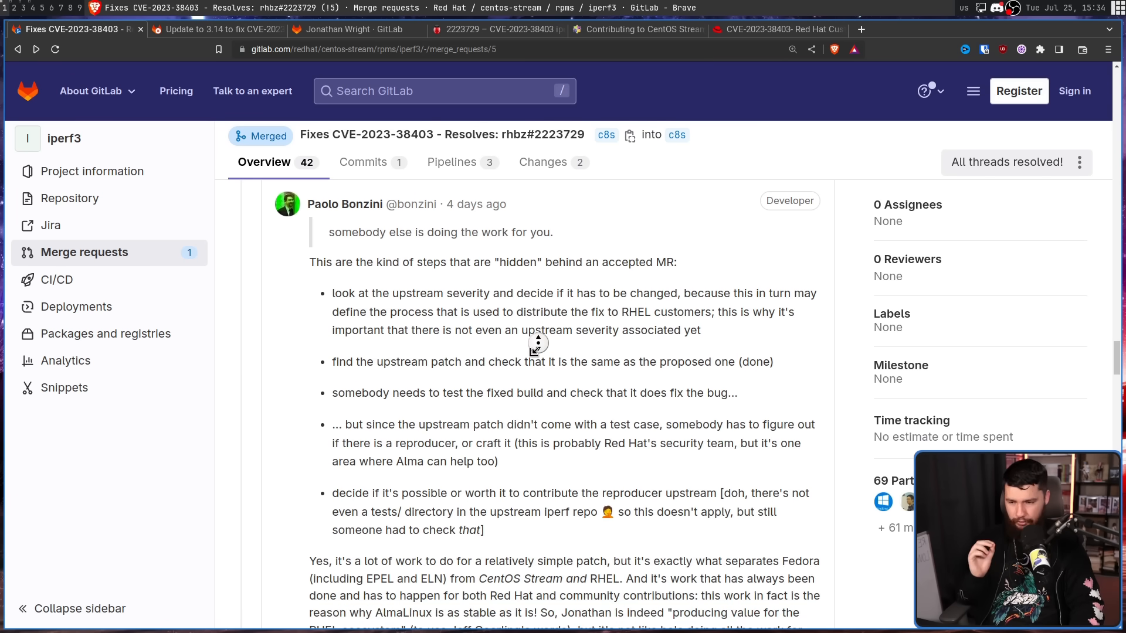
pyautogui.scroll(-3)
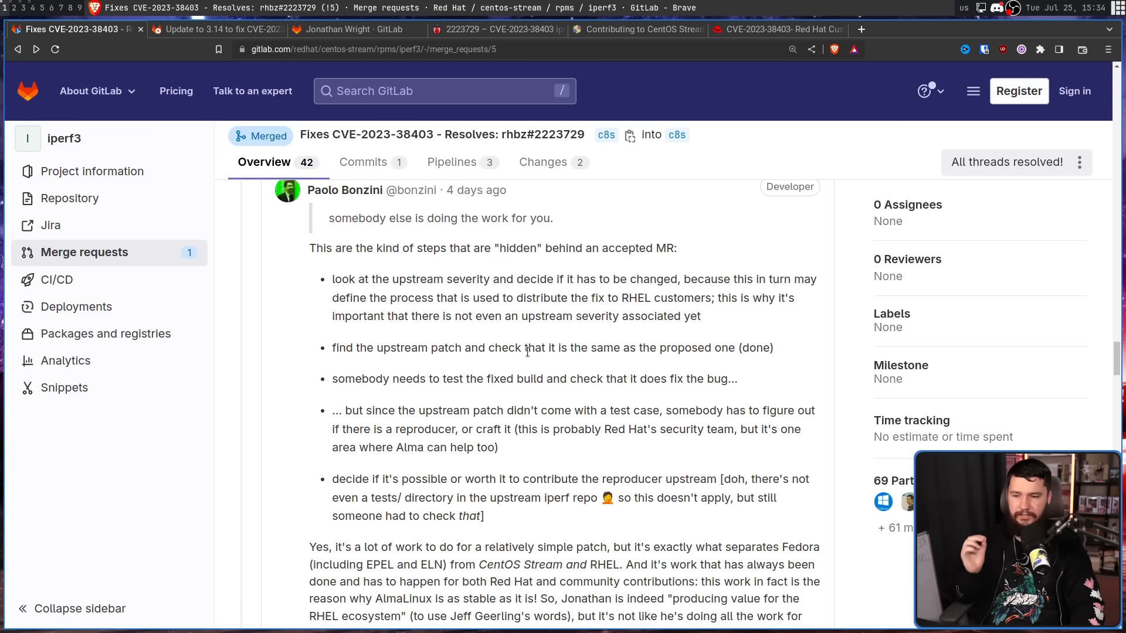
pyautogui.moveTo(434, 395)
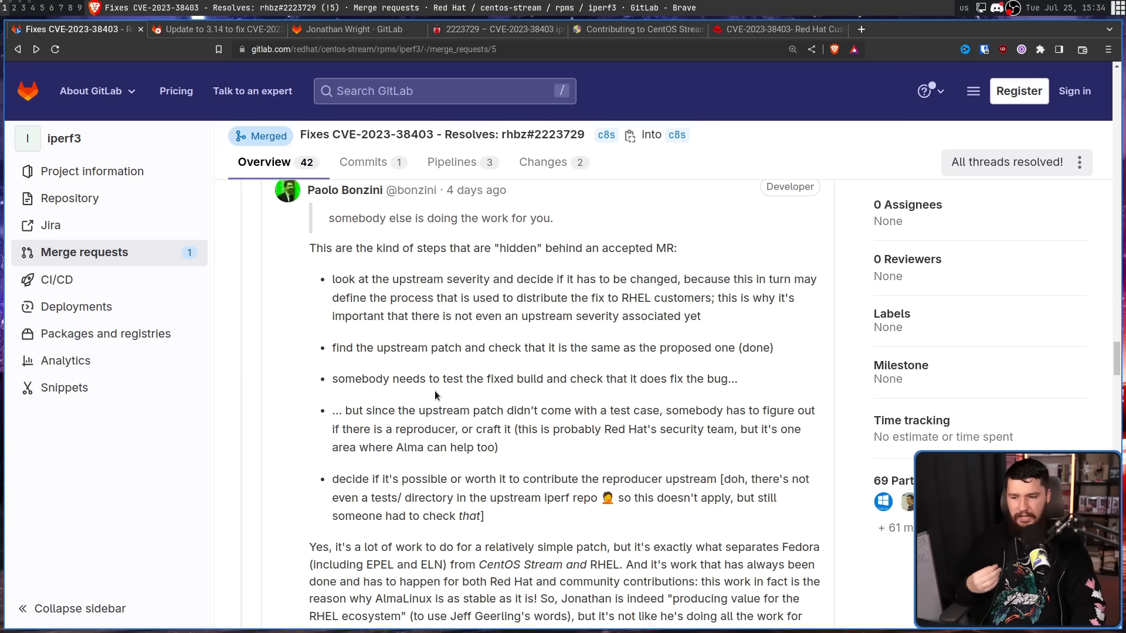
pyautogui.moveTo(441, 395)
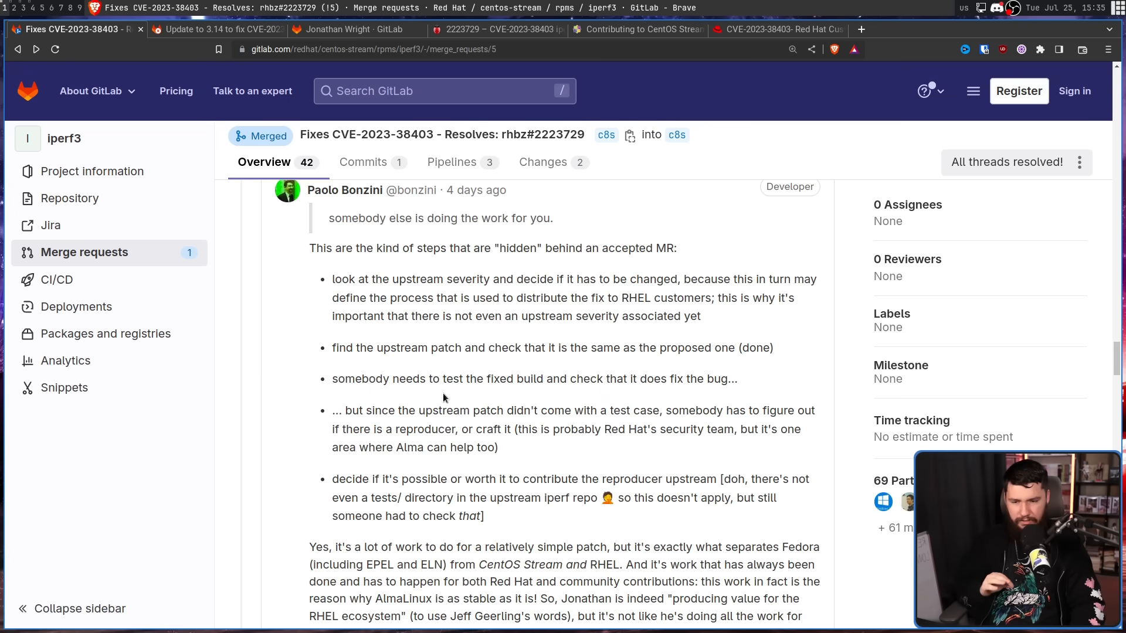
pyautogui.moveTo(450, 400)
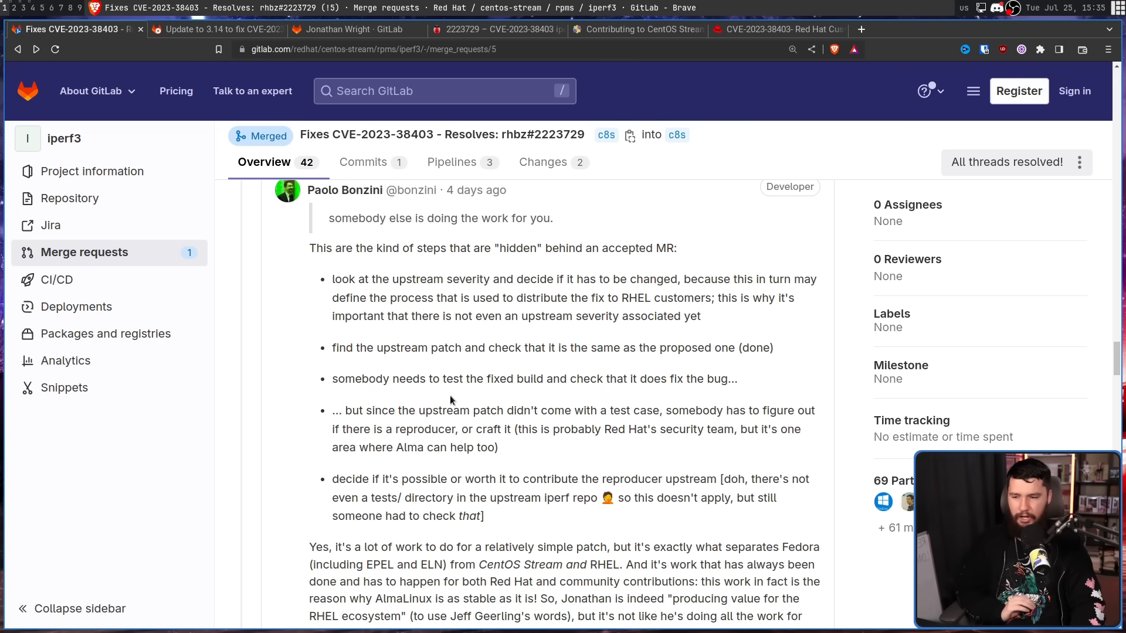
pyautogui.moveTo(453, 474)
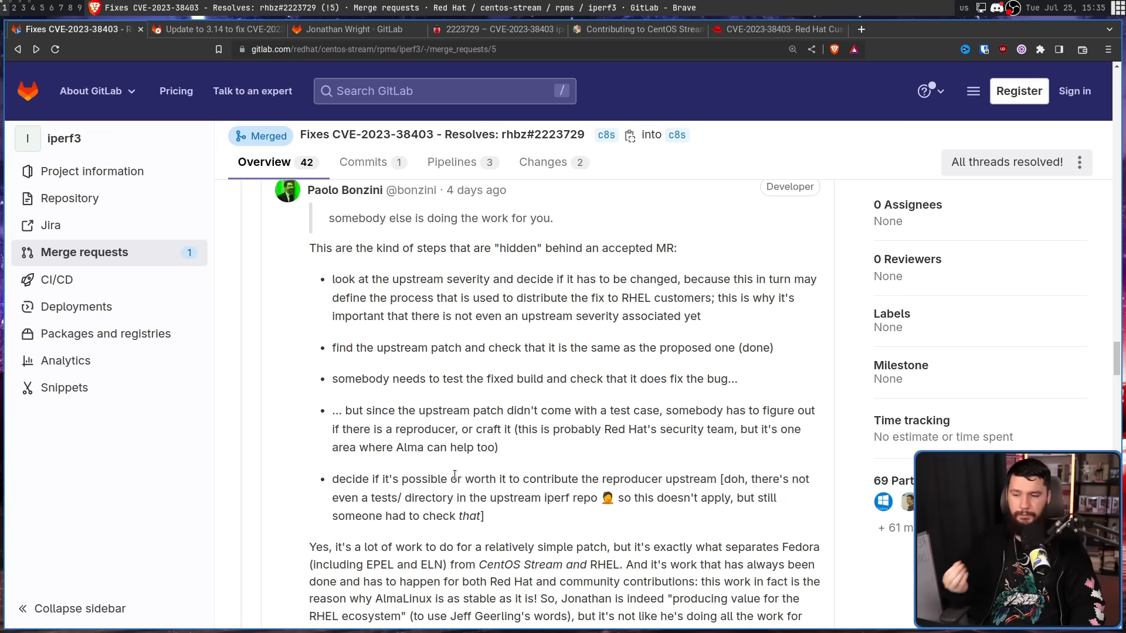
pyautogui.moveTo(454, 469)
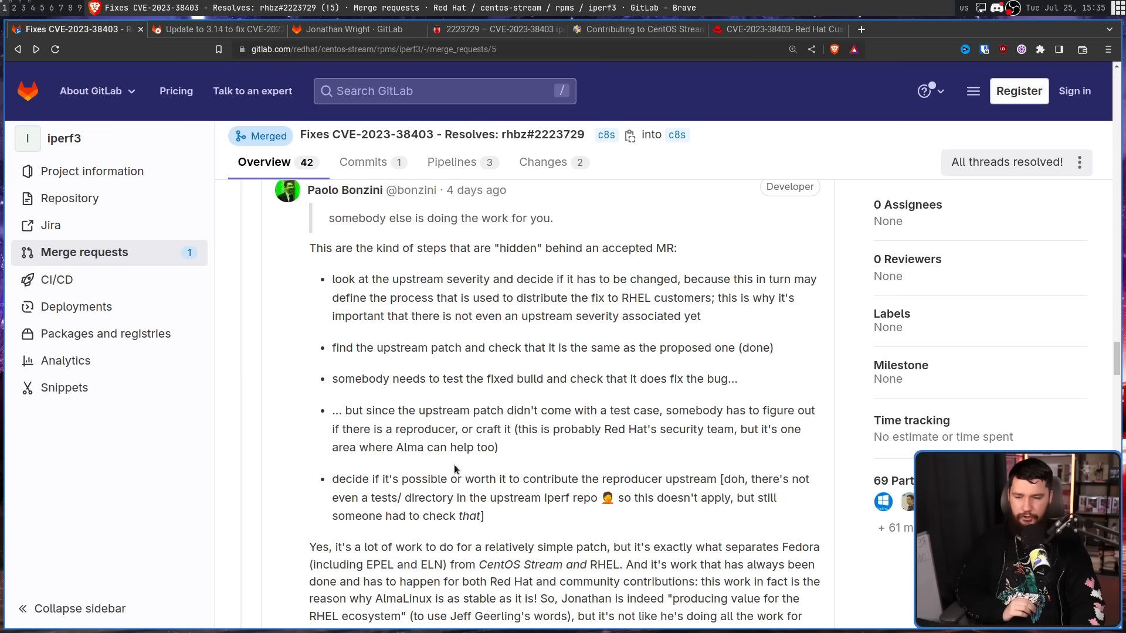
pyautogui.scroll(-3)
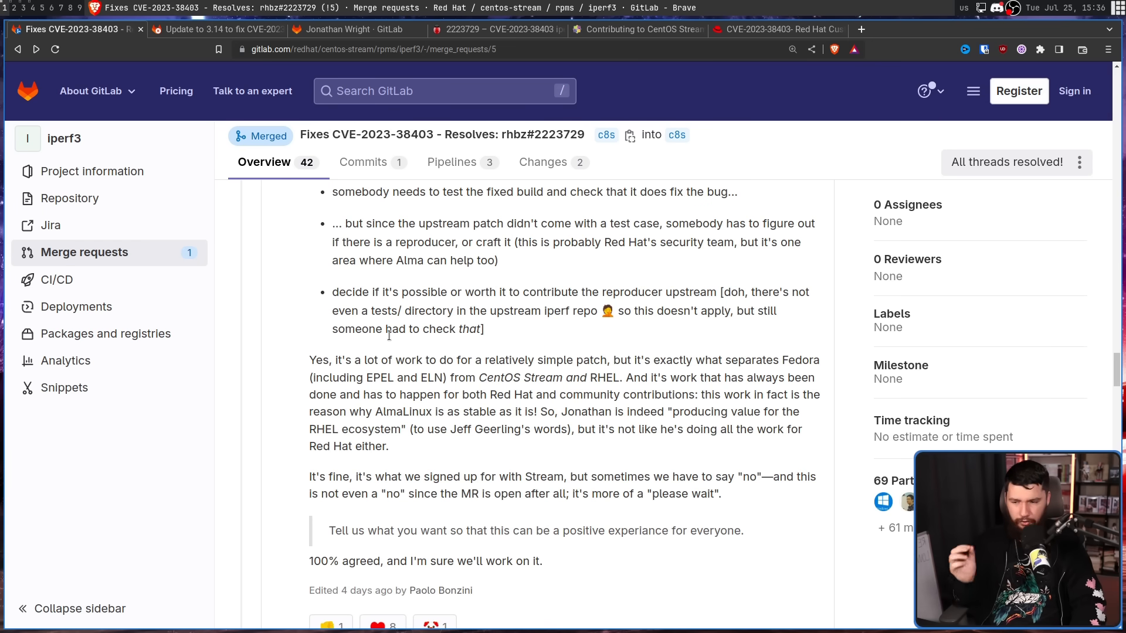
pyautogui.moveTo(388, 333)
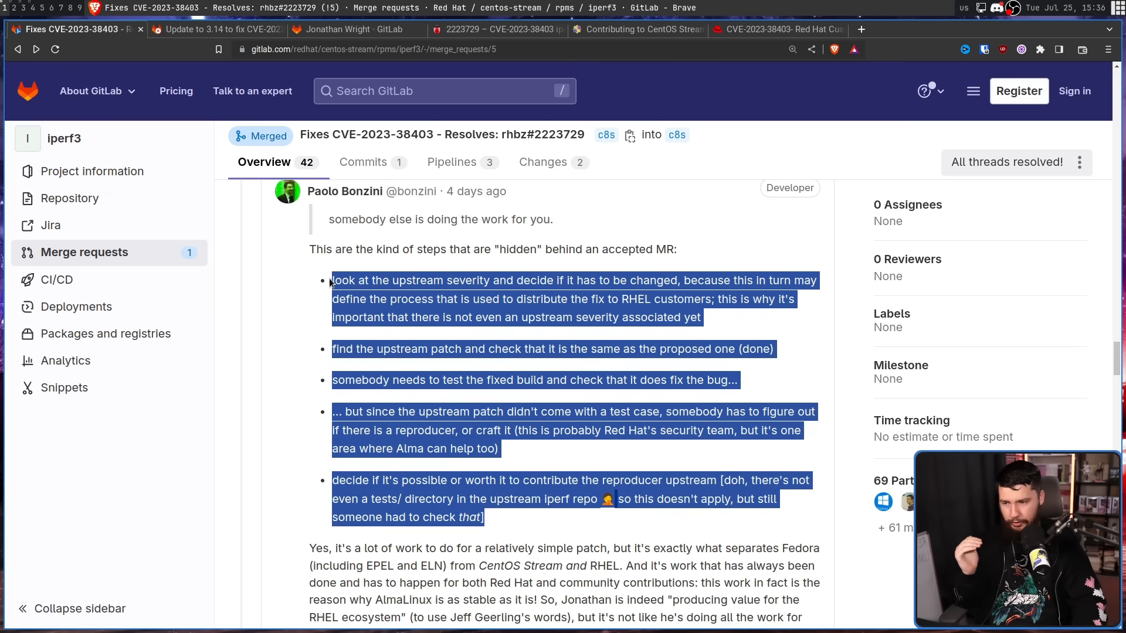
# Step: Clear the text selection and scroll back up to the 'Thanks for the evaluation' rejection comment
pyautogui.click(545, 342)
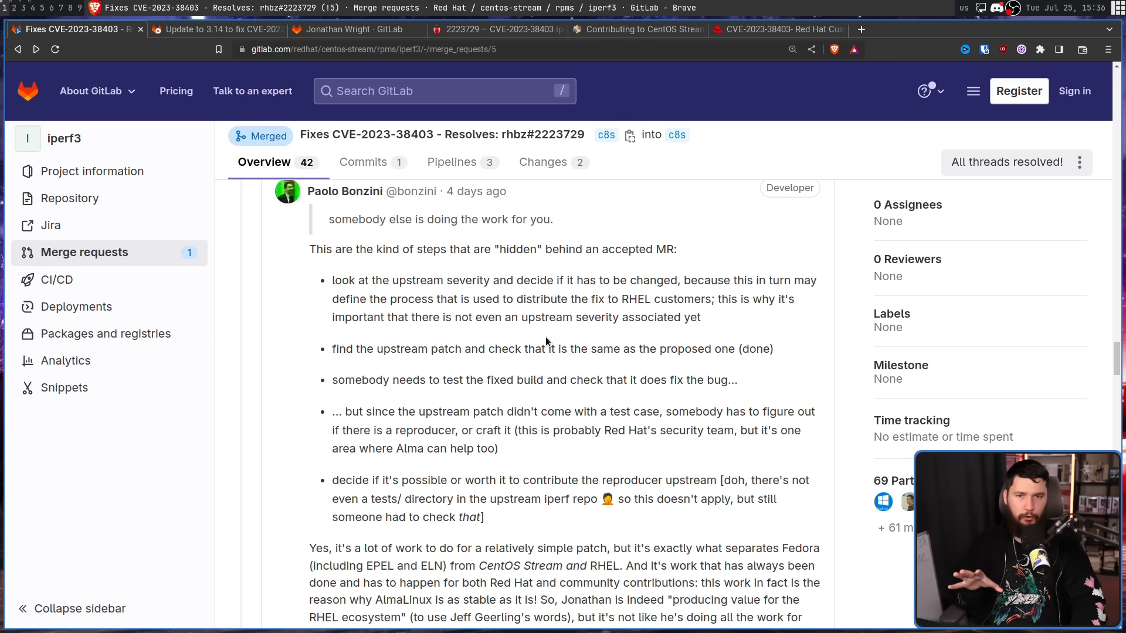
pyautogui.scroll(-3)
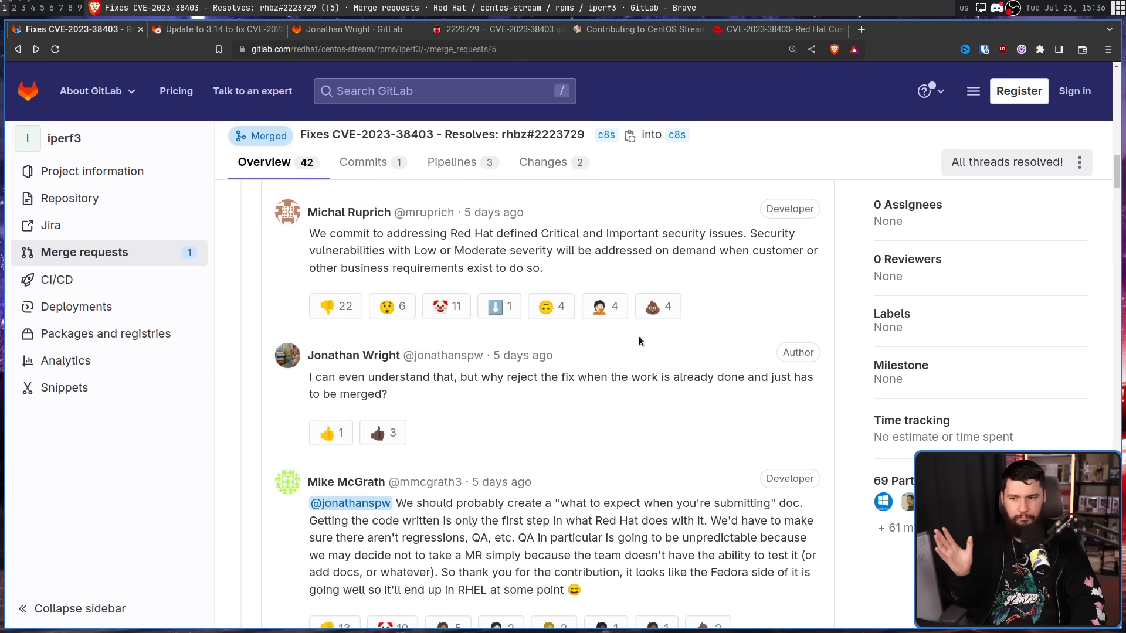
pyautogui.scroll(3)
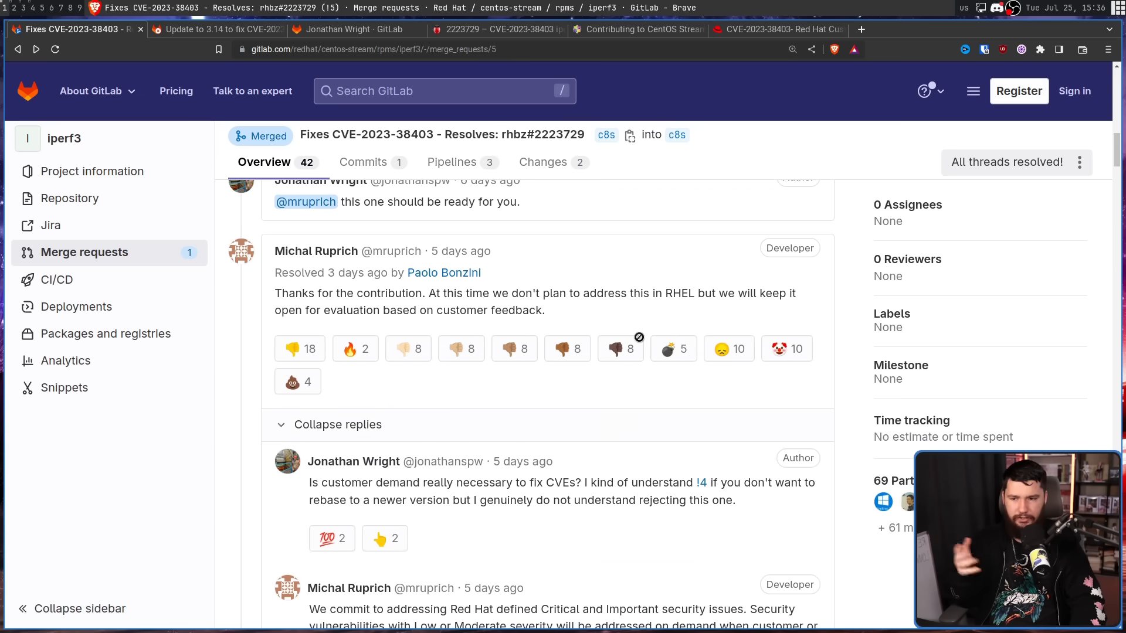